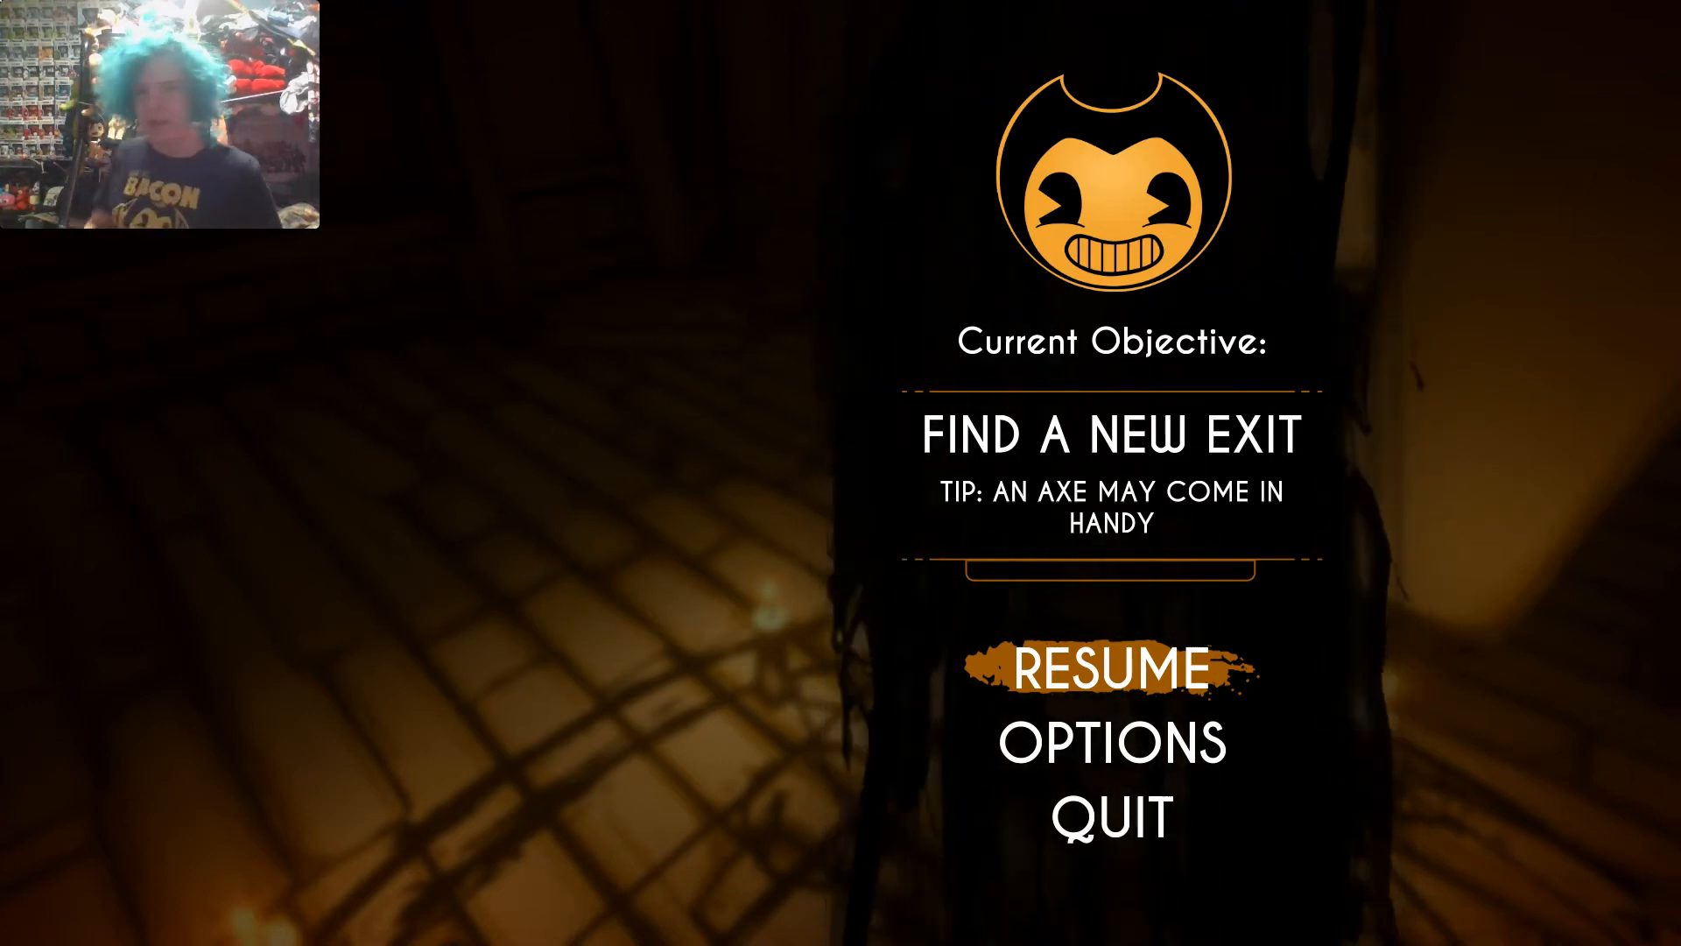
left_click(1111, 668)
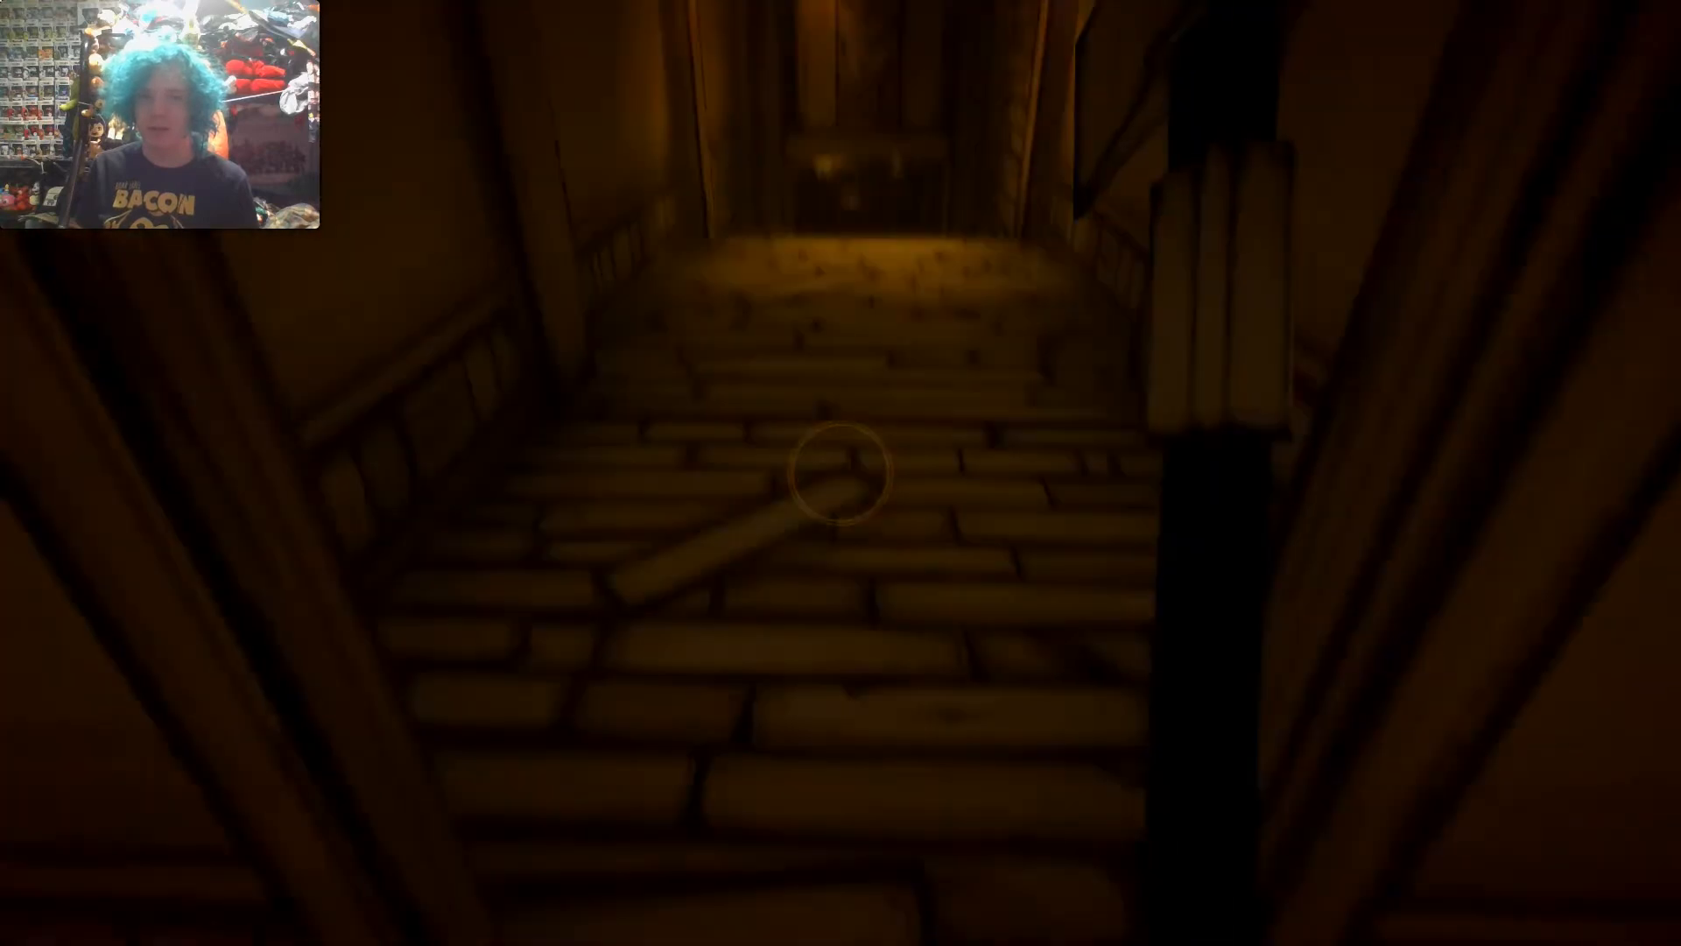
key("w")
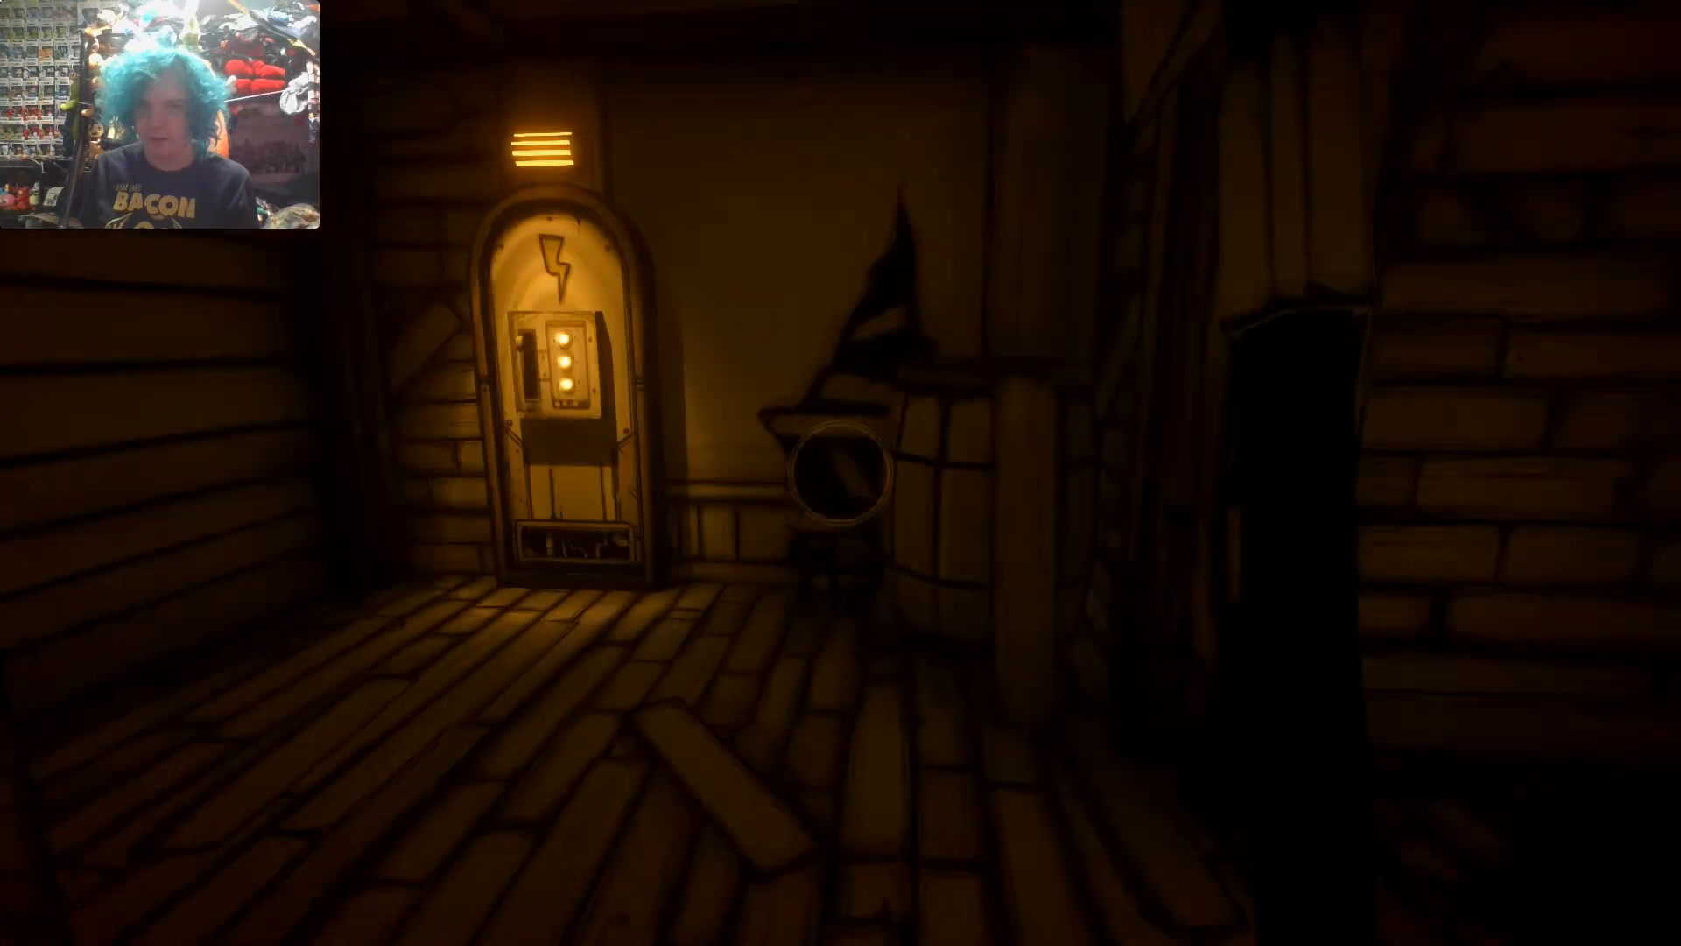
mouse_move(840, 472)
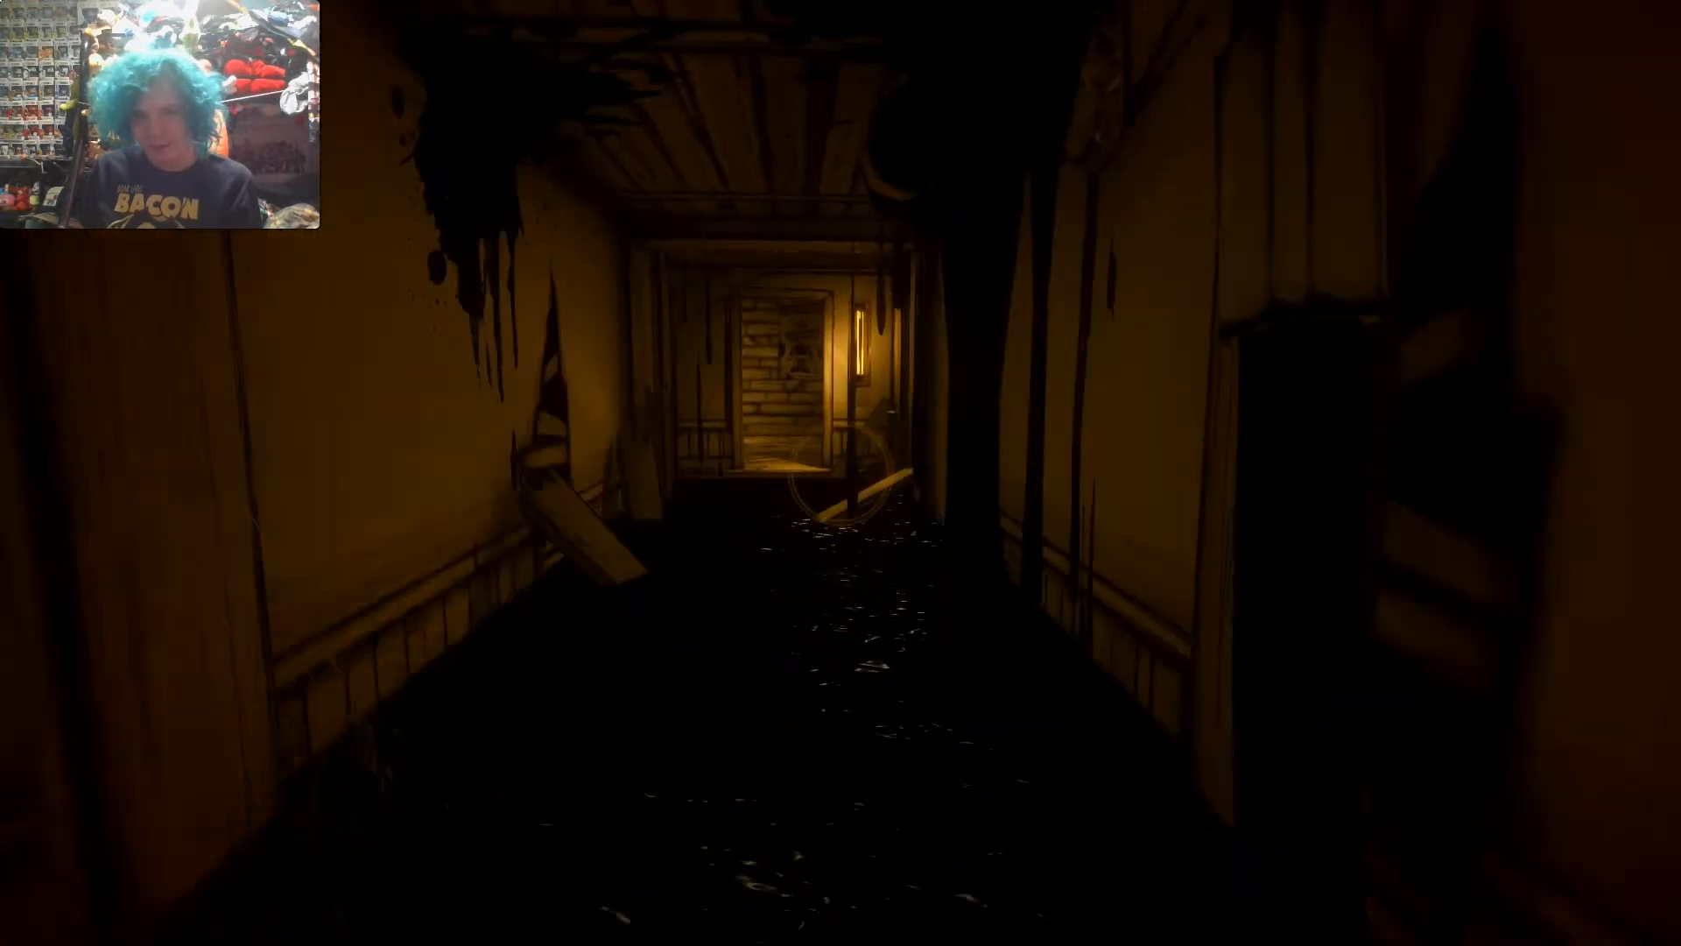
key("w")
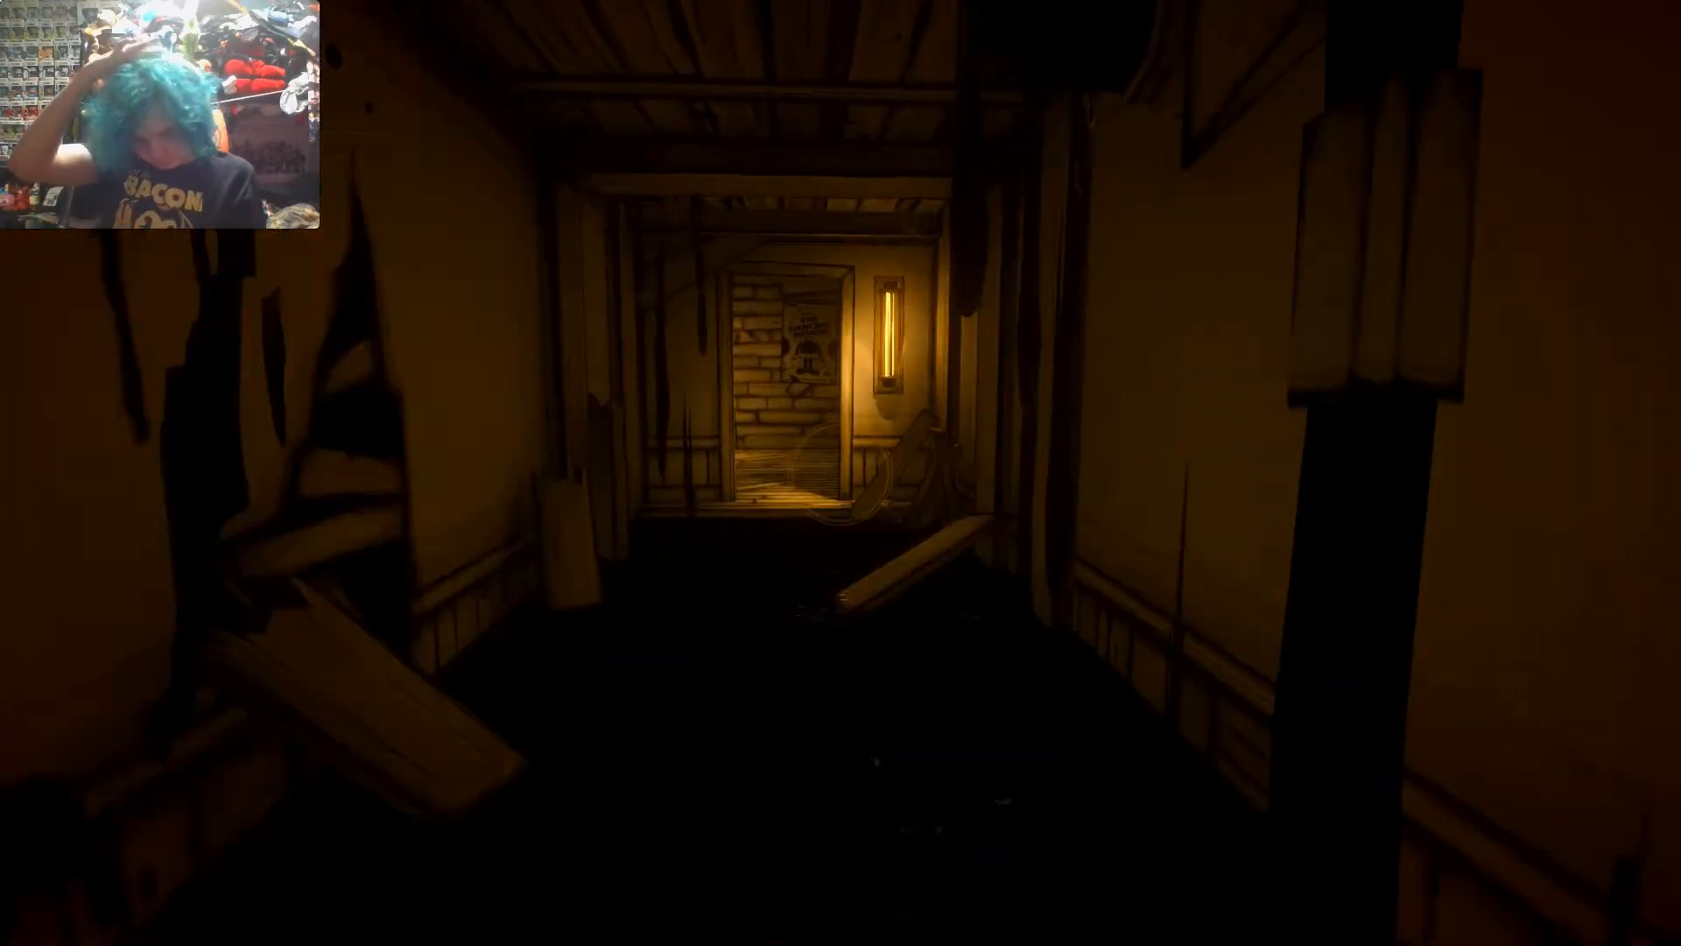
key("w")
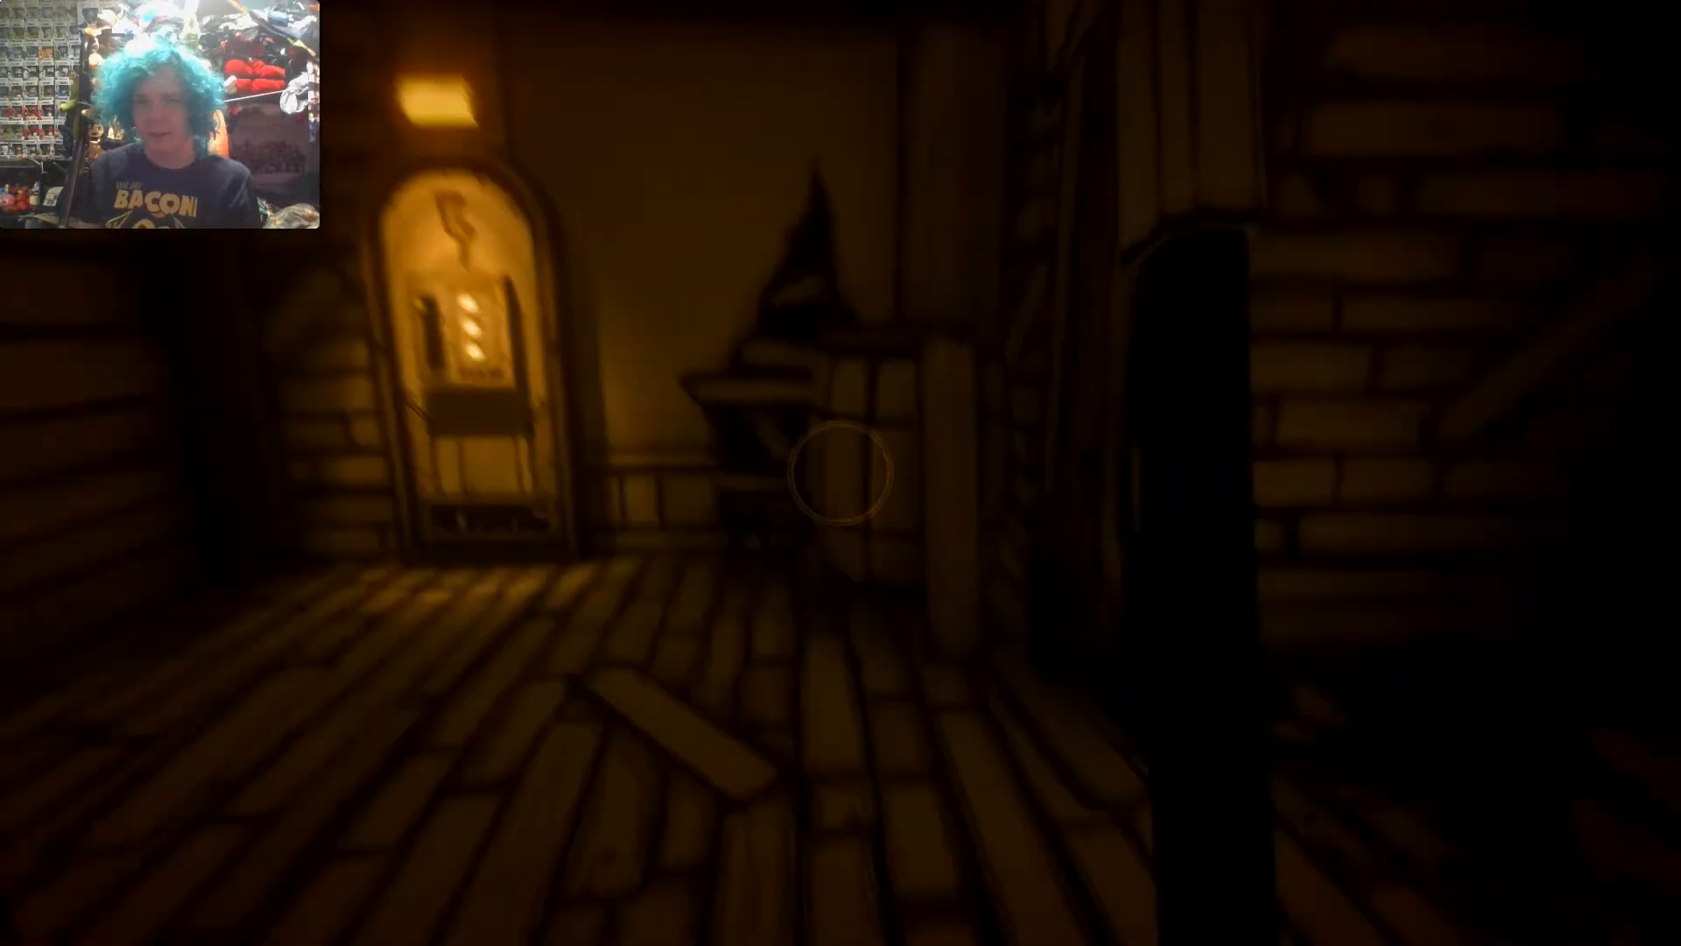
mouse_move(841, 472)
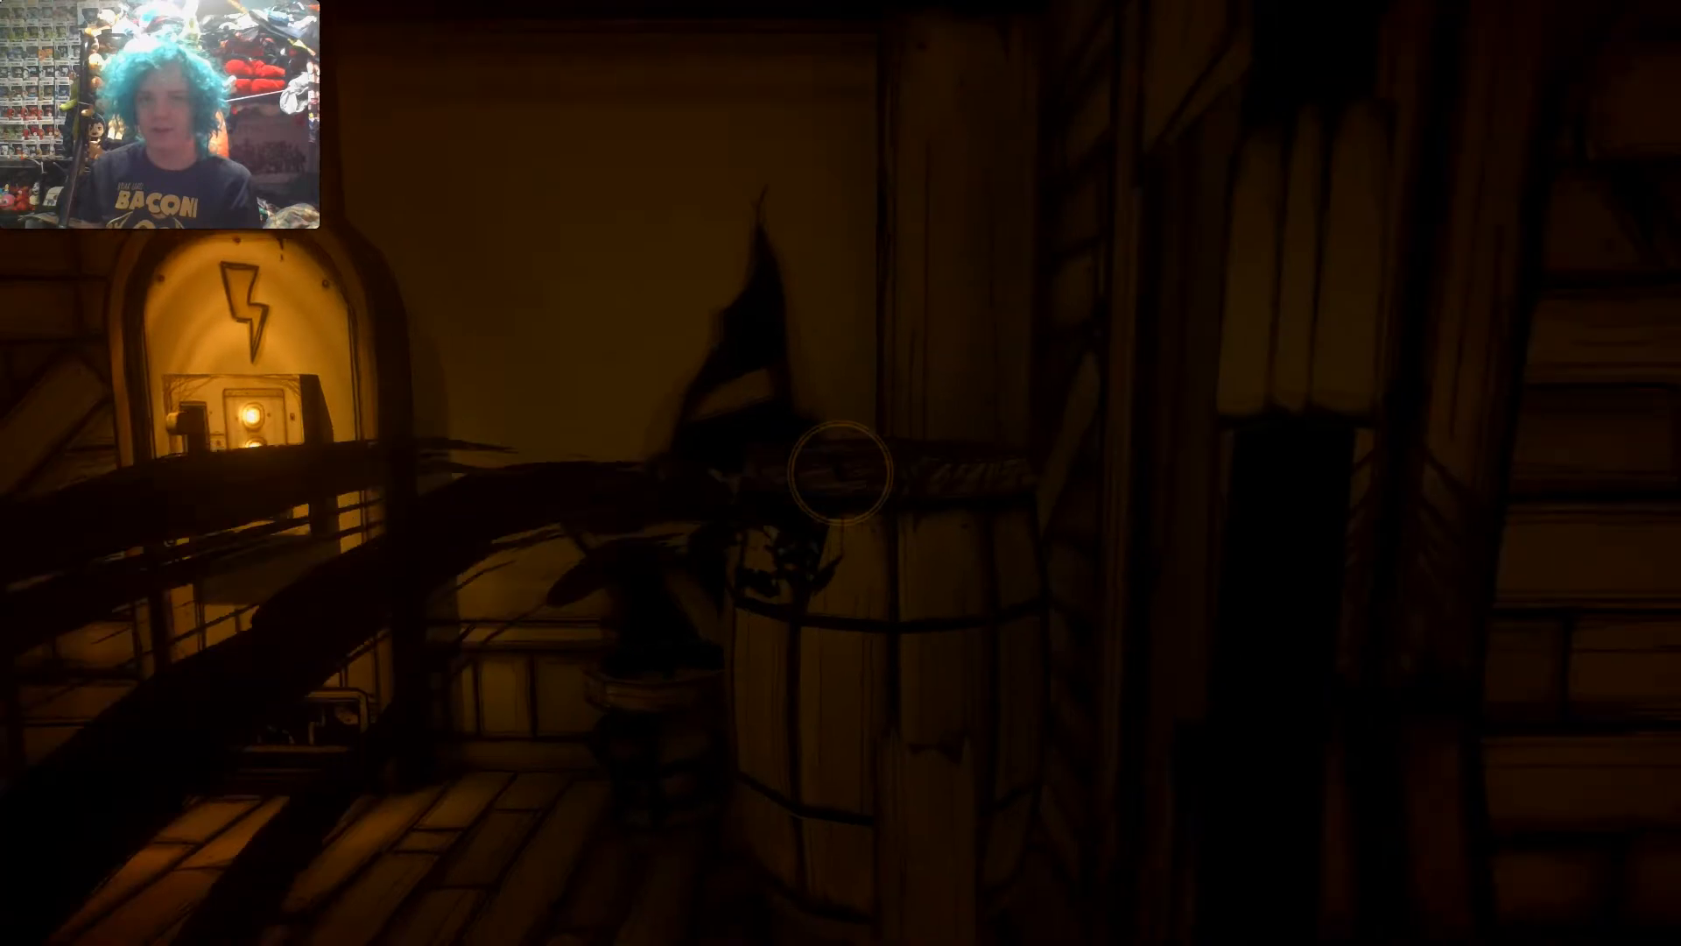
mouse_move(840, 473)
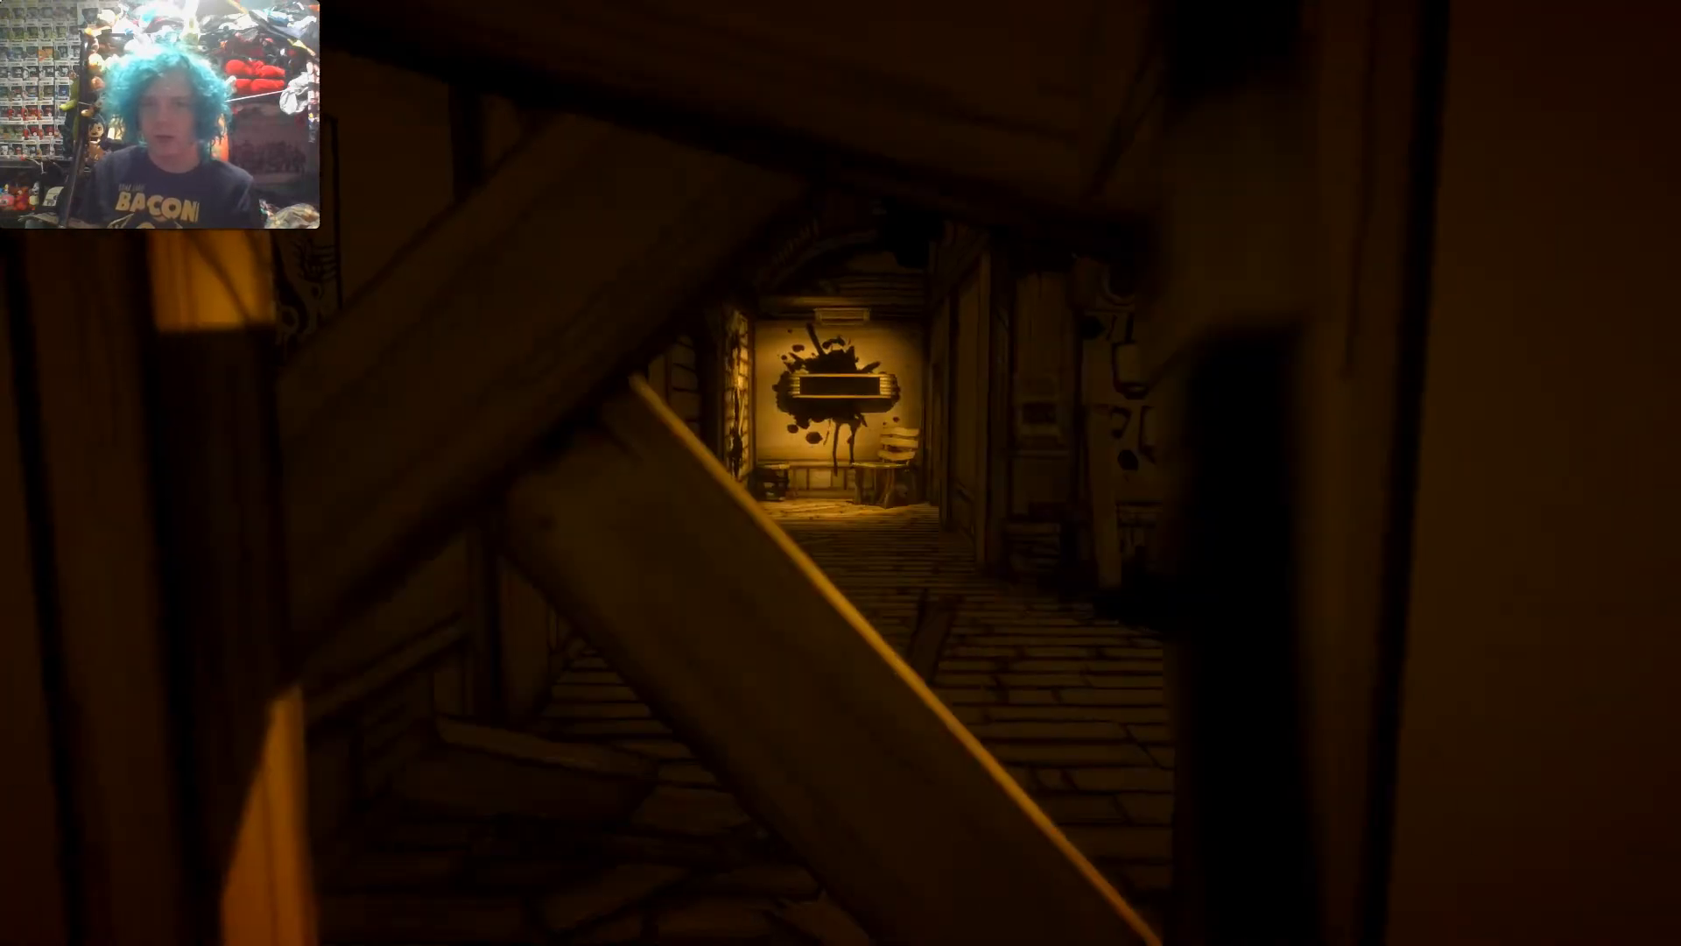
mouse_move(841, 473)
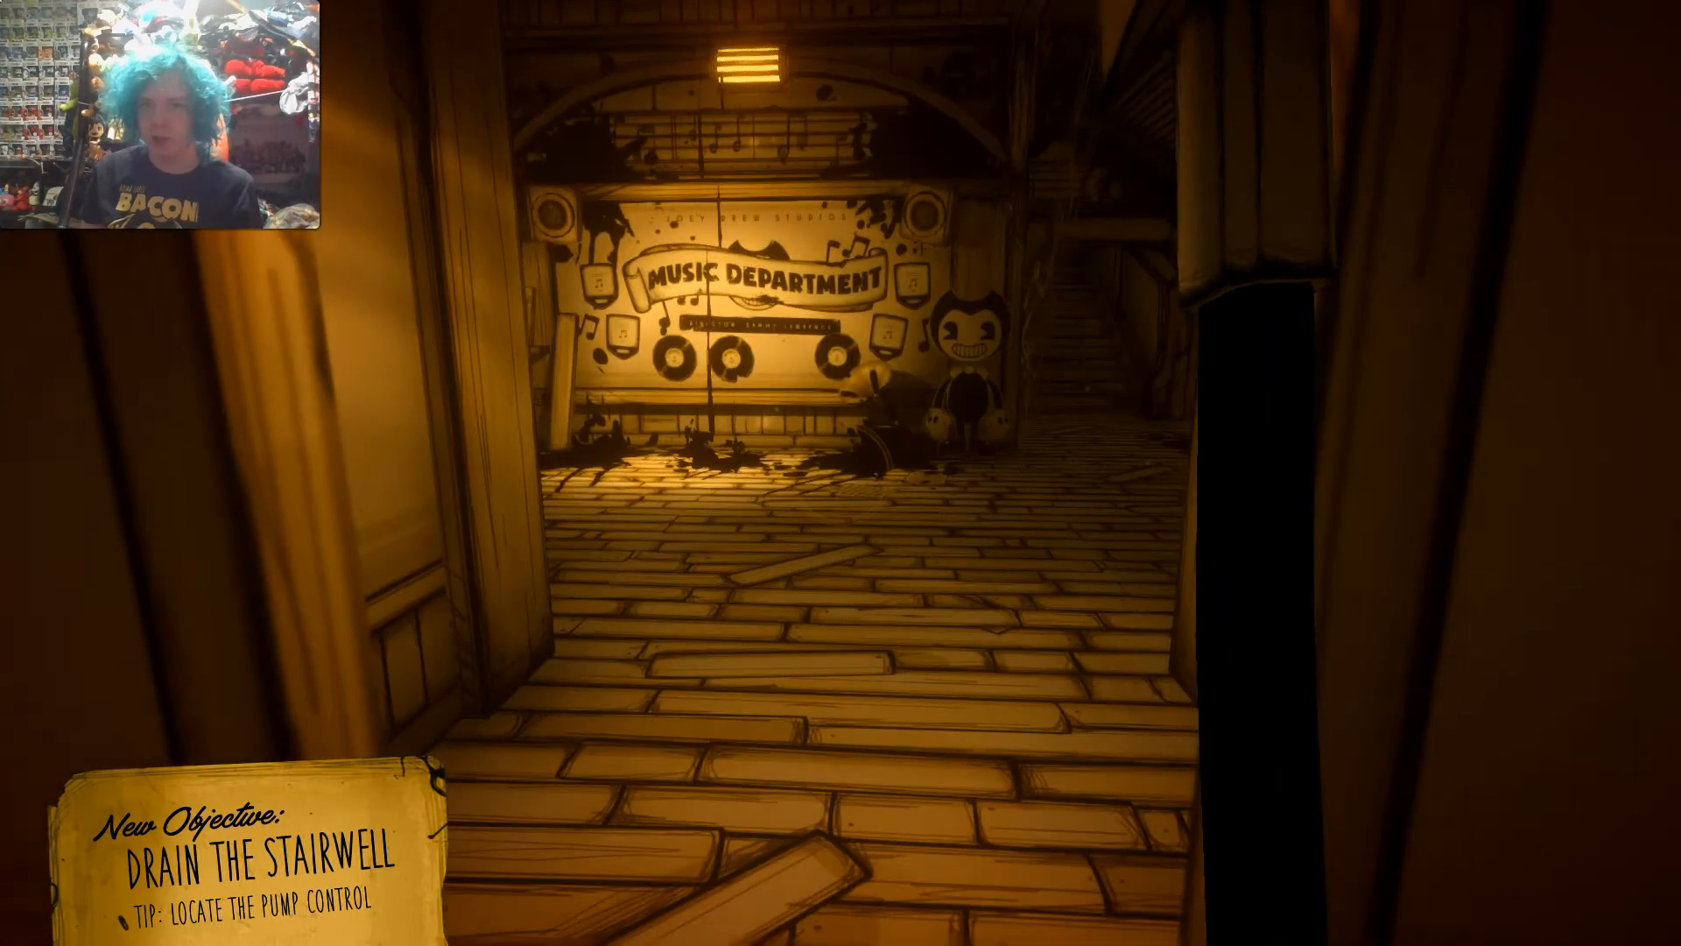
key("w")
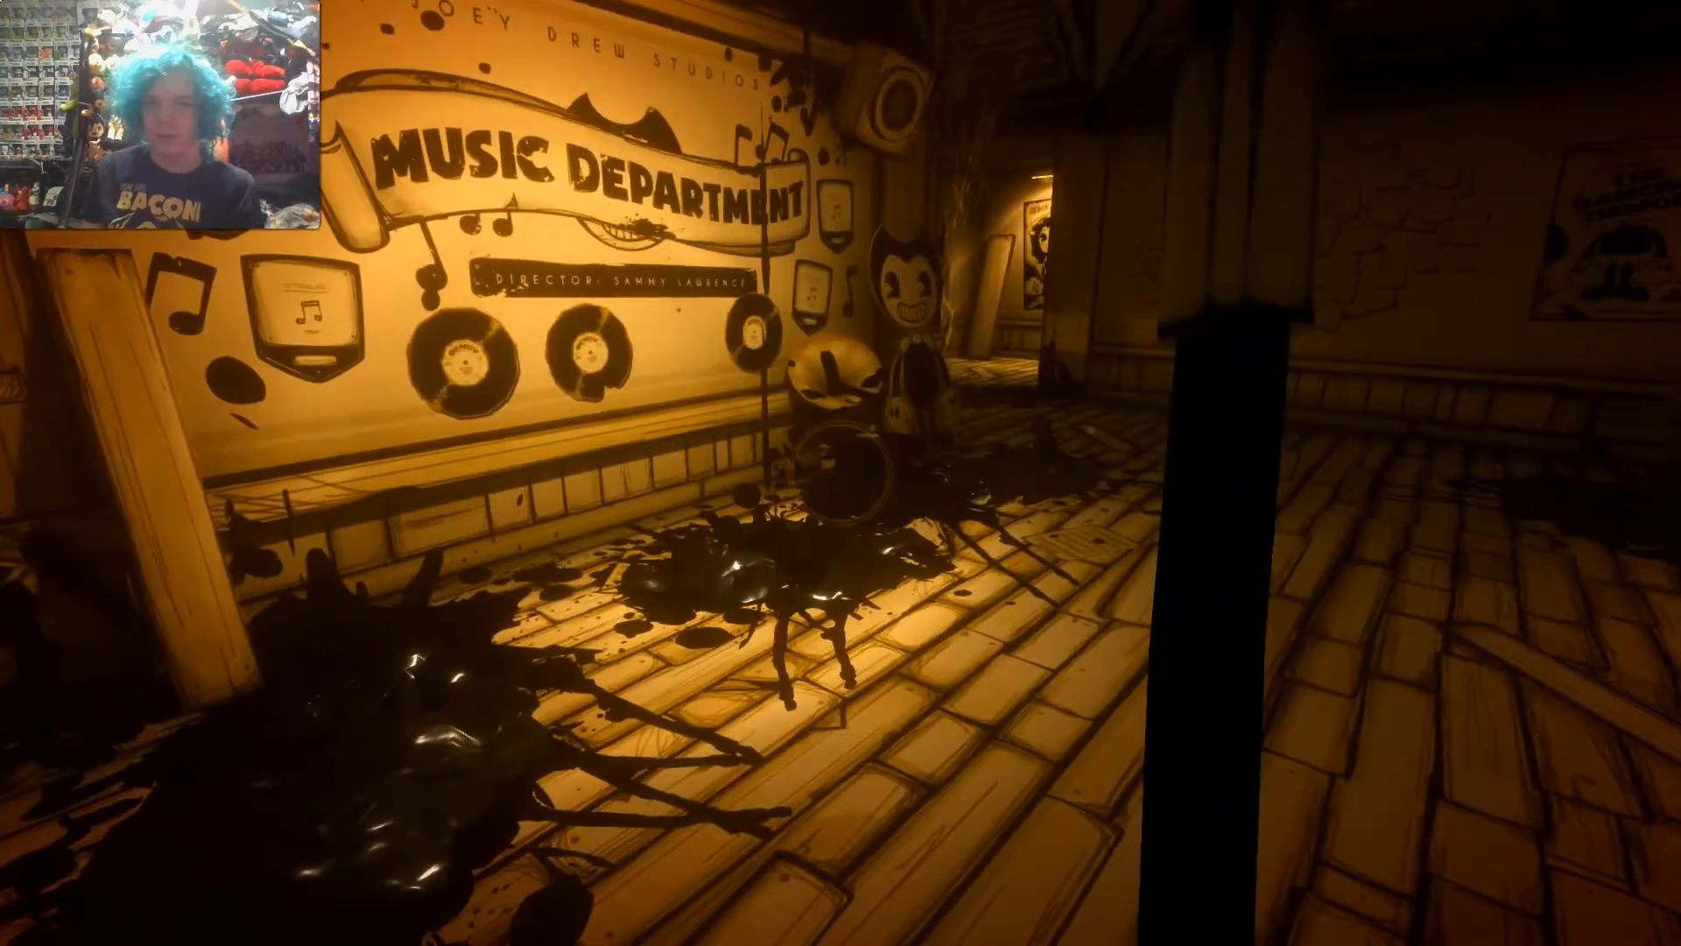
mouse_move(841, 472)
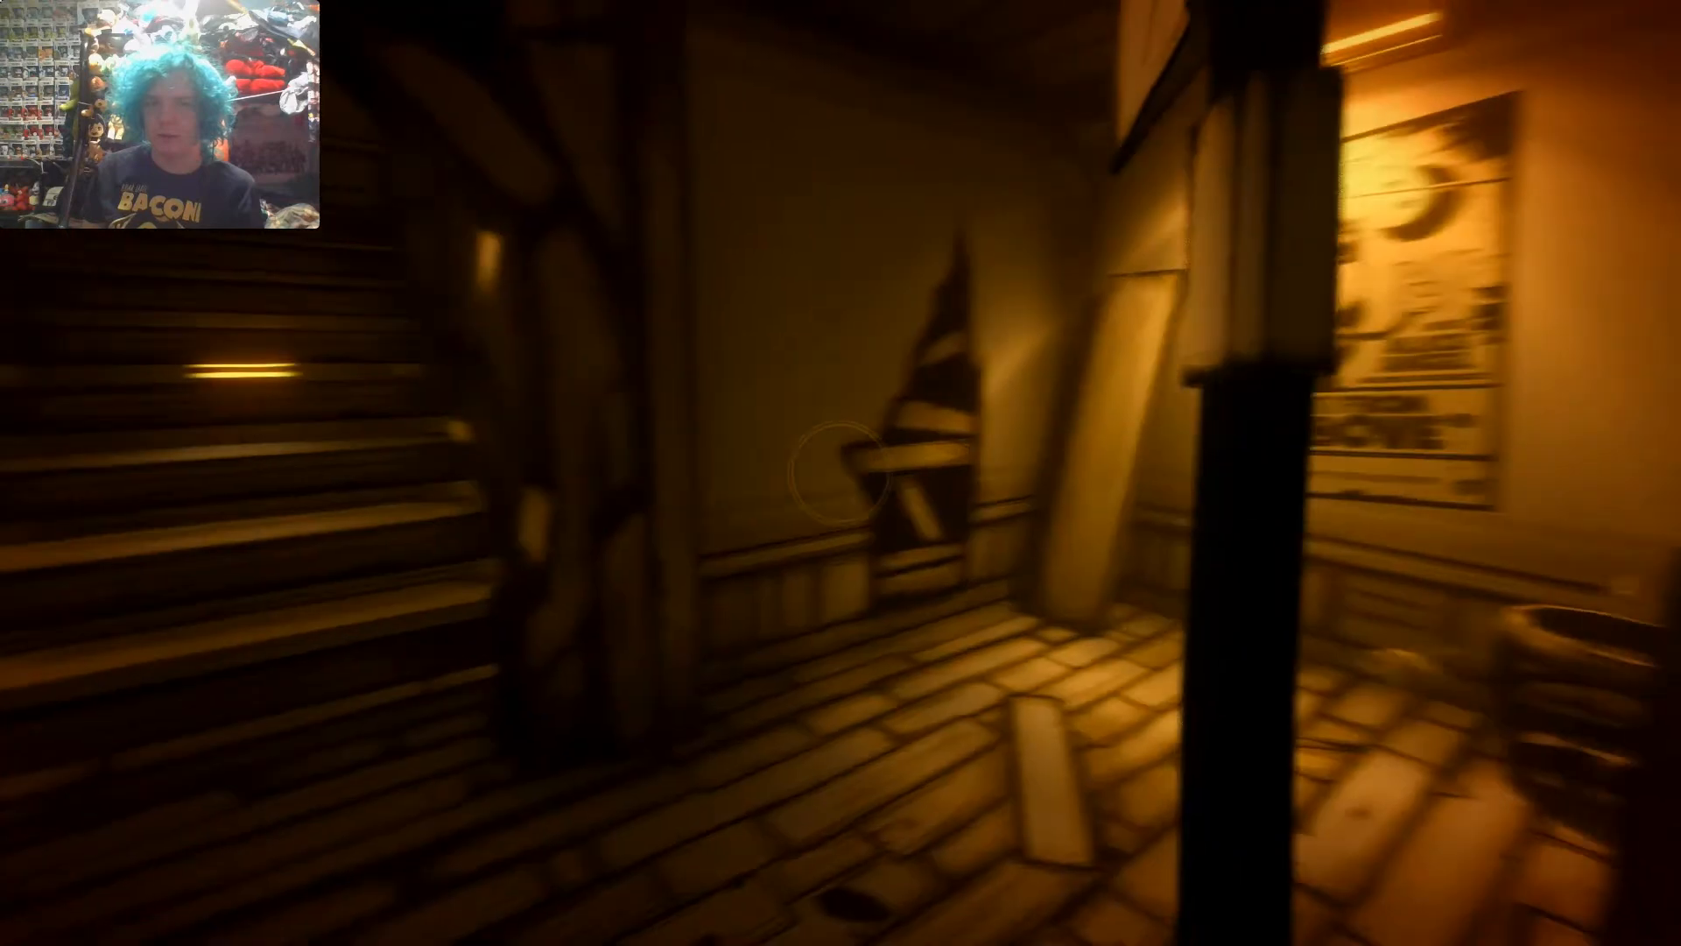
mouse_move(841, 473)
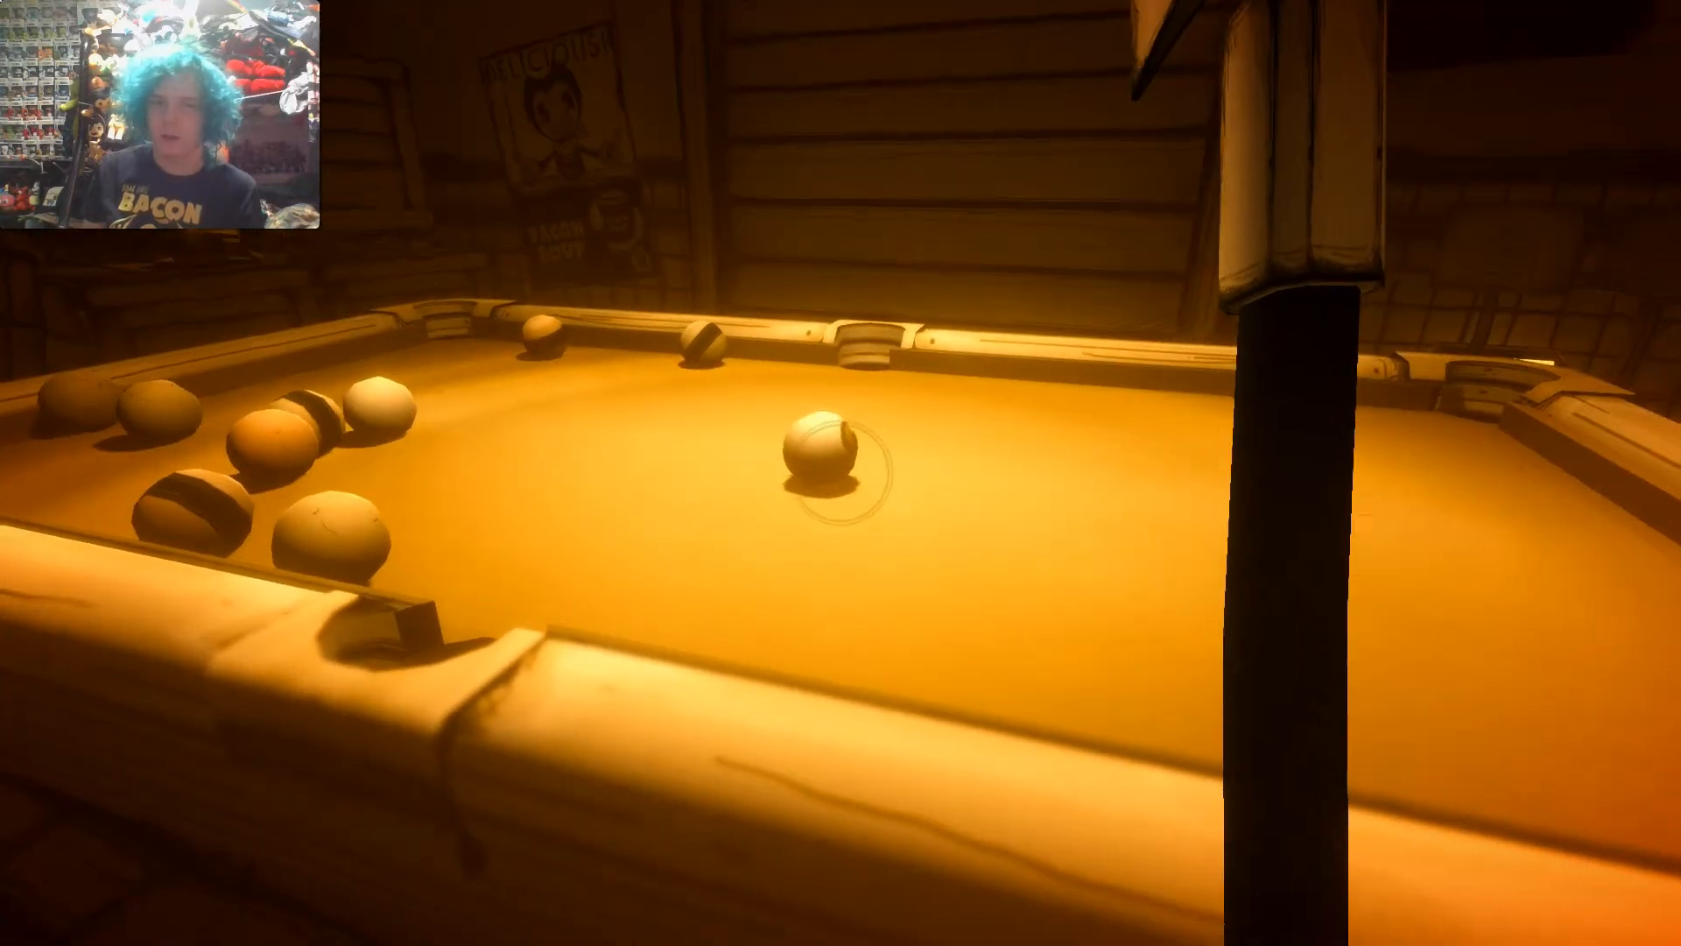
mouse_move(841, 473)
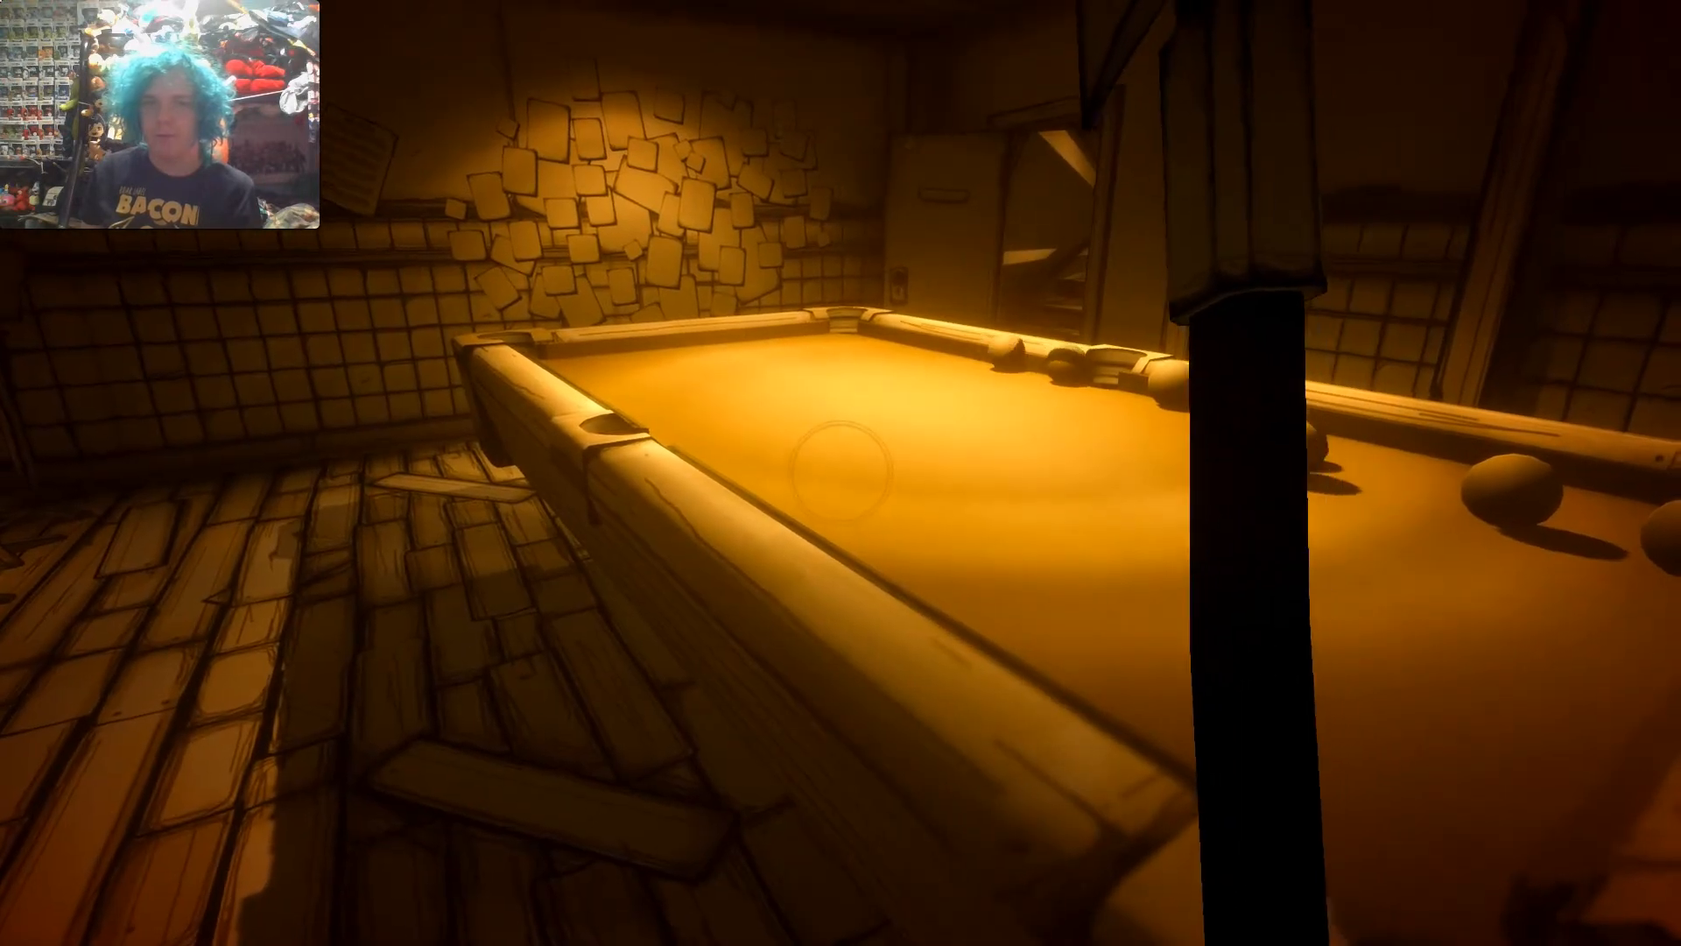
mouse_move(840, 473)
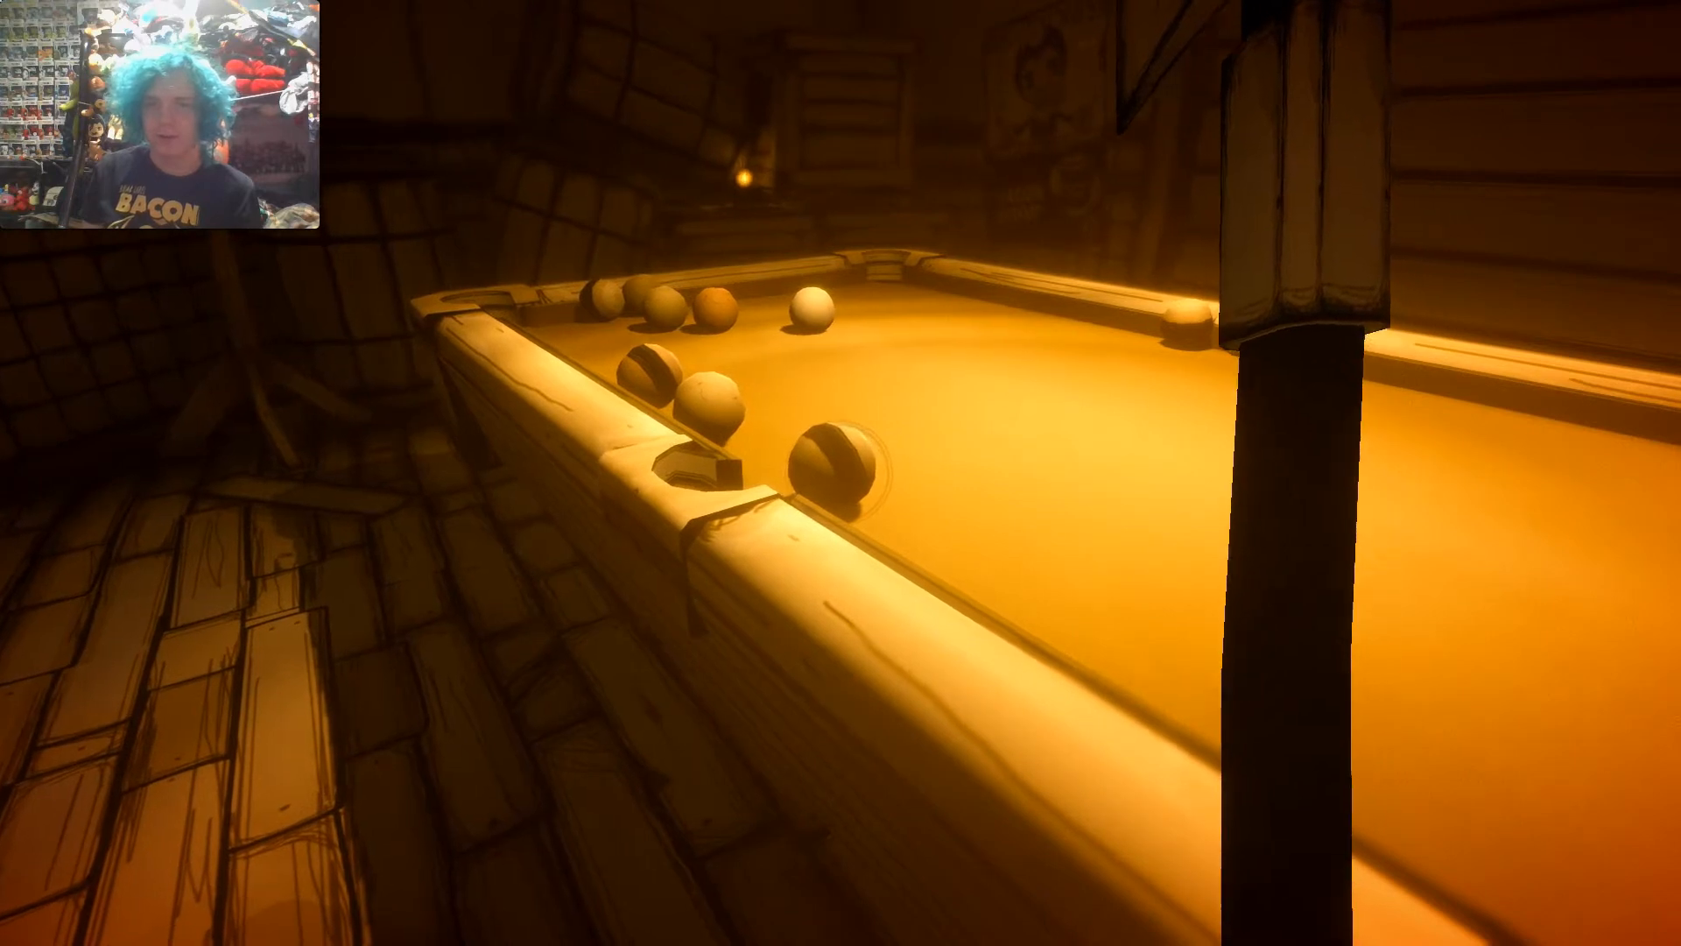
mouse_move(841, 473)
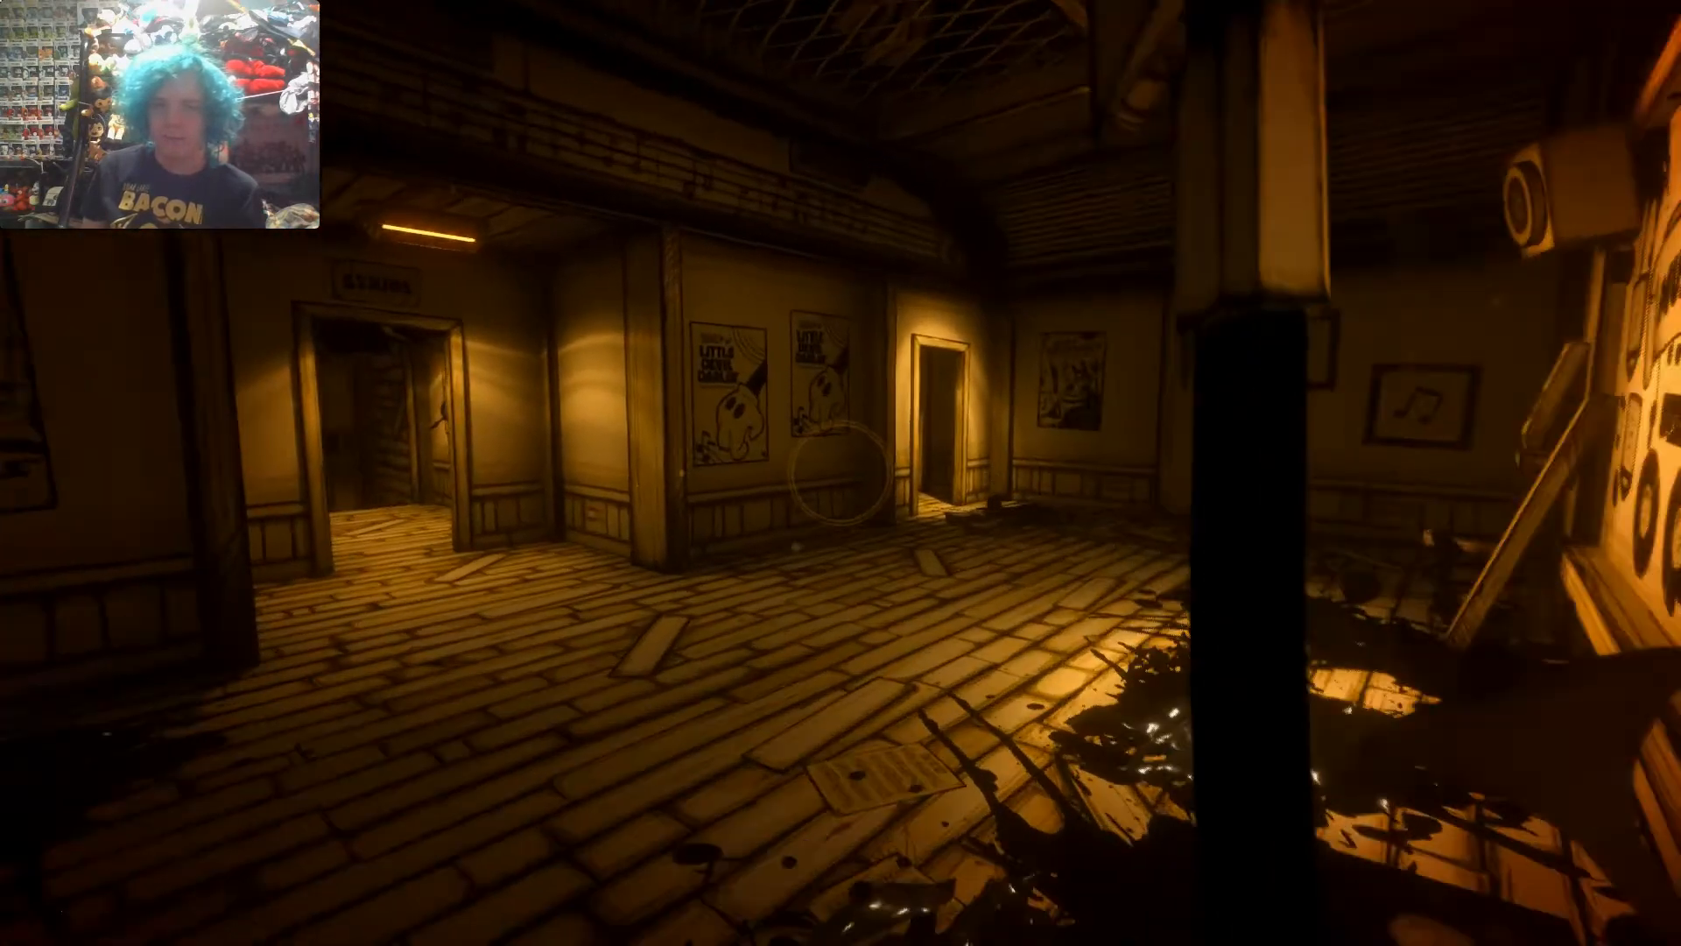
mouse_move(840, 472)
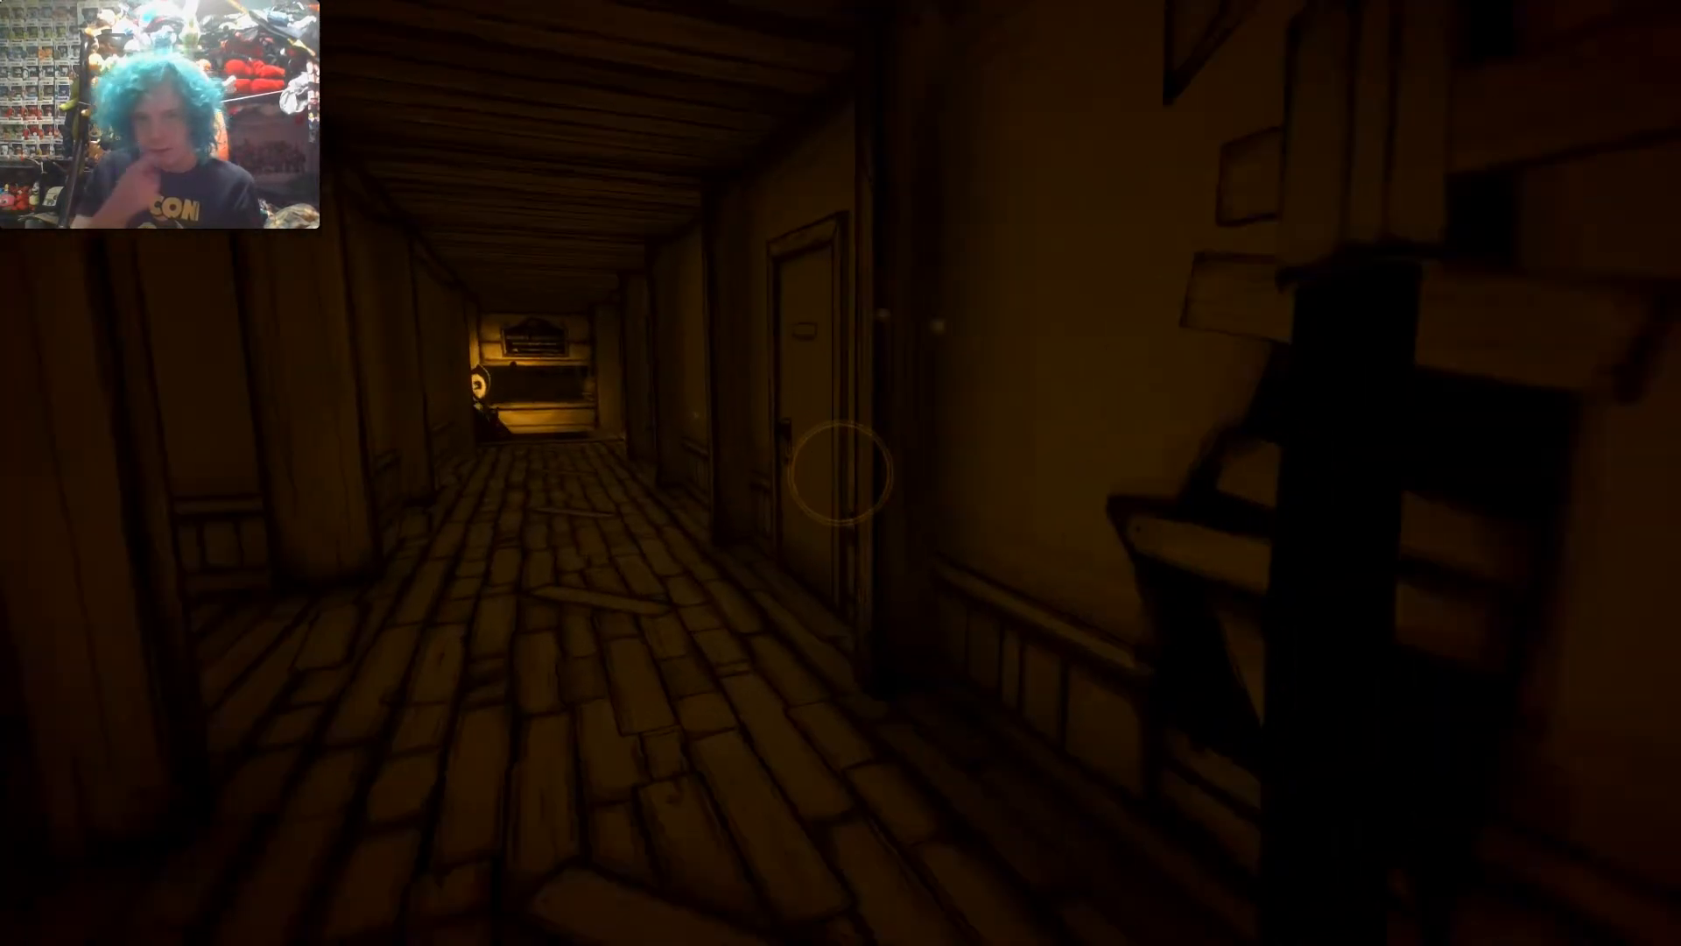
mouse_move(841, 473)
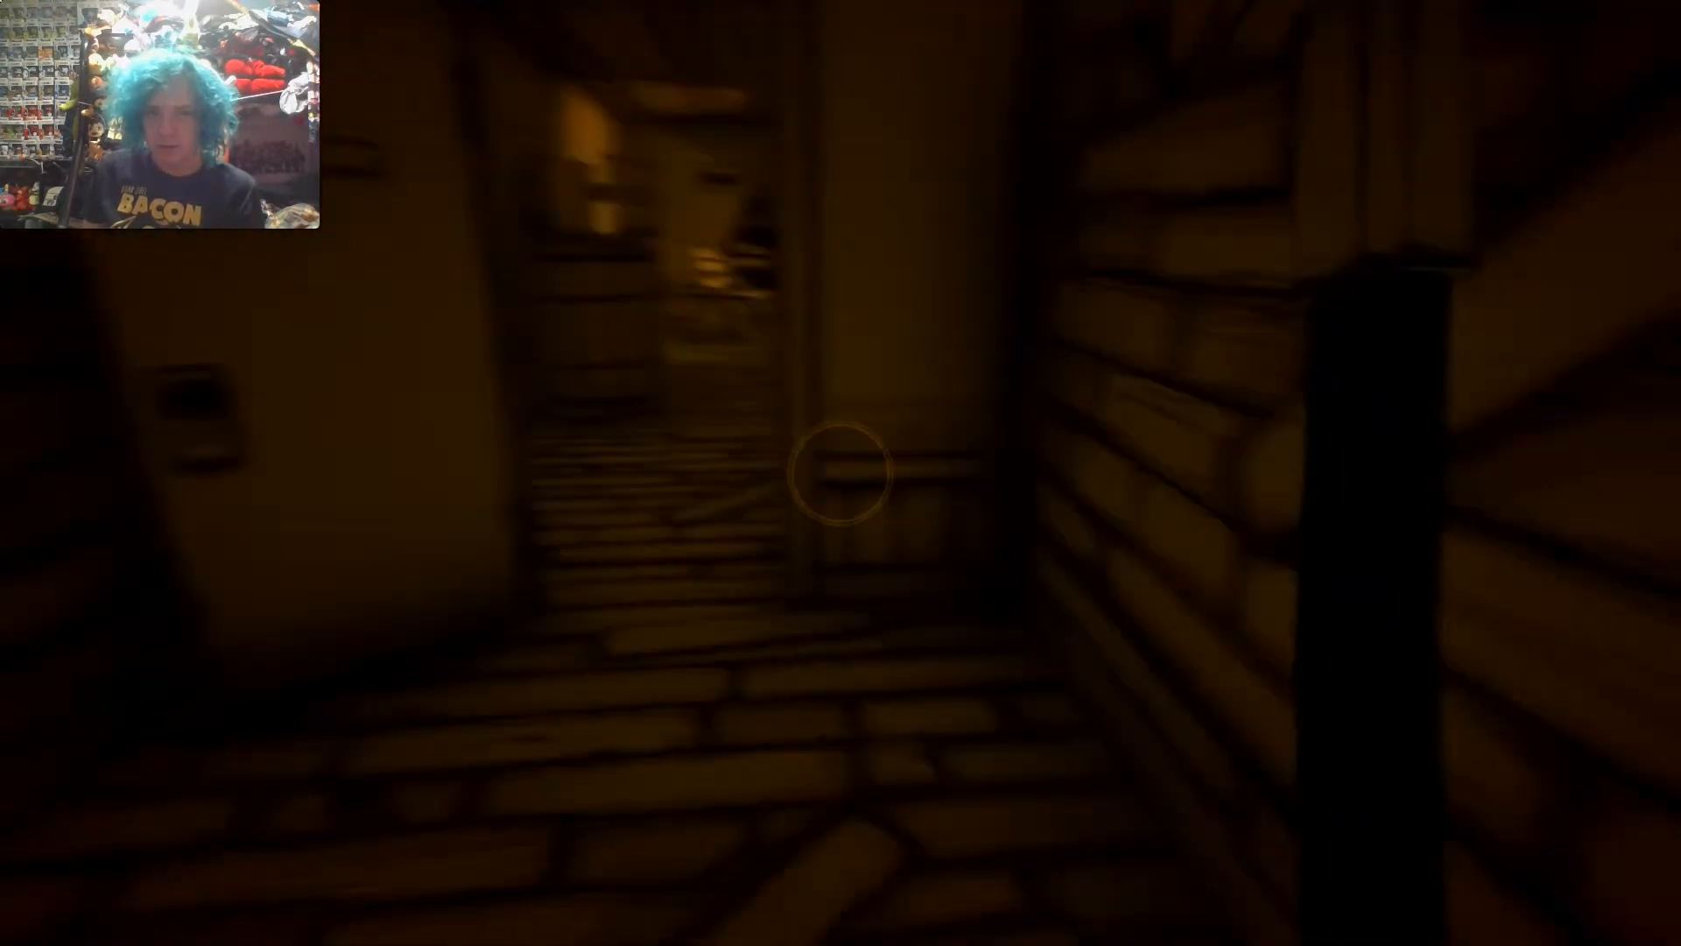
mouse_move(840, 472)
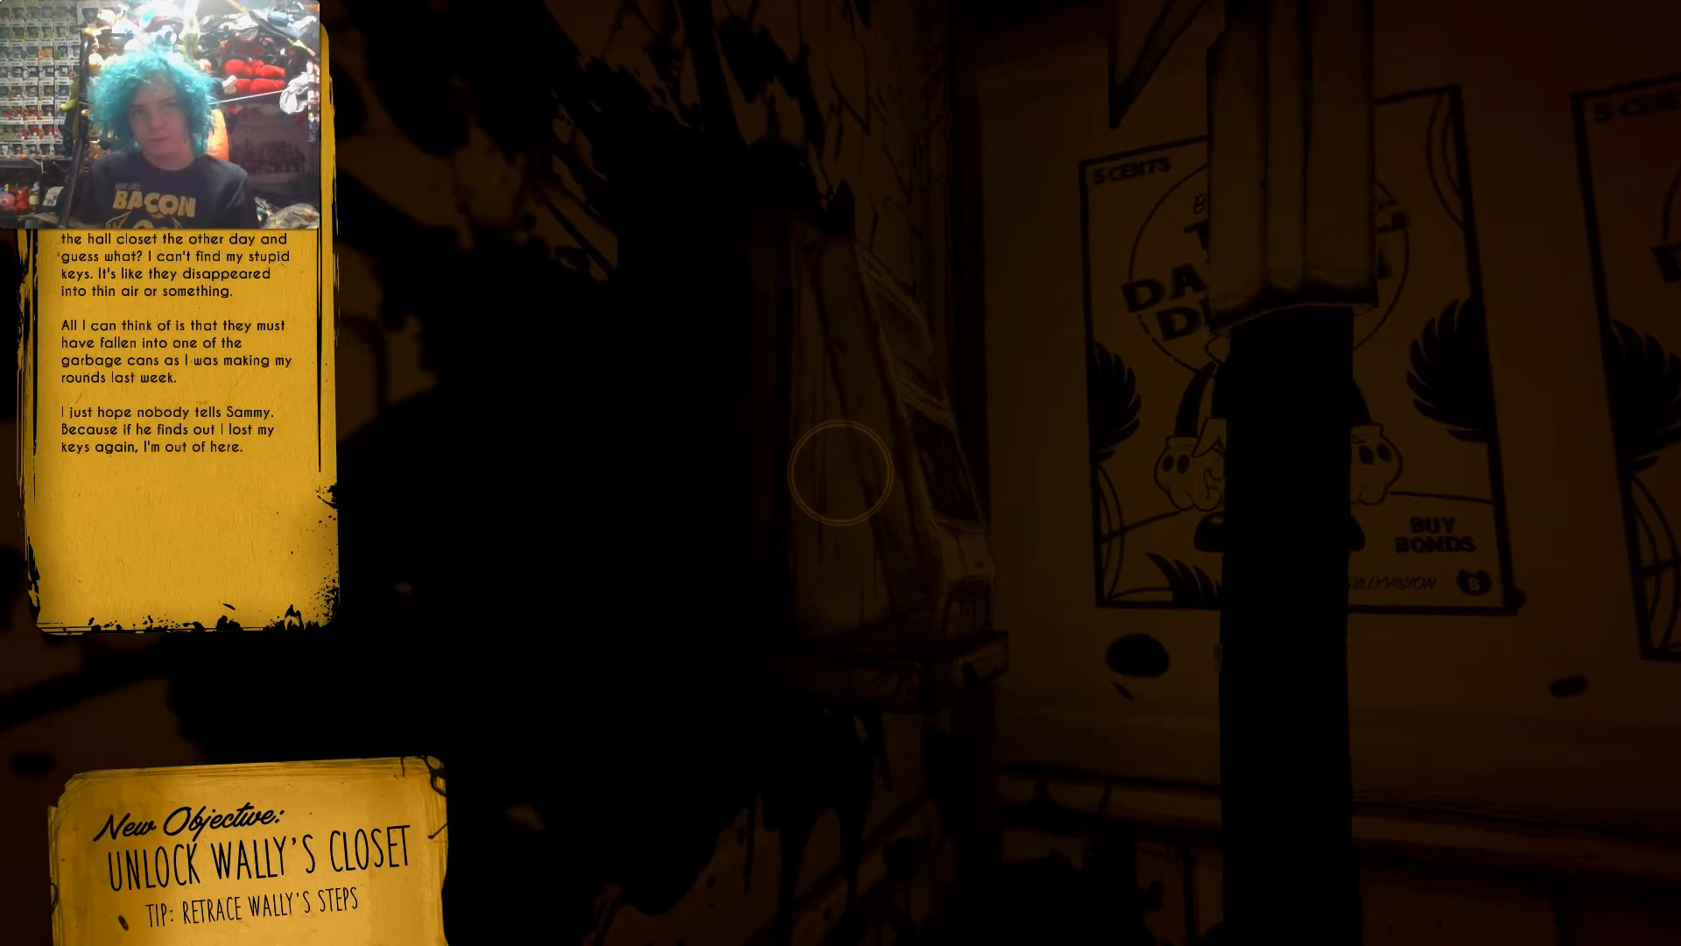
key("w")
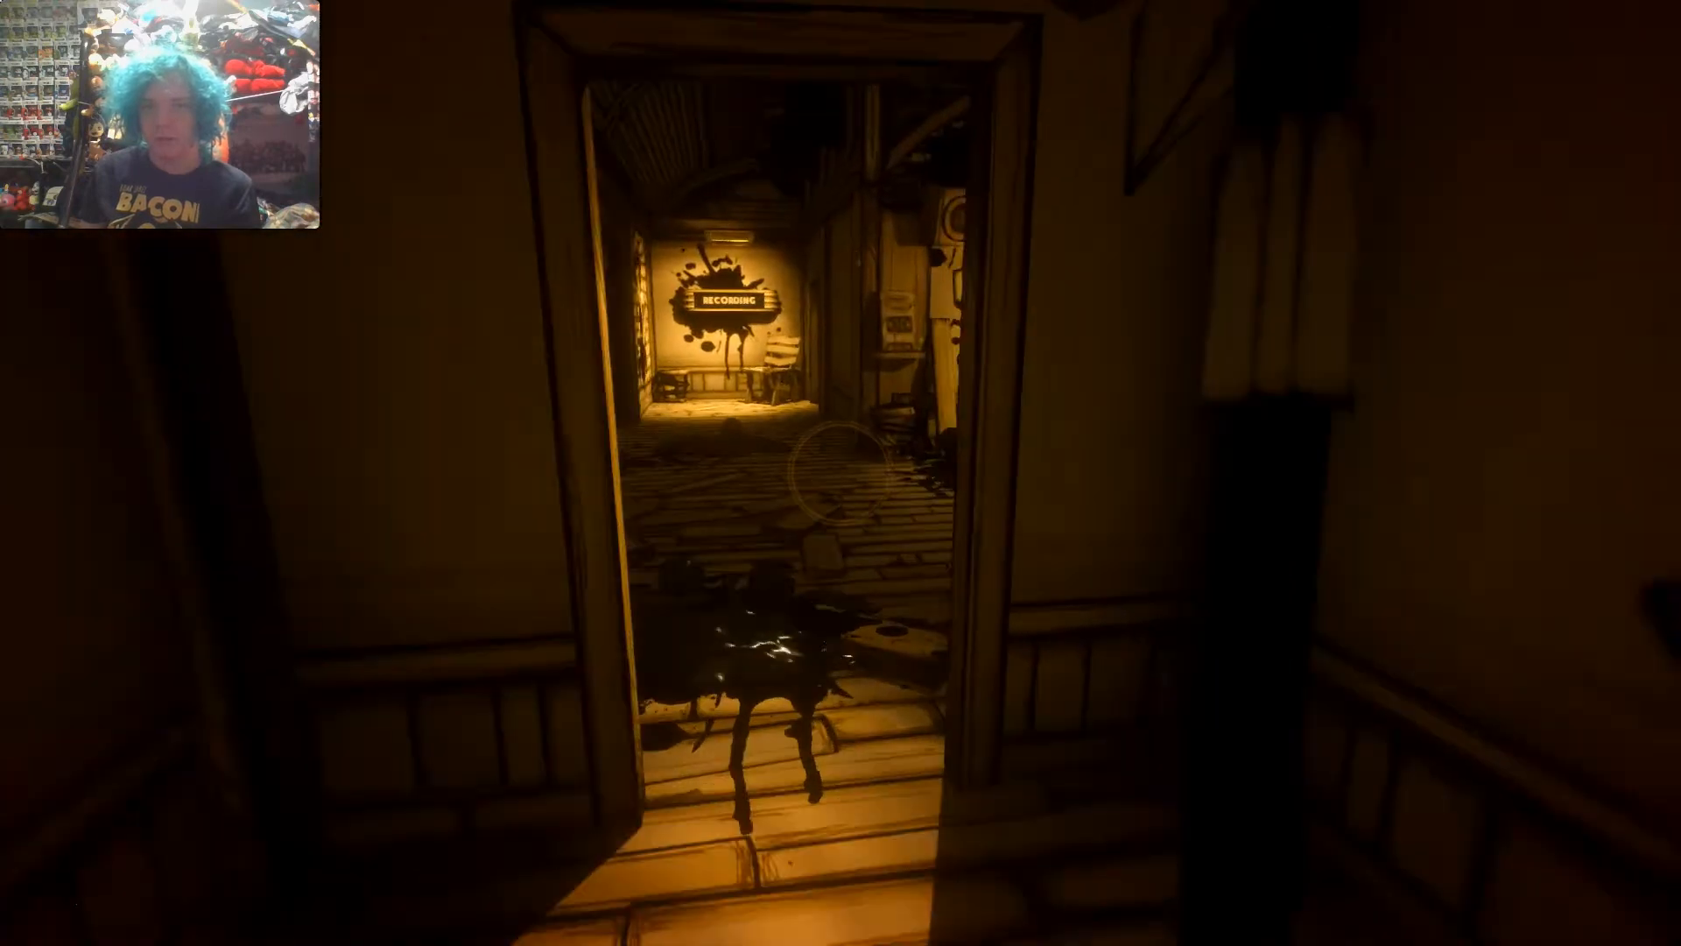
key("w")
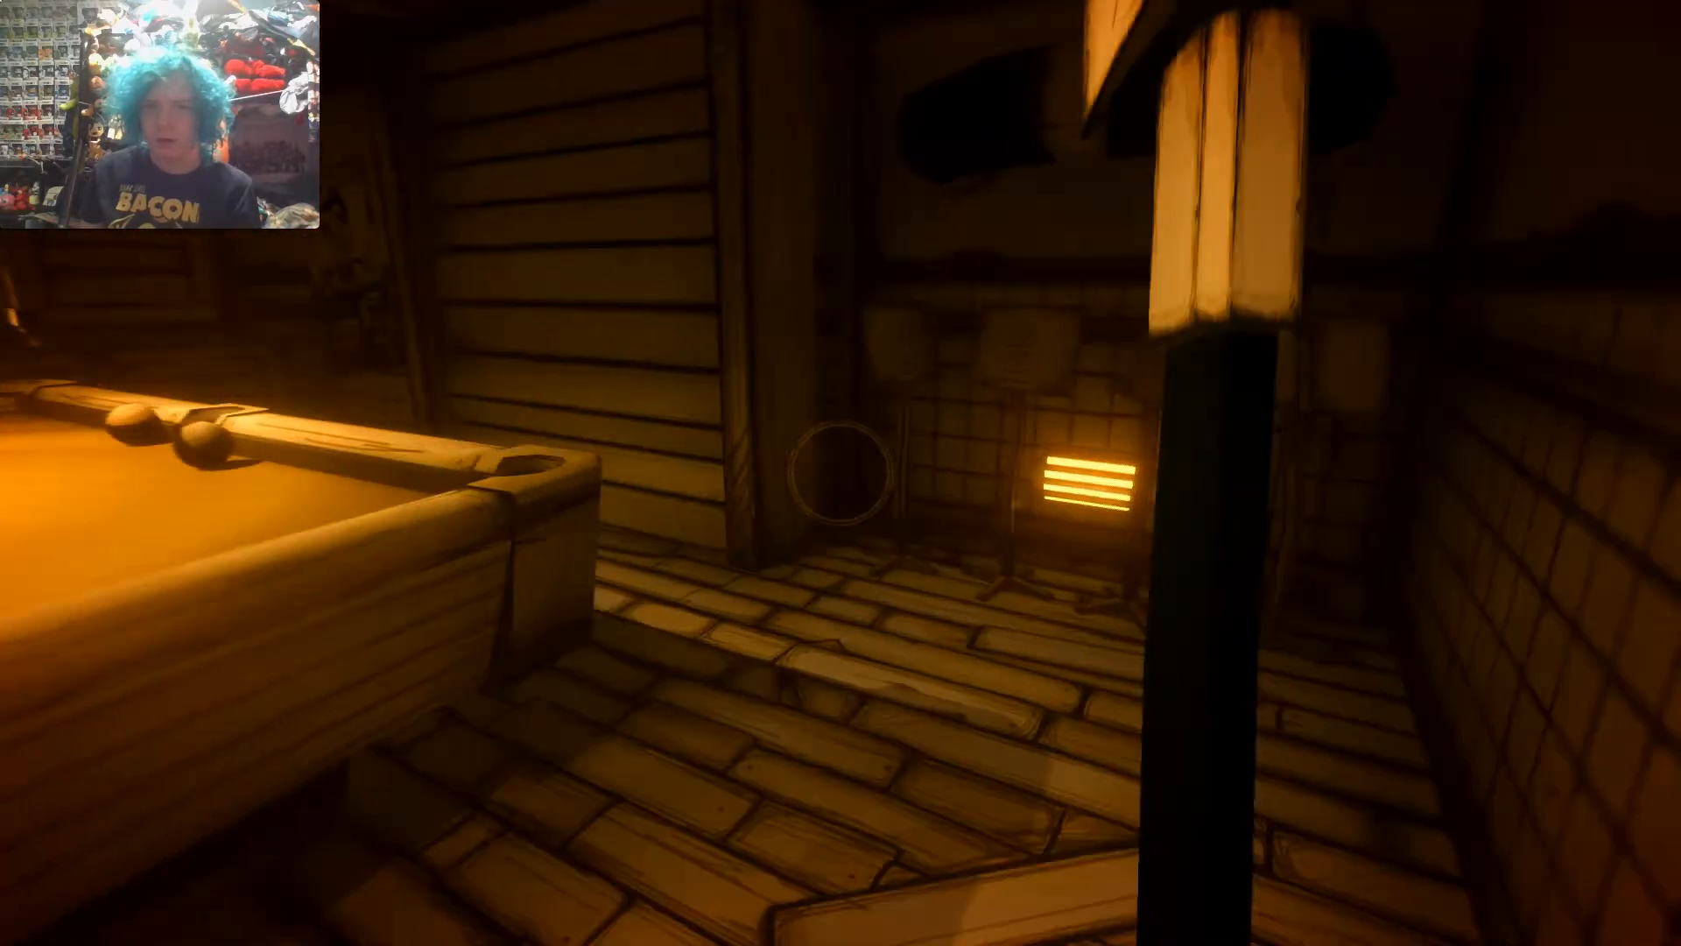
mouse_move(841, 473)
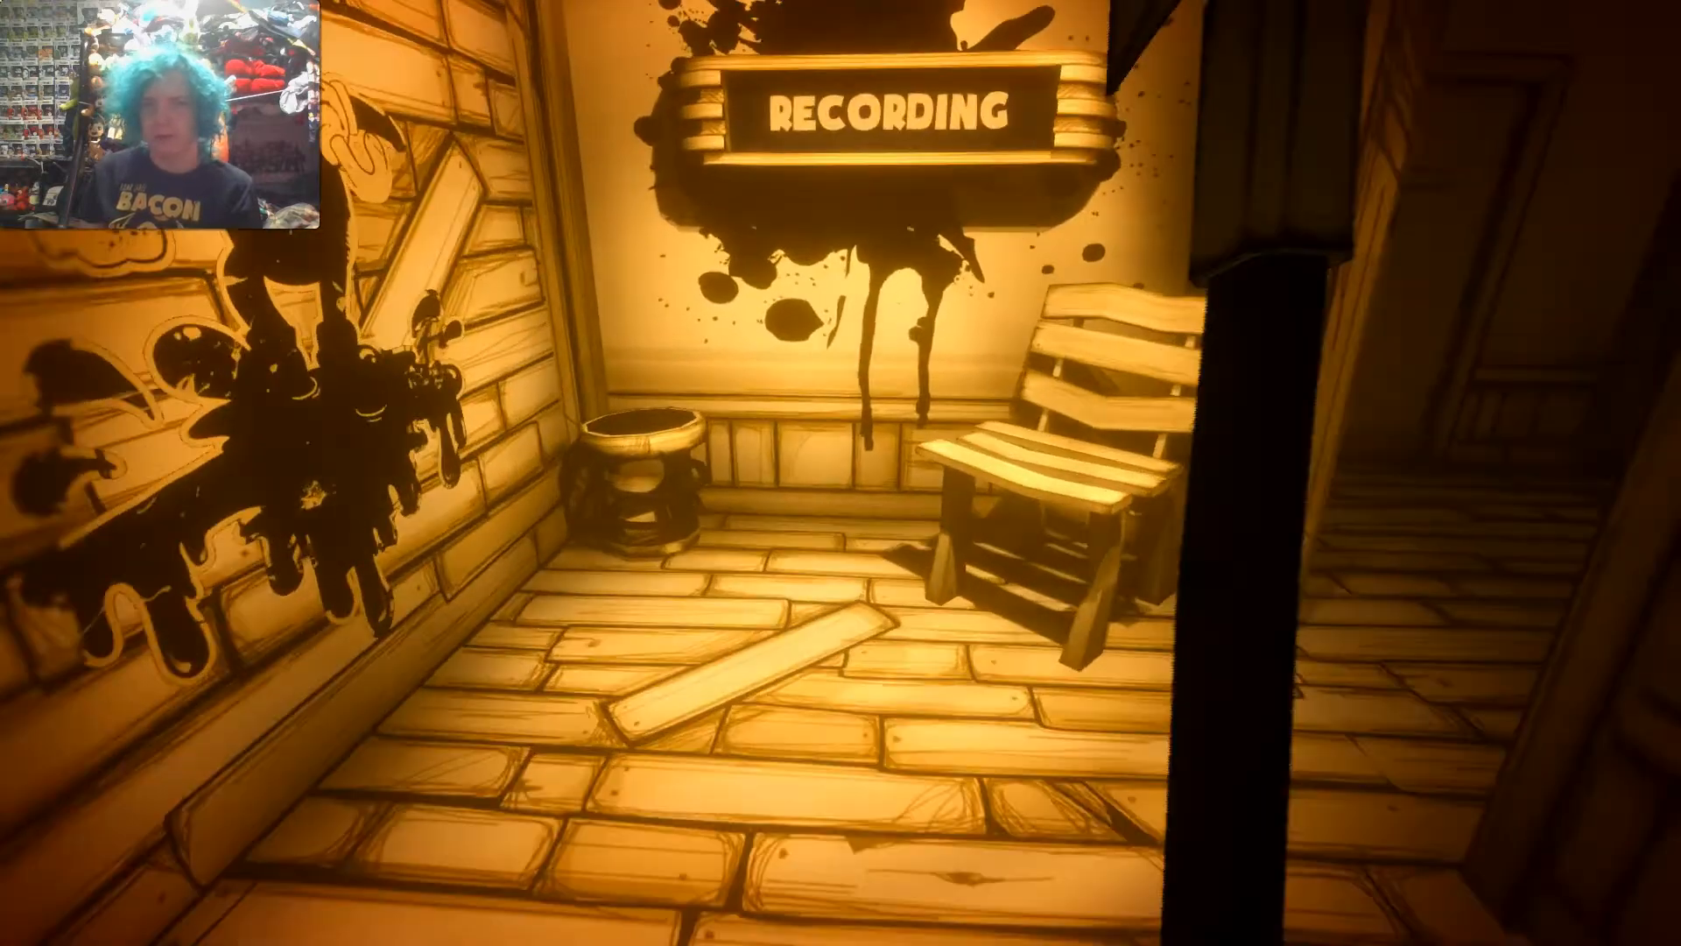
mouse_move(841, 473)
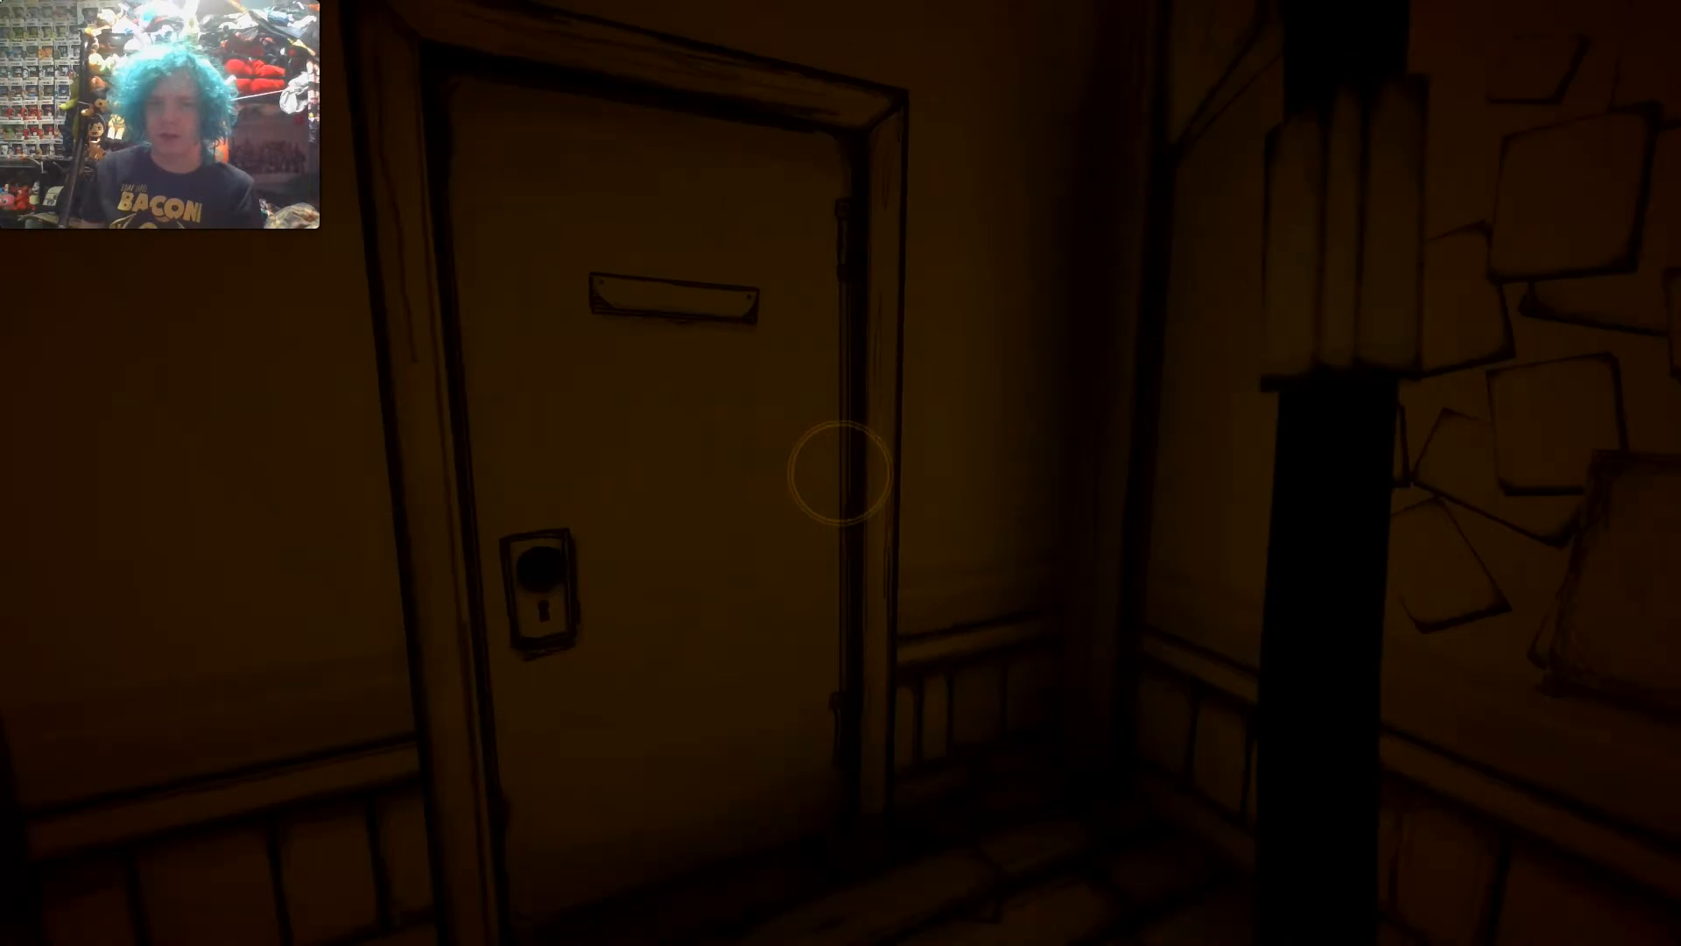
key("w")
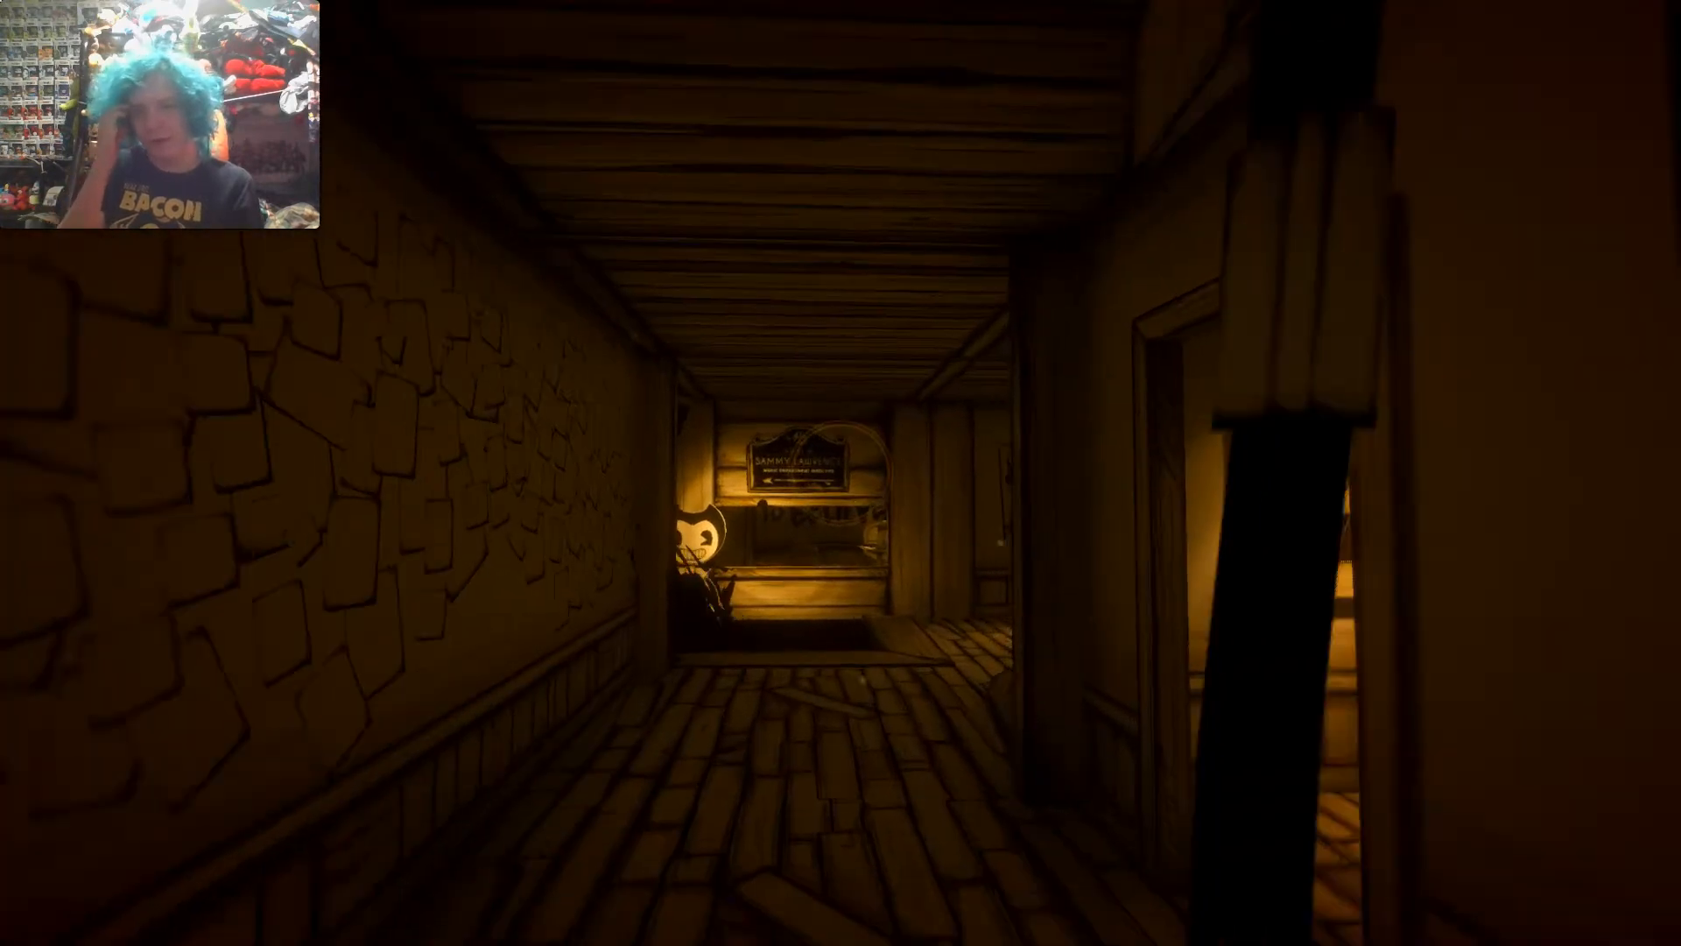
key("w")
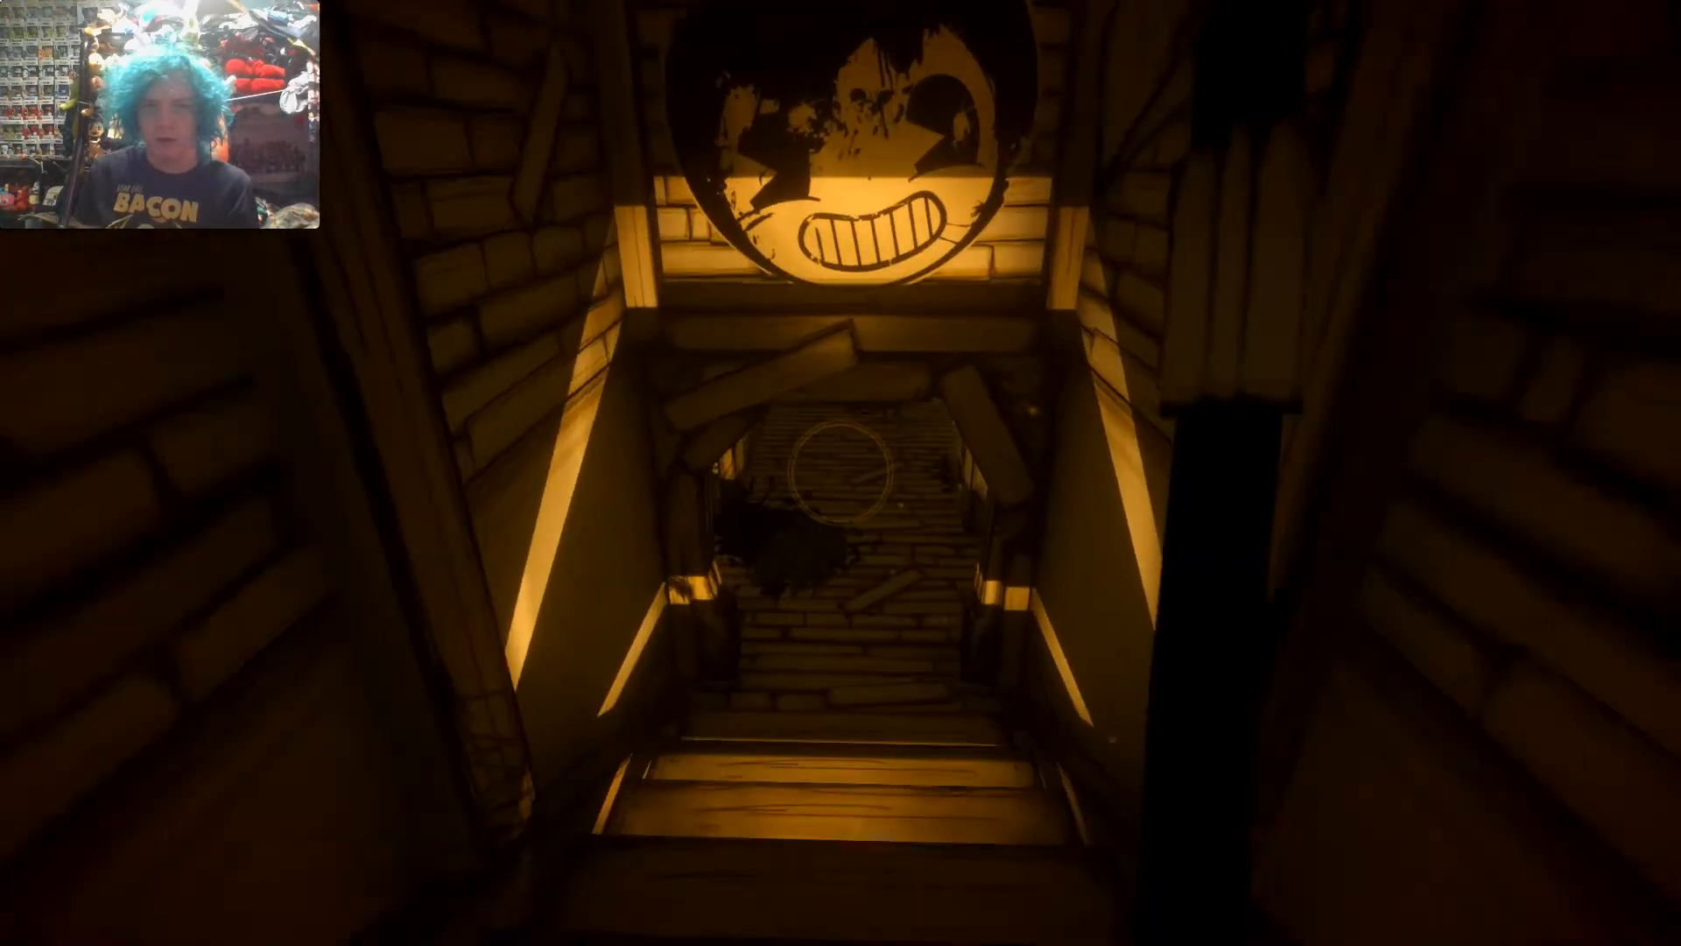
key("w")
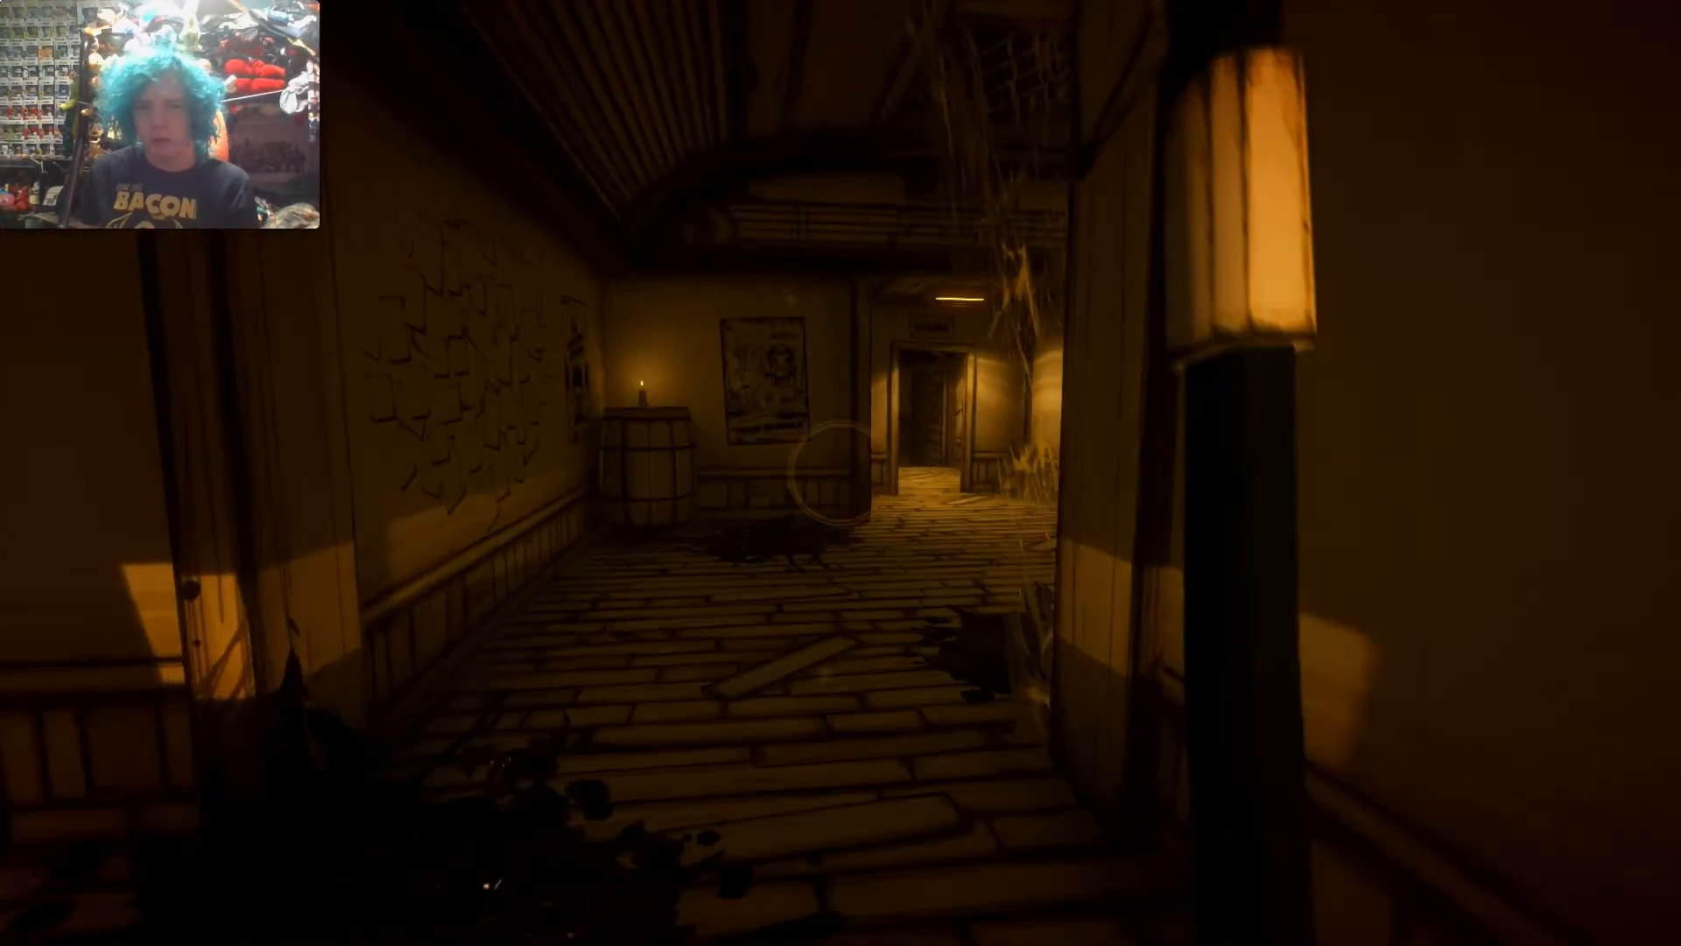
mouse_move(841, 472)
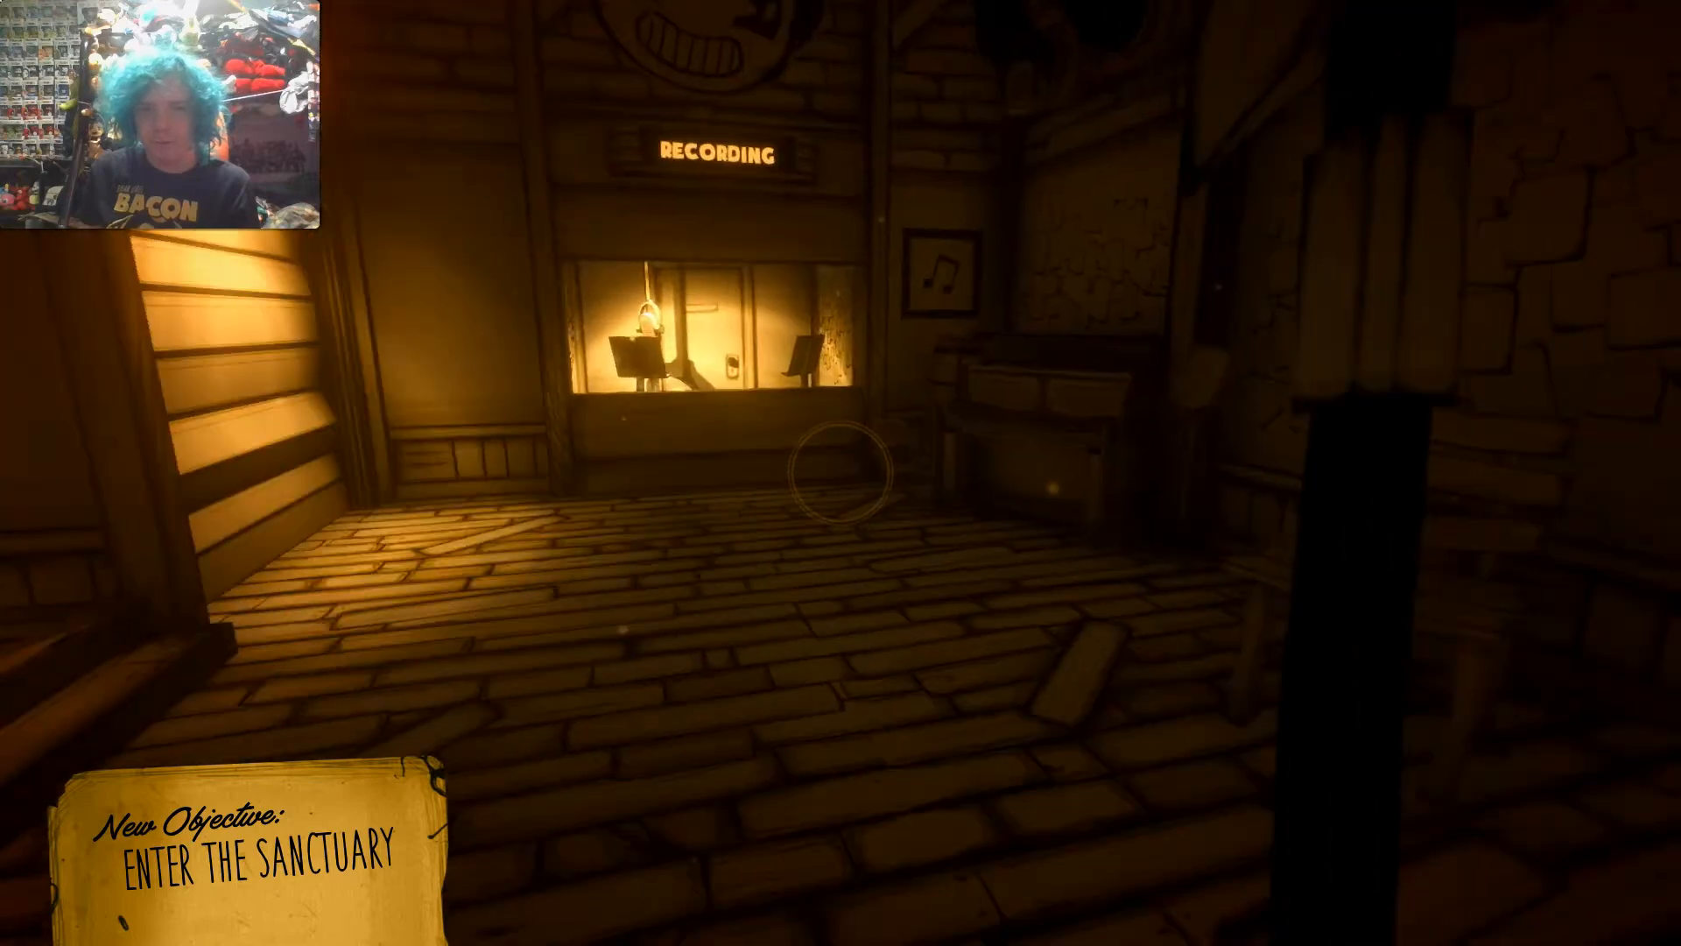
mouse_move(840, 473)
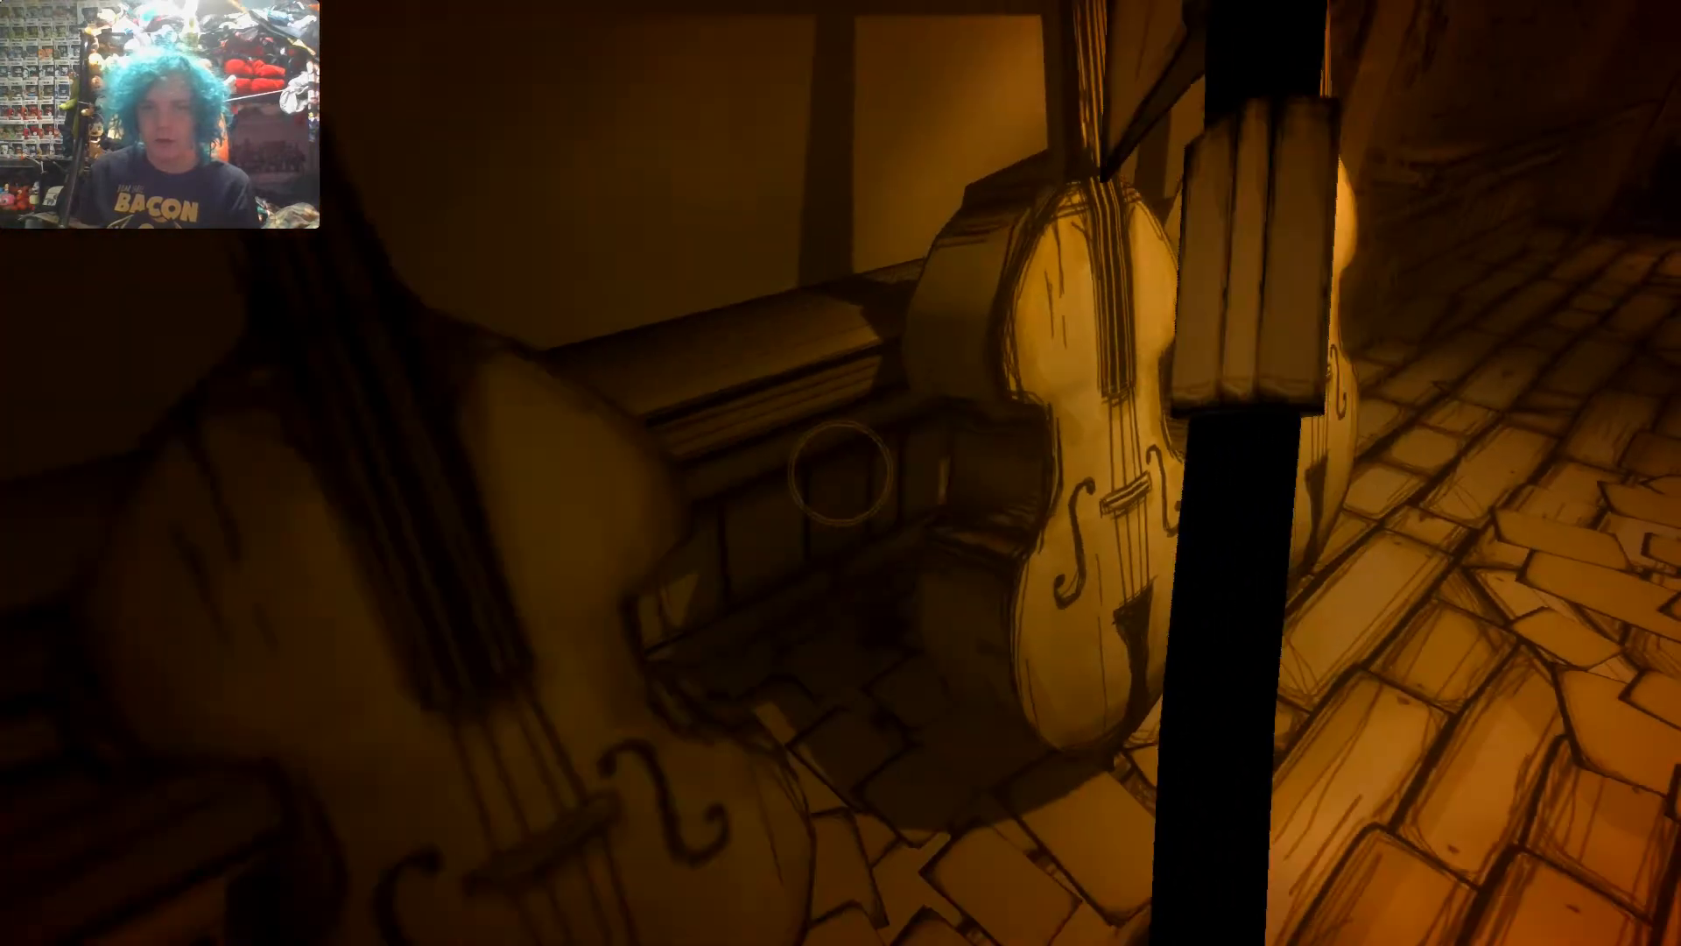
mouse_move(841, 473)
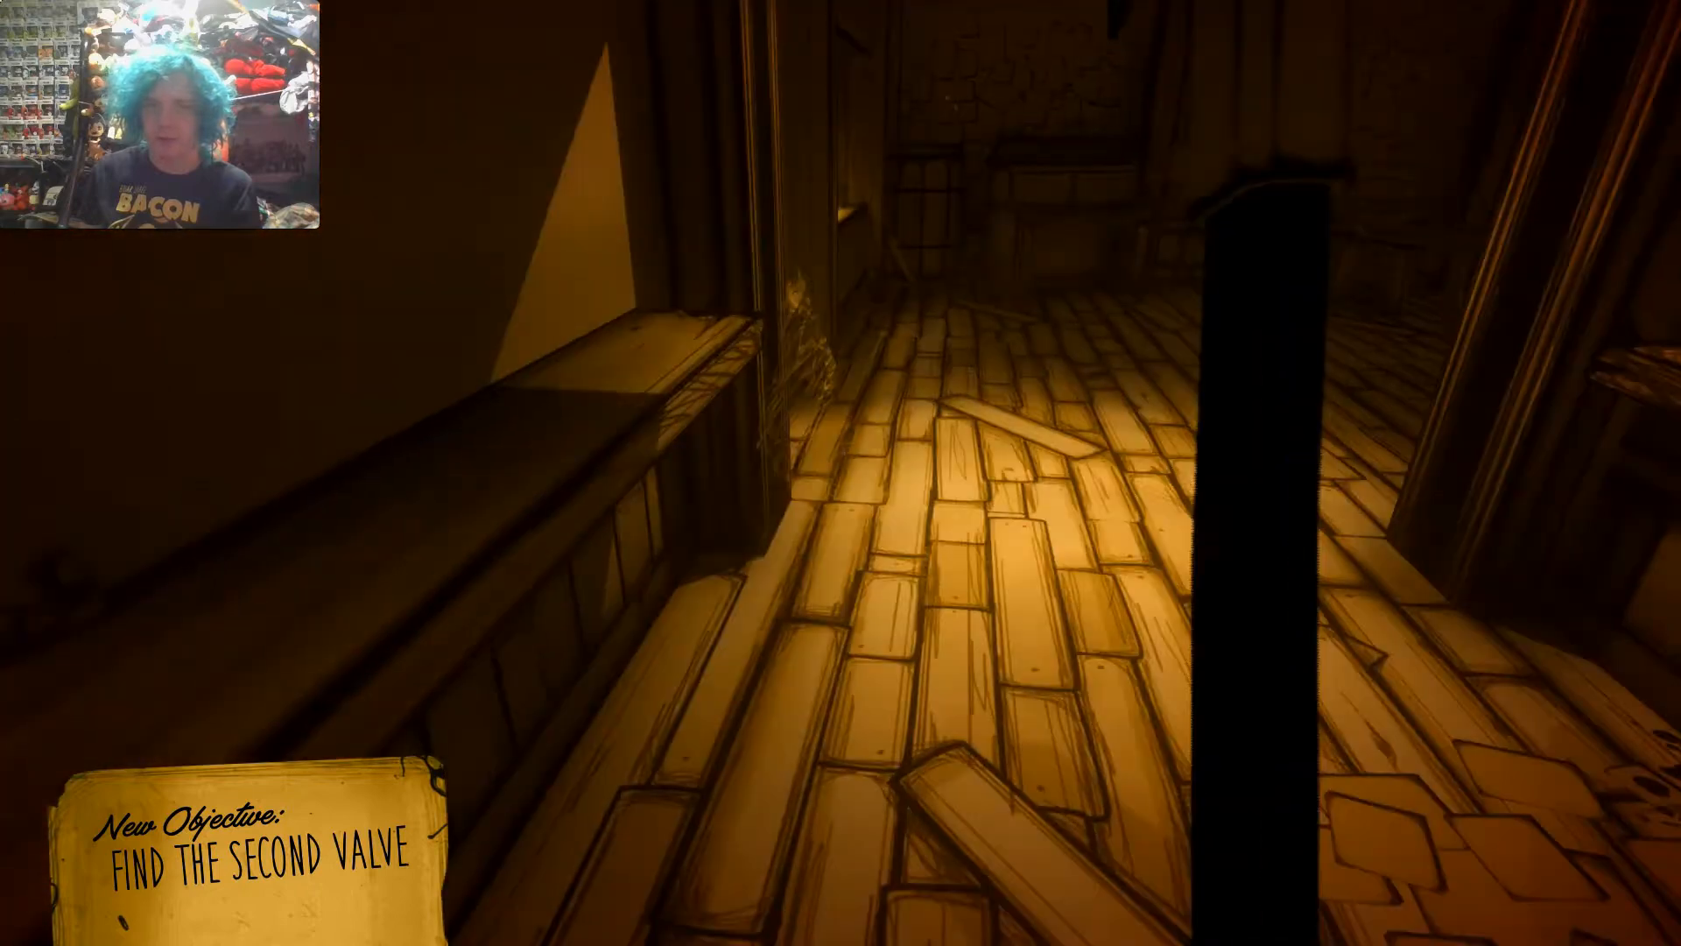
mouse_move(841, 473)
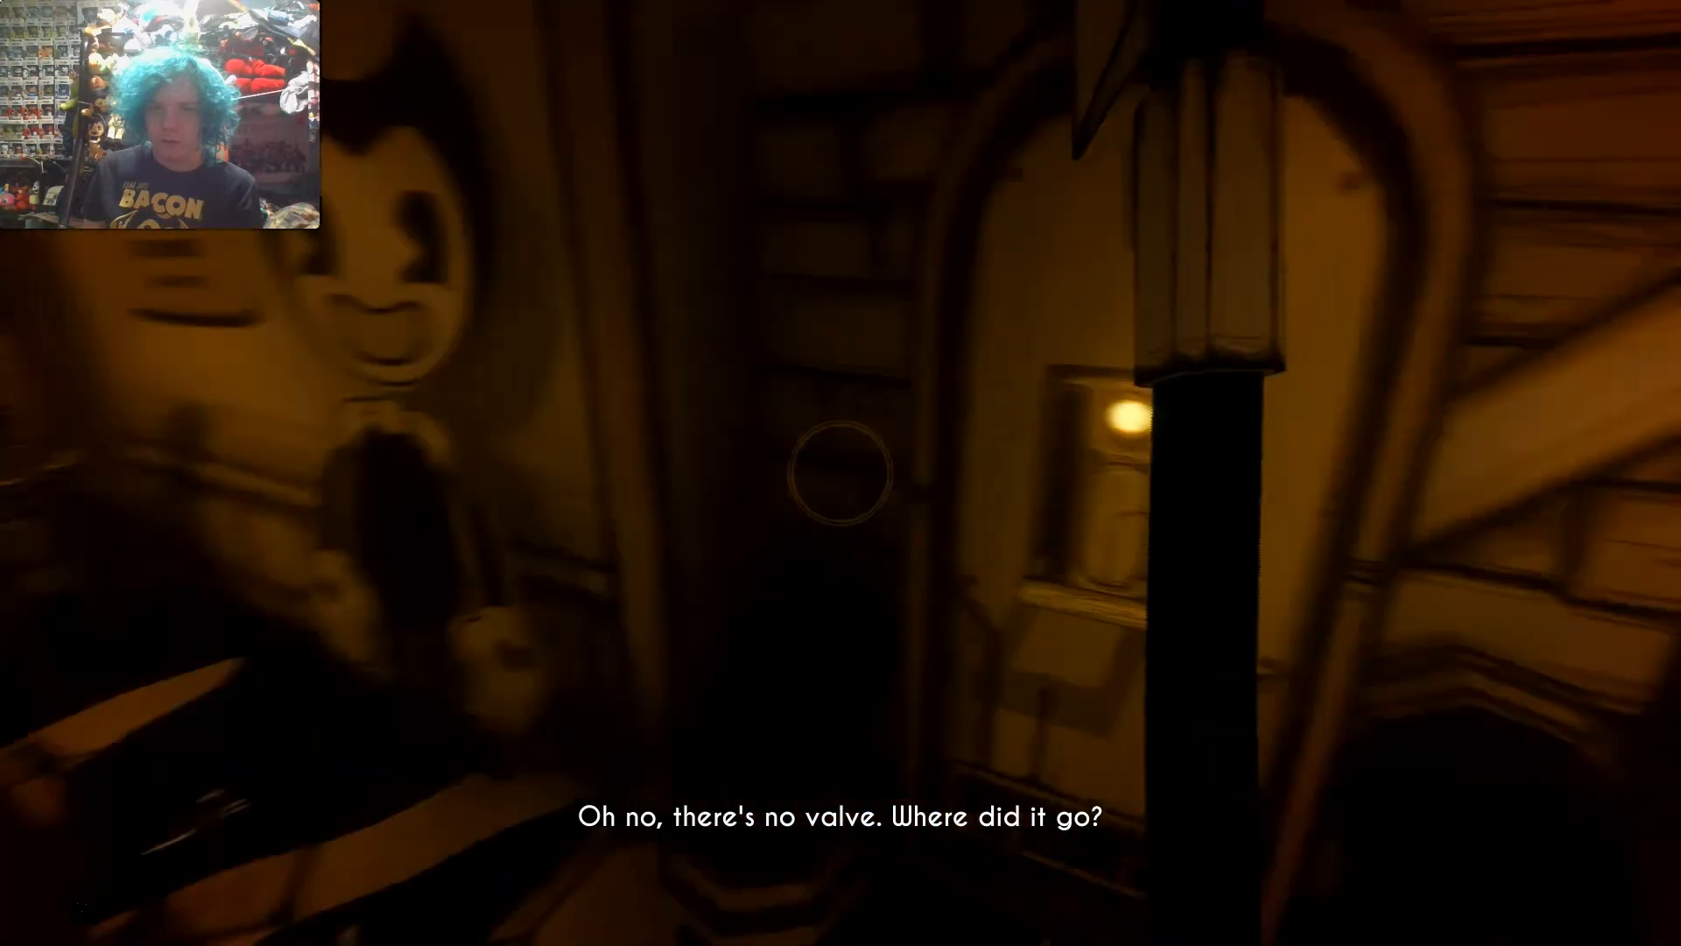
mouse_move(840, 473)
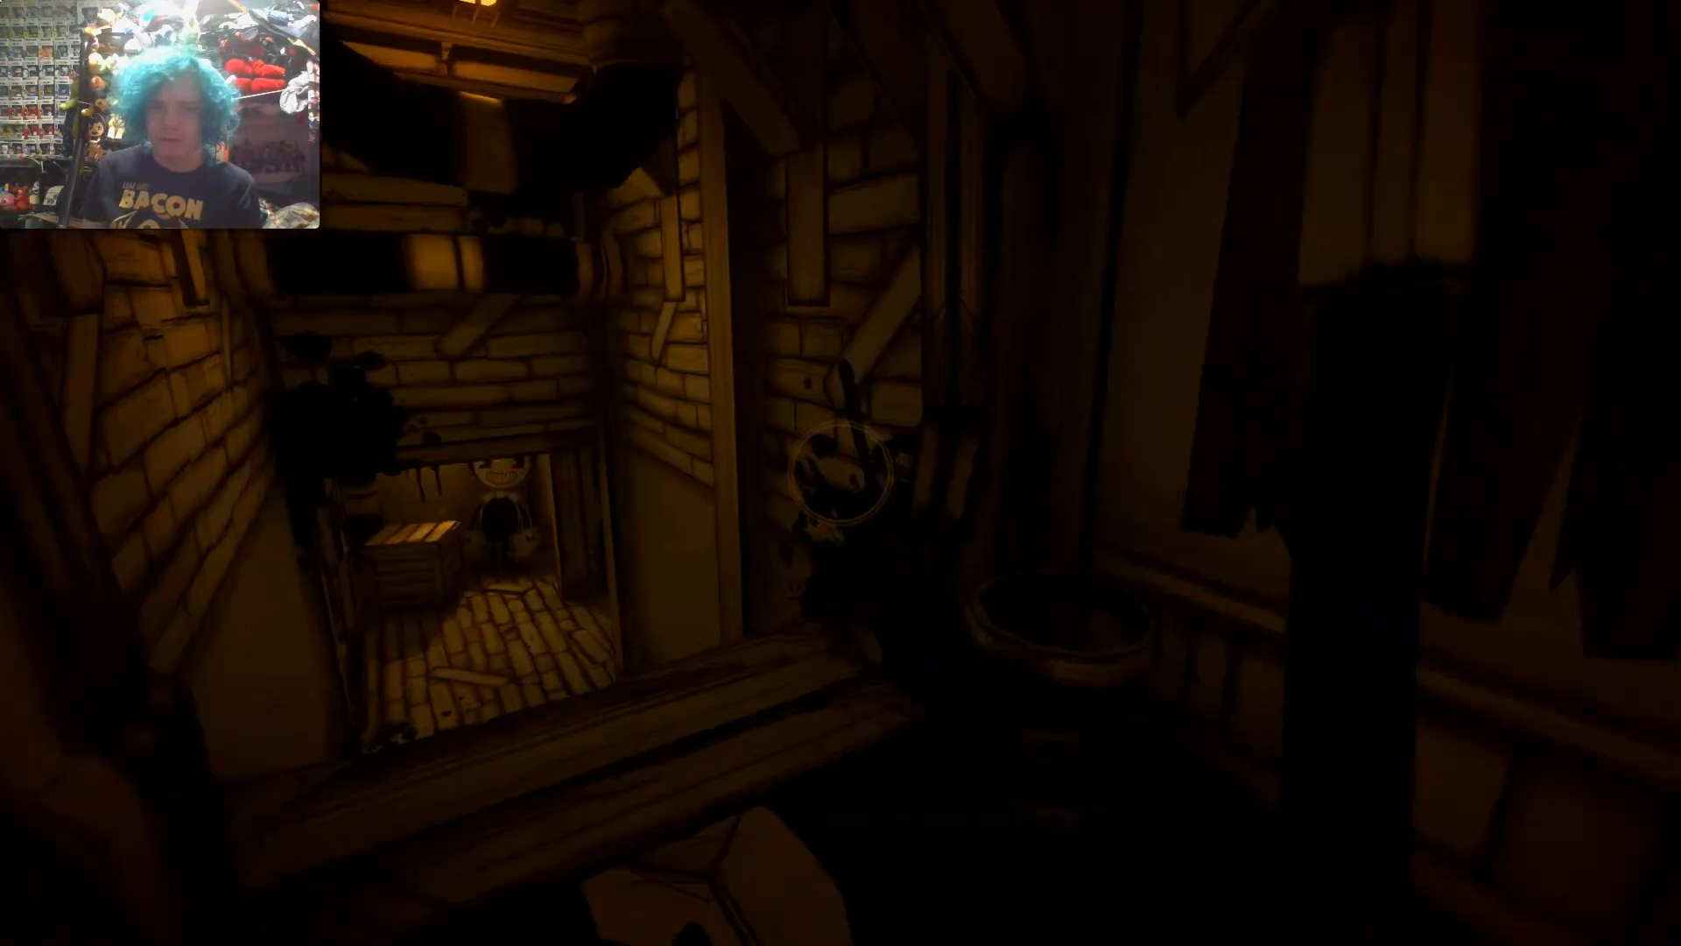
key("w")
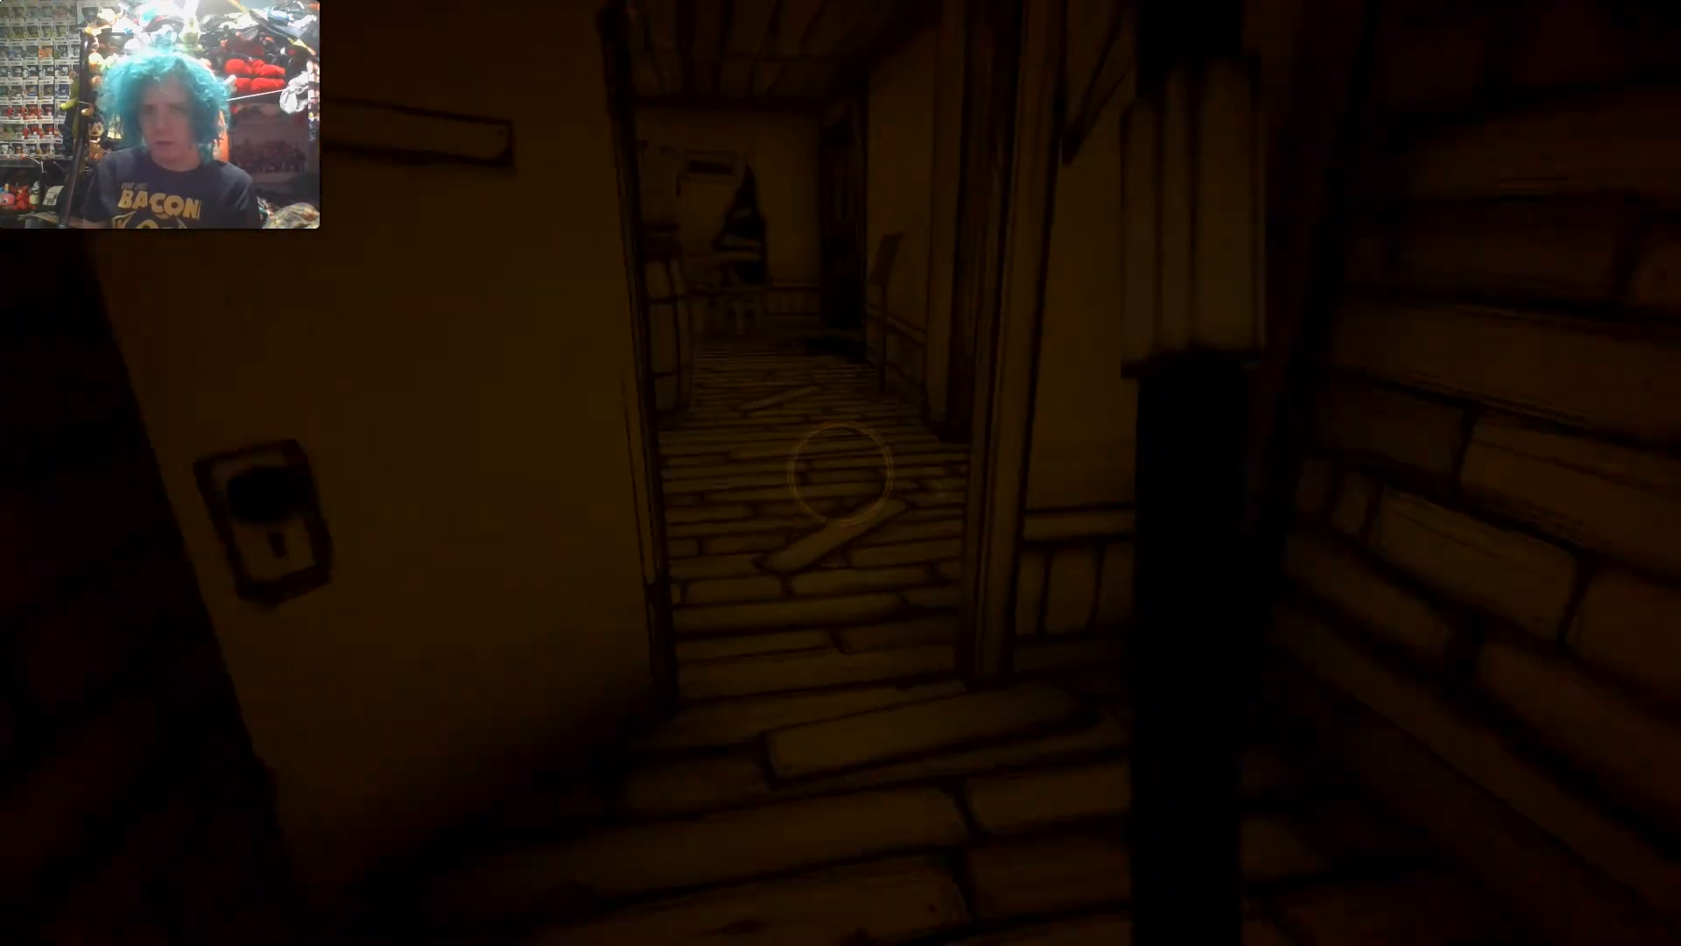
key("w")
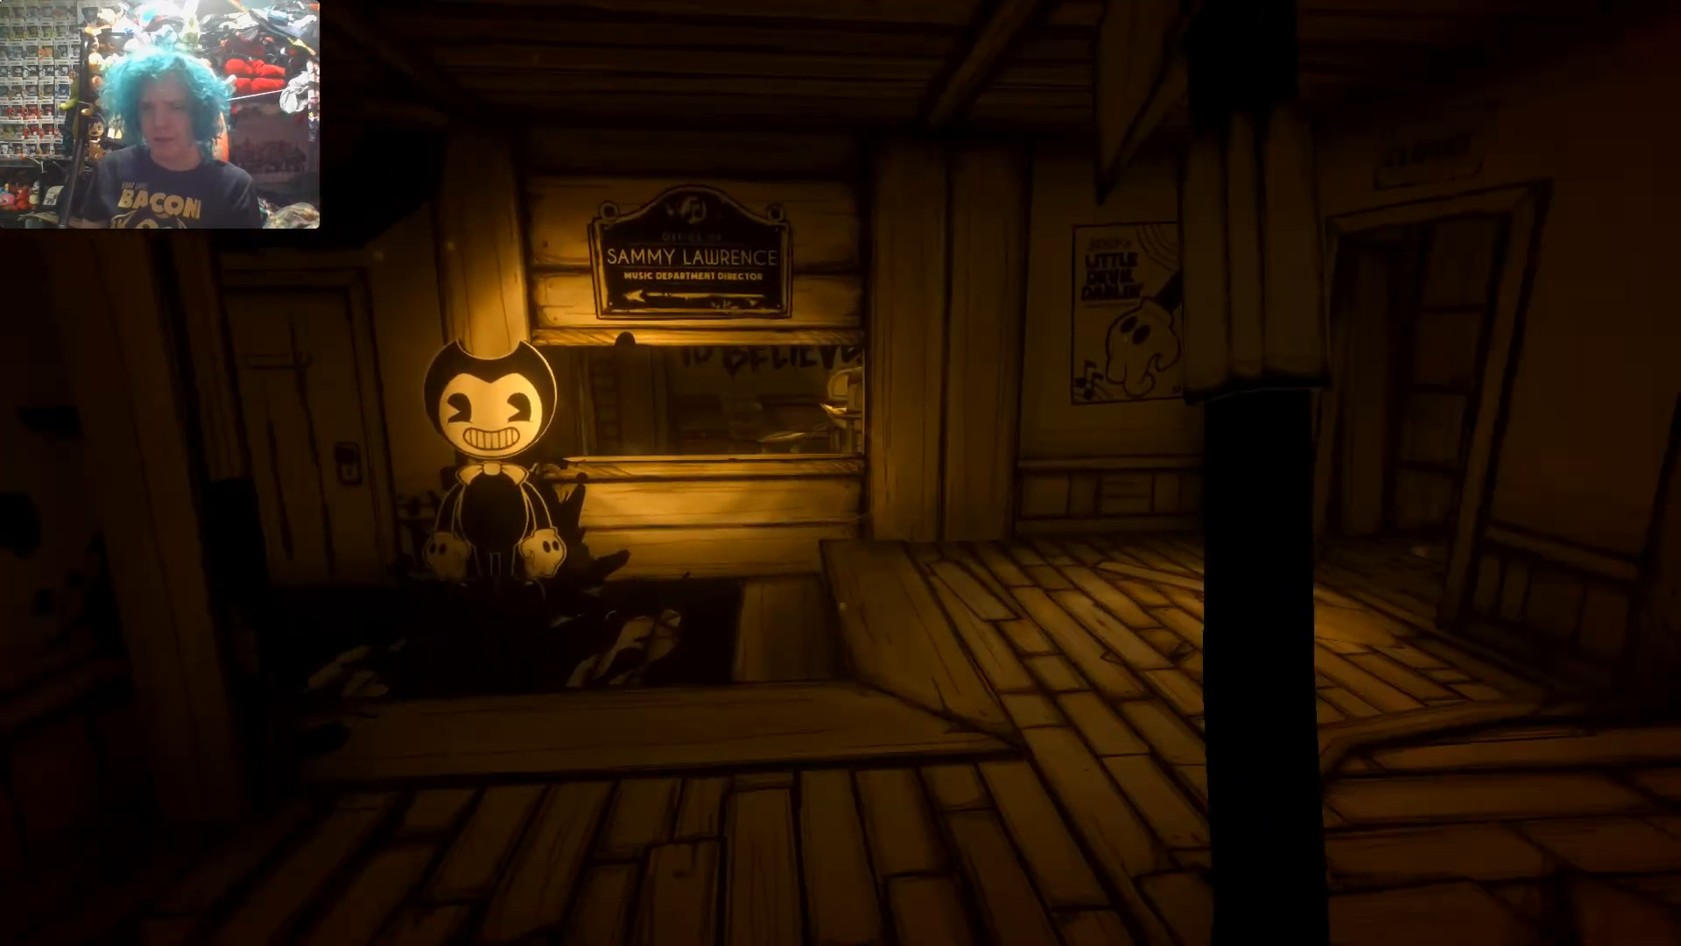
key("w")
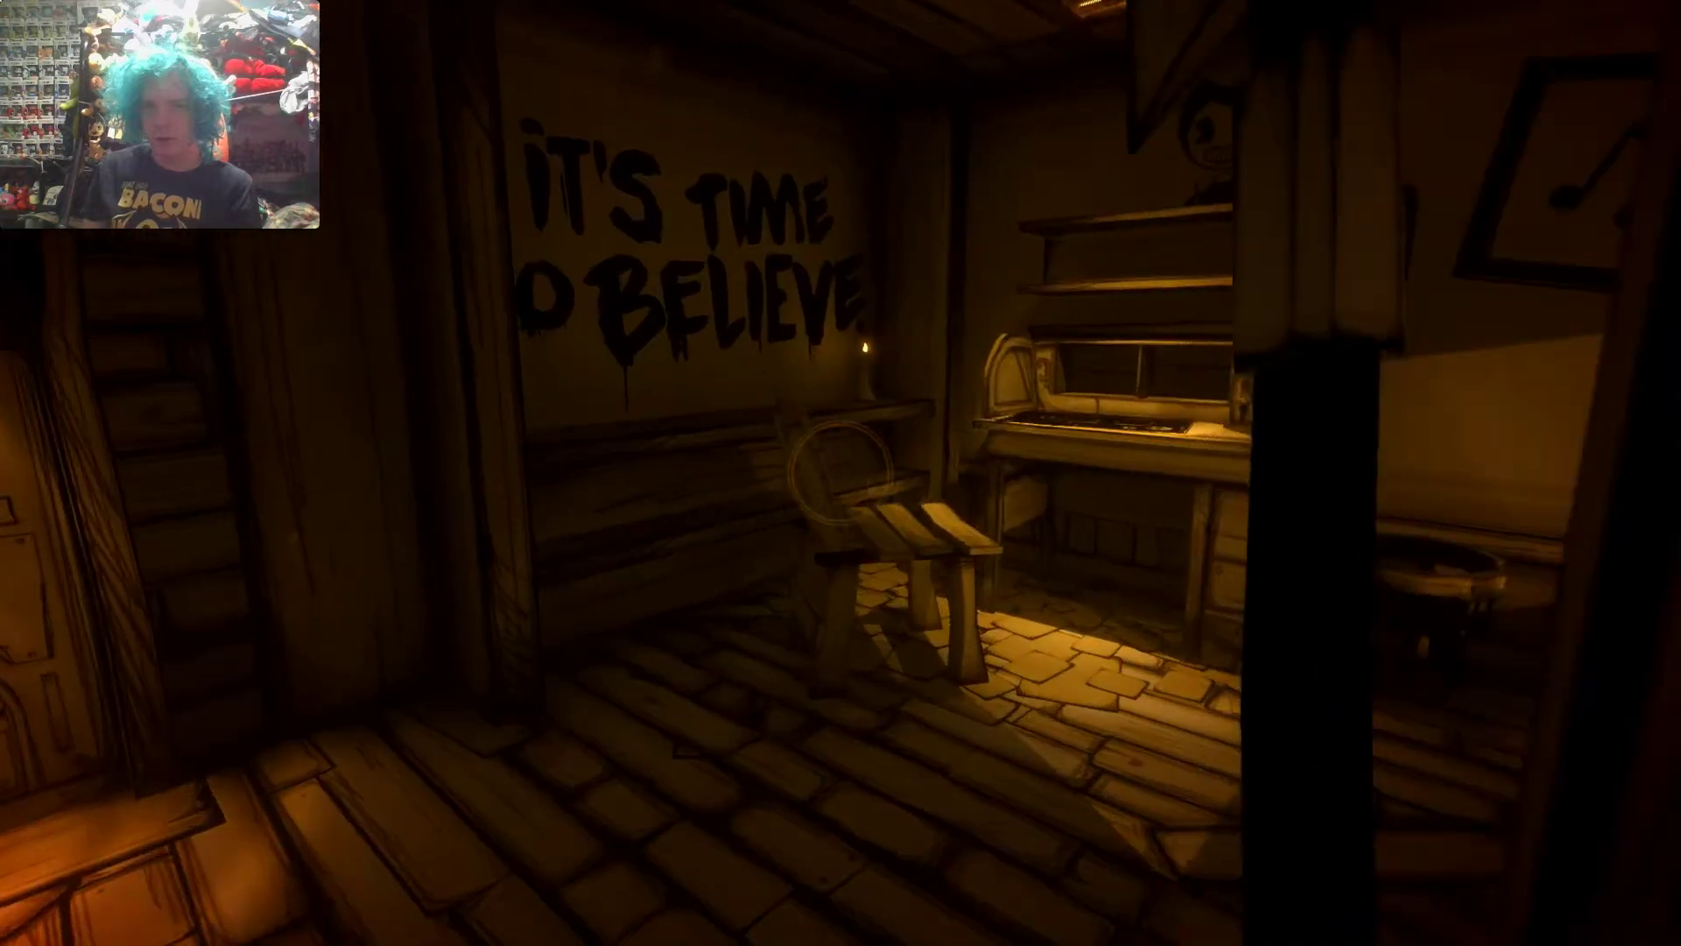
mouse_move(841, 471)
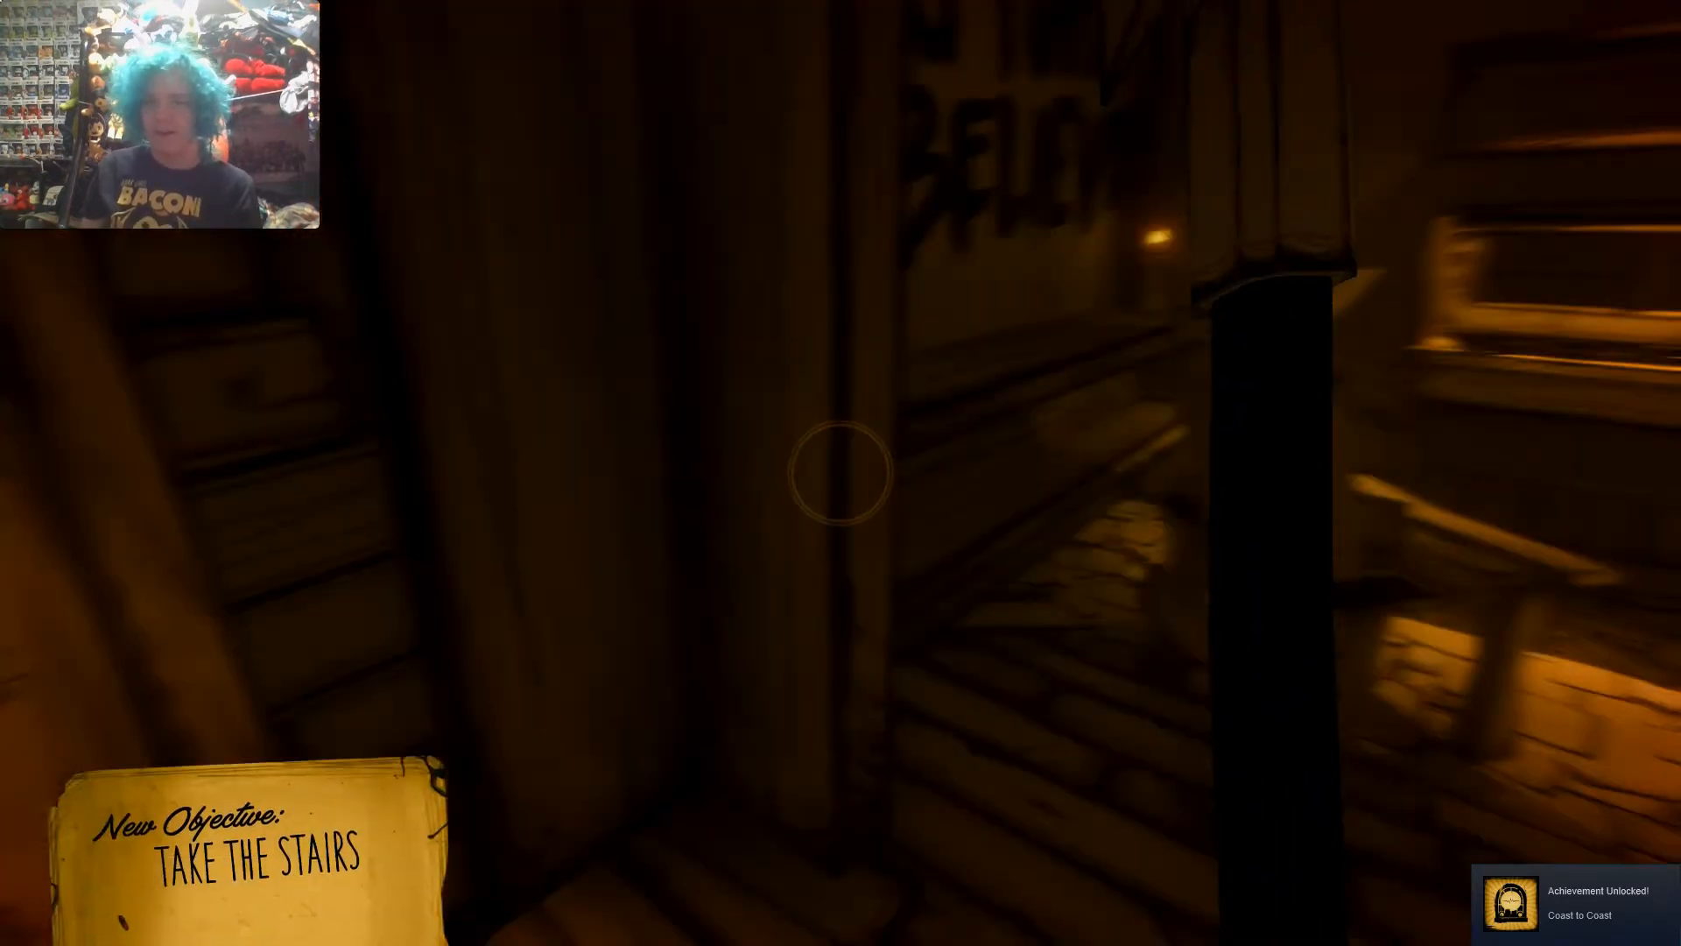
mouse_move(840, 473)
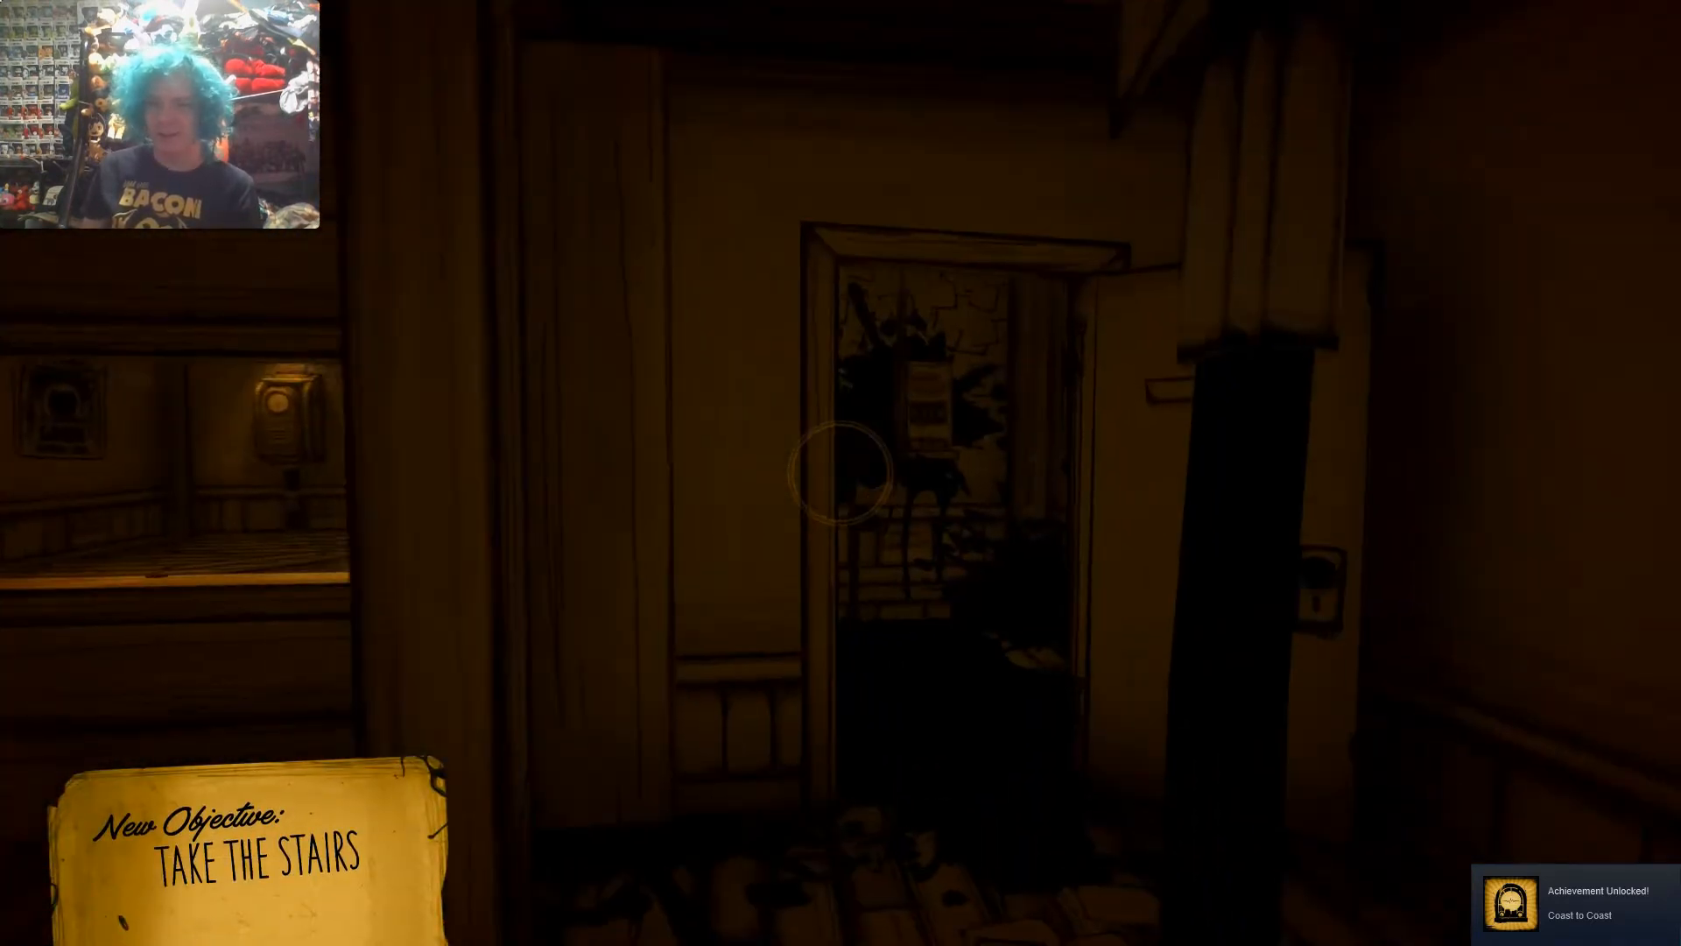
mouse_move(840, 473)
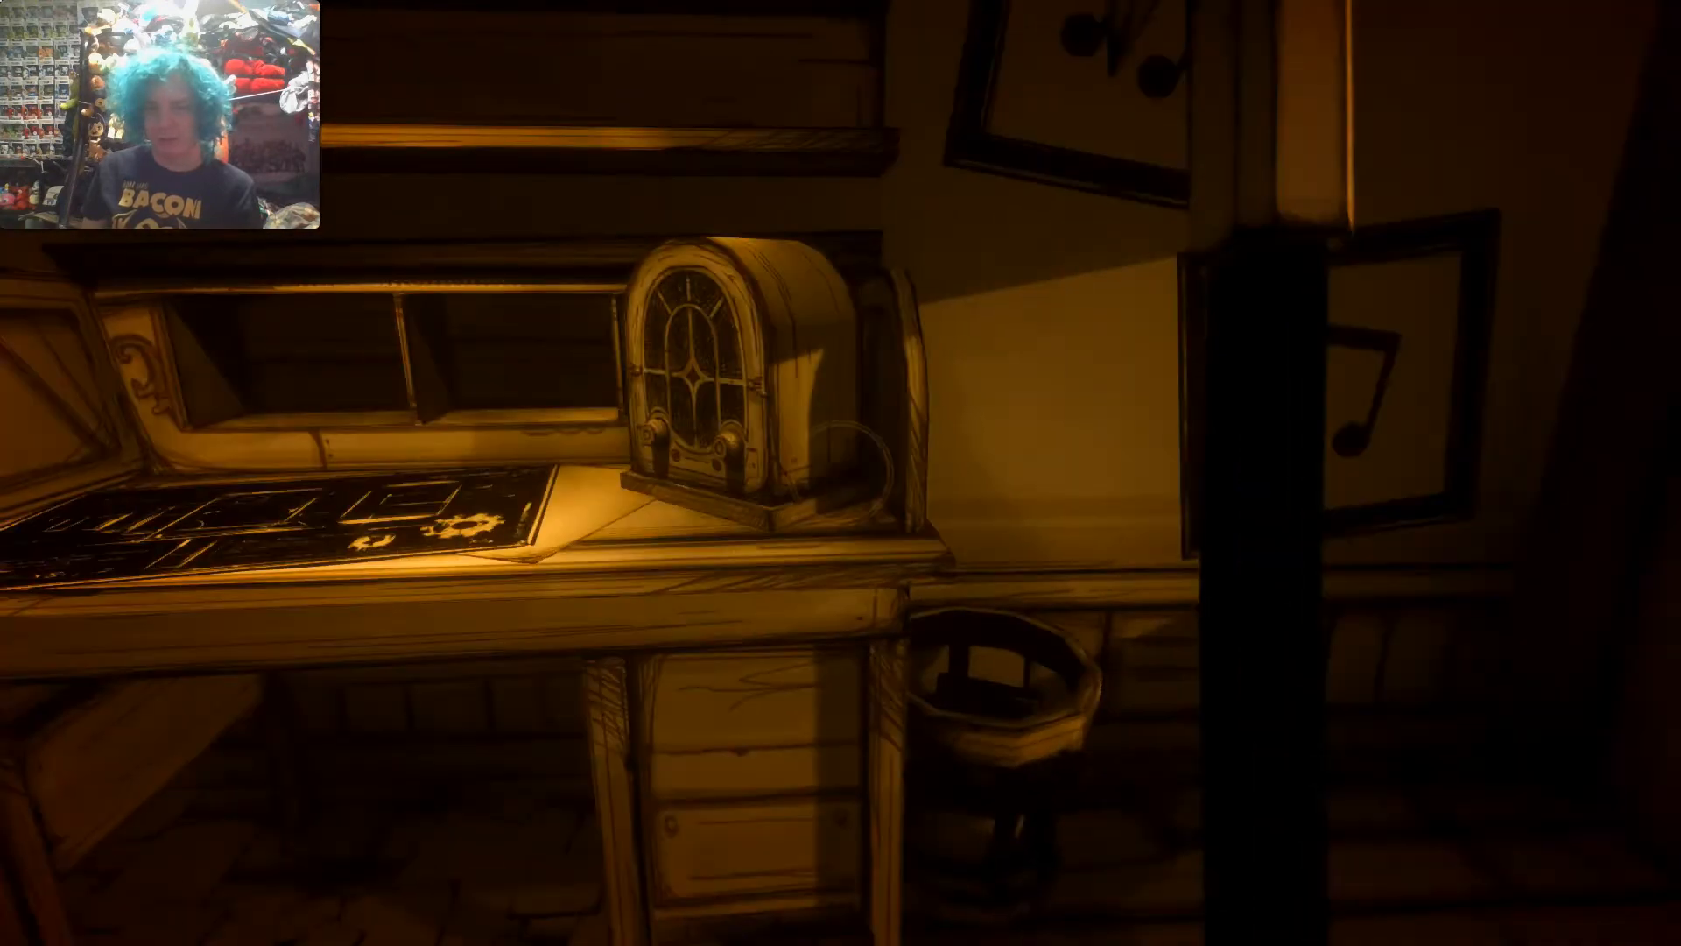
mouse_move(840, 473)
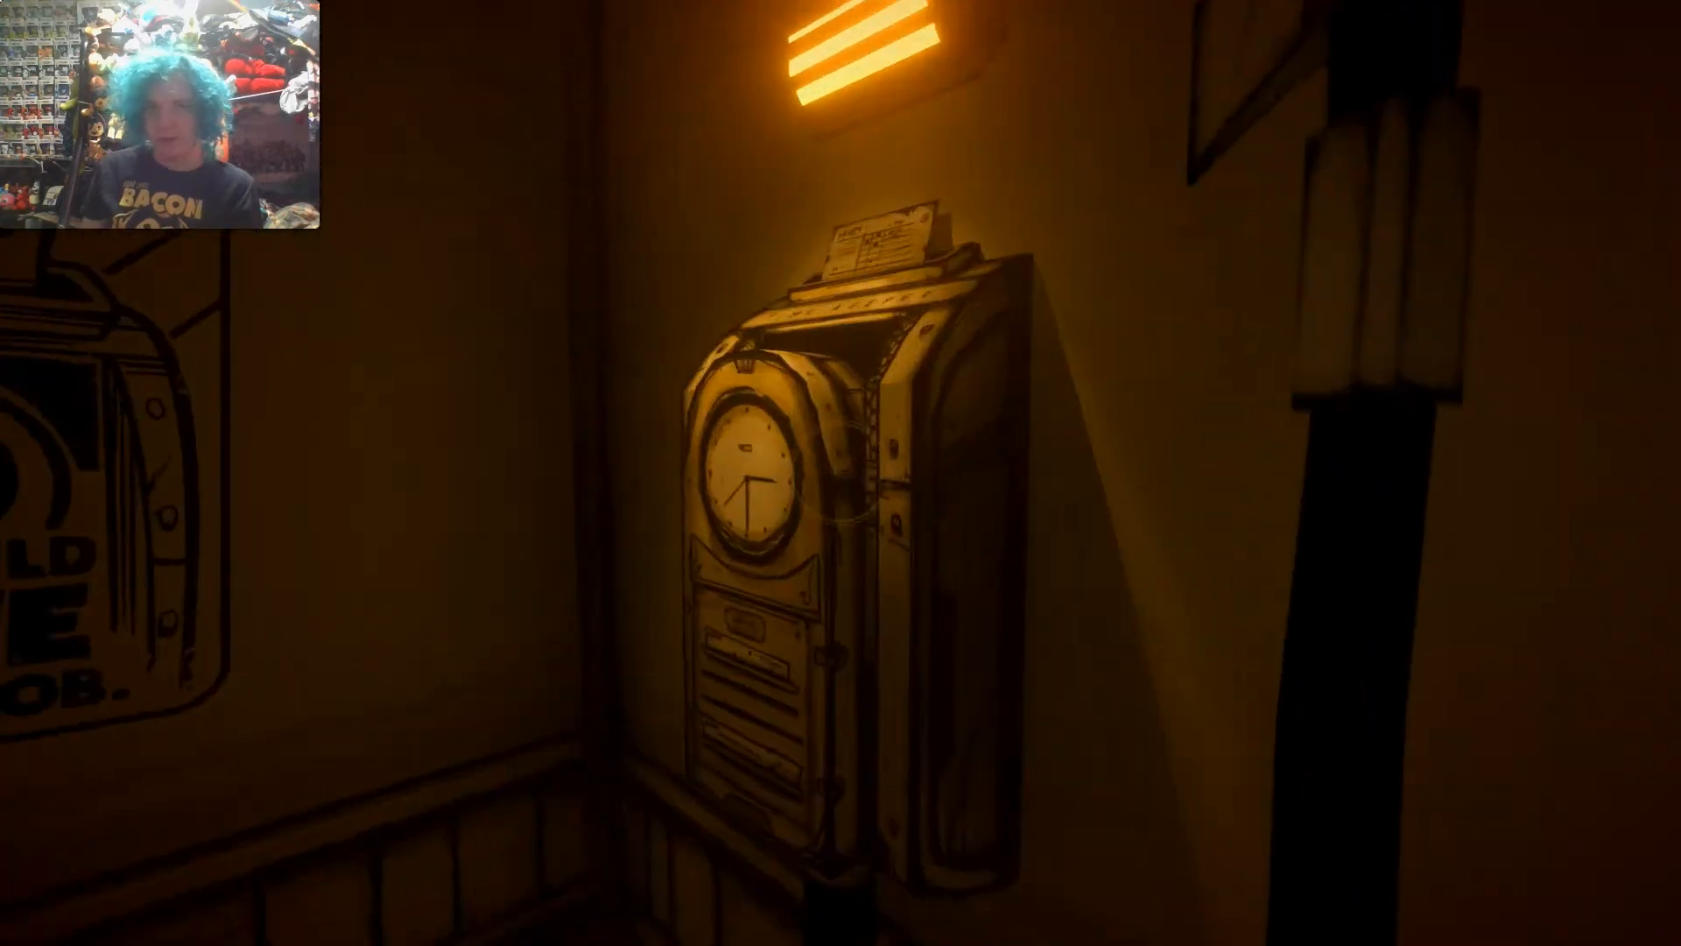
mouse_move(841, 473)
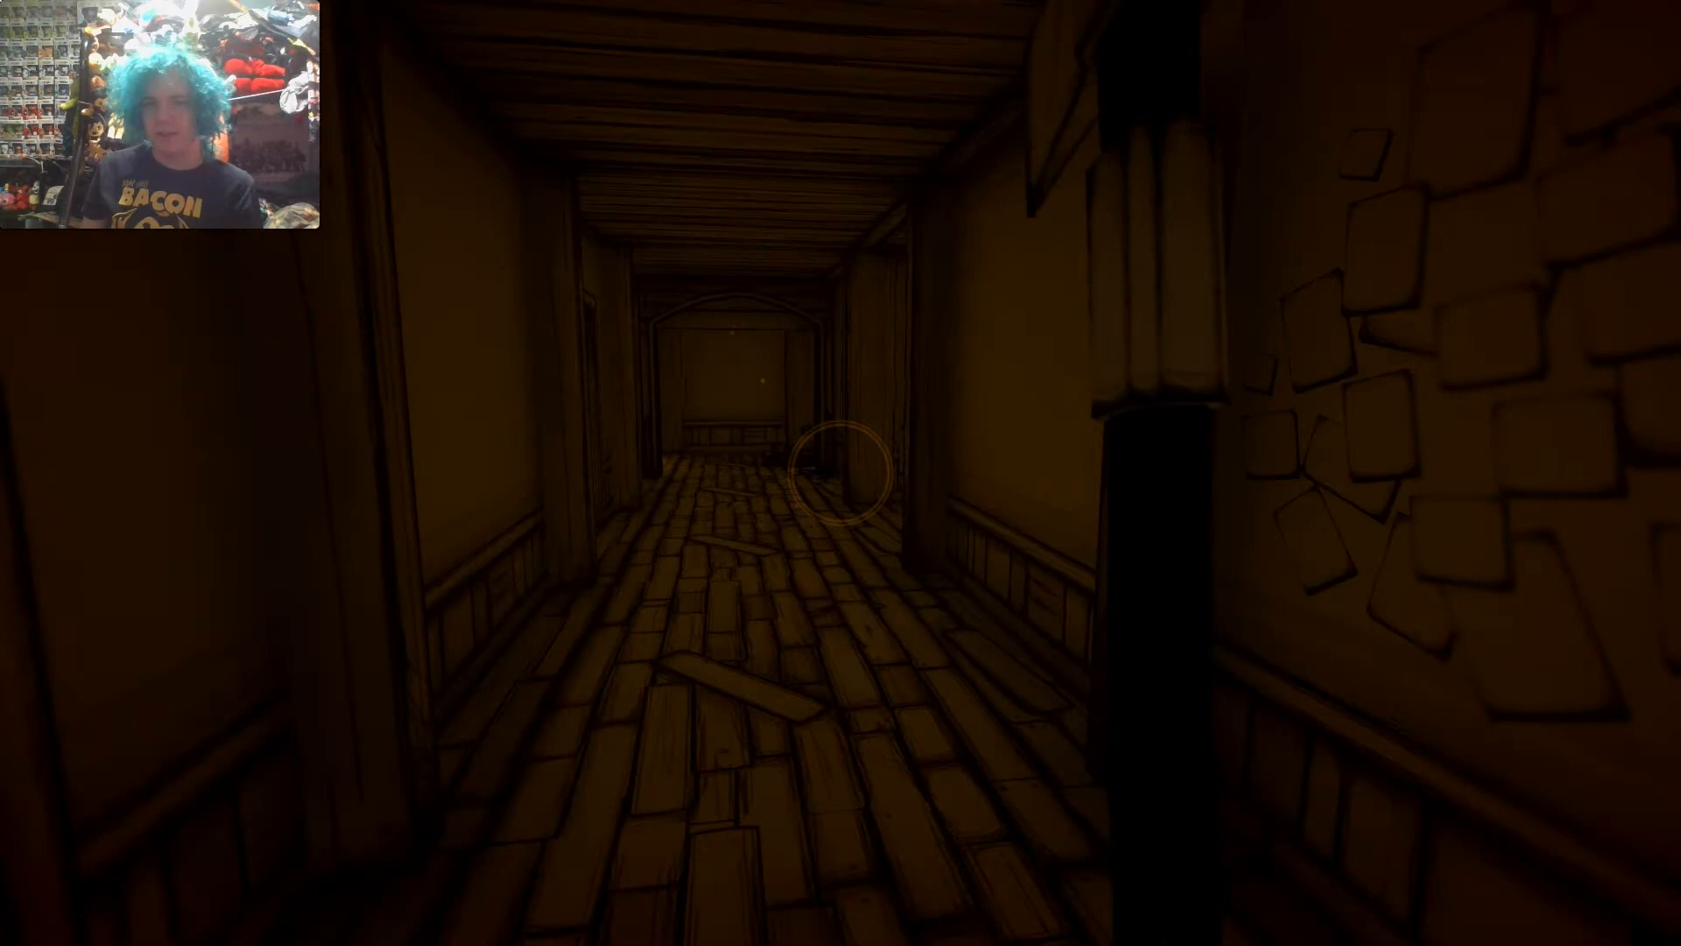
key("w")
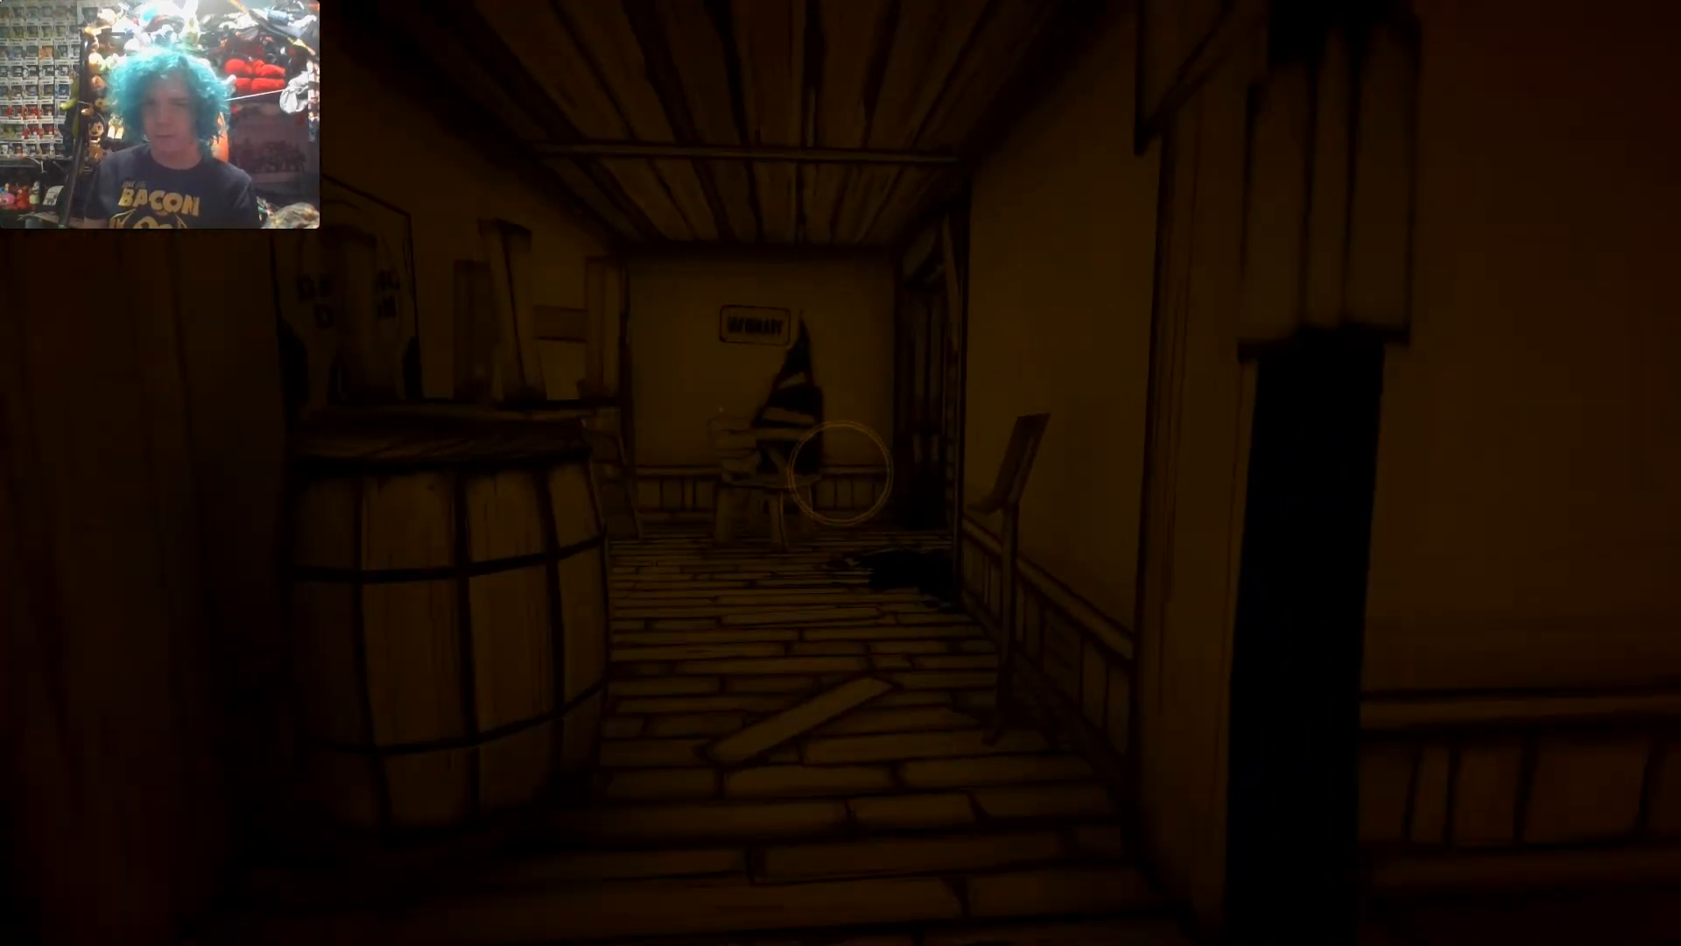
mouse_move(841, 473)
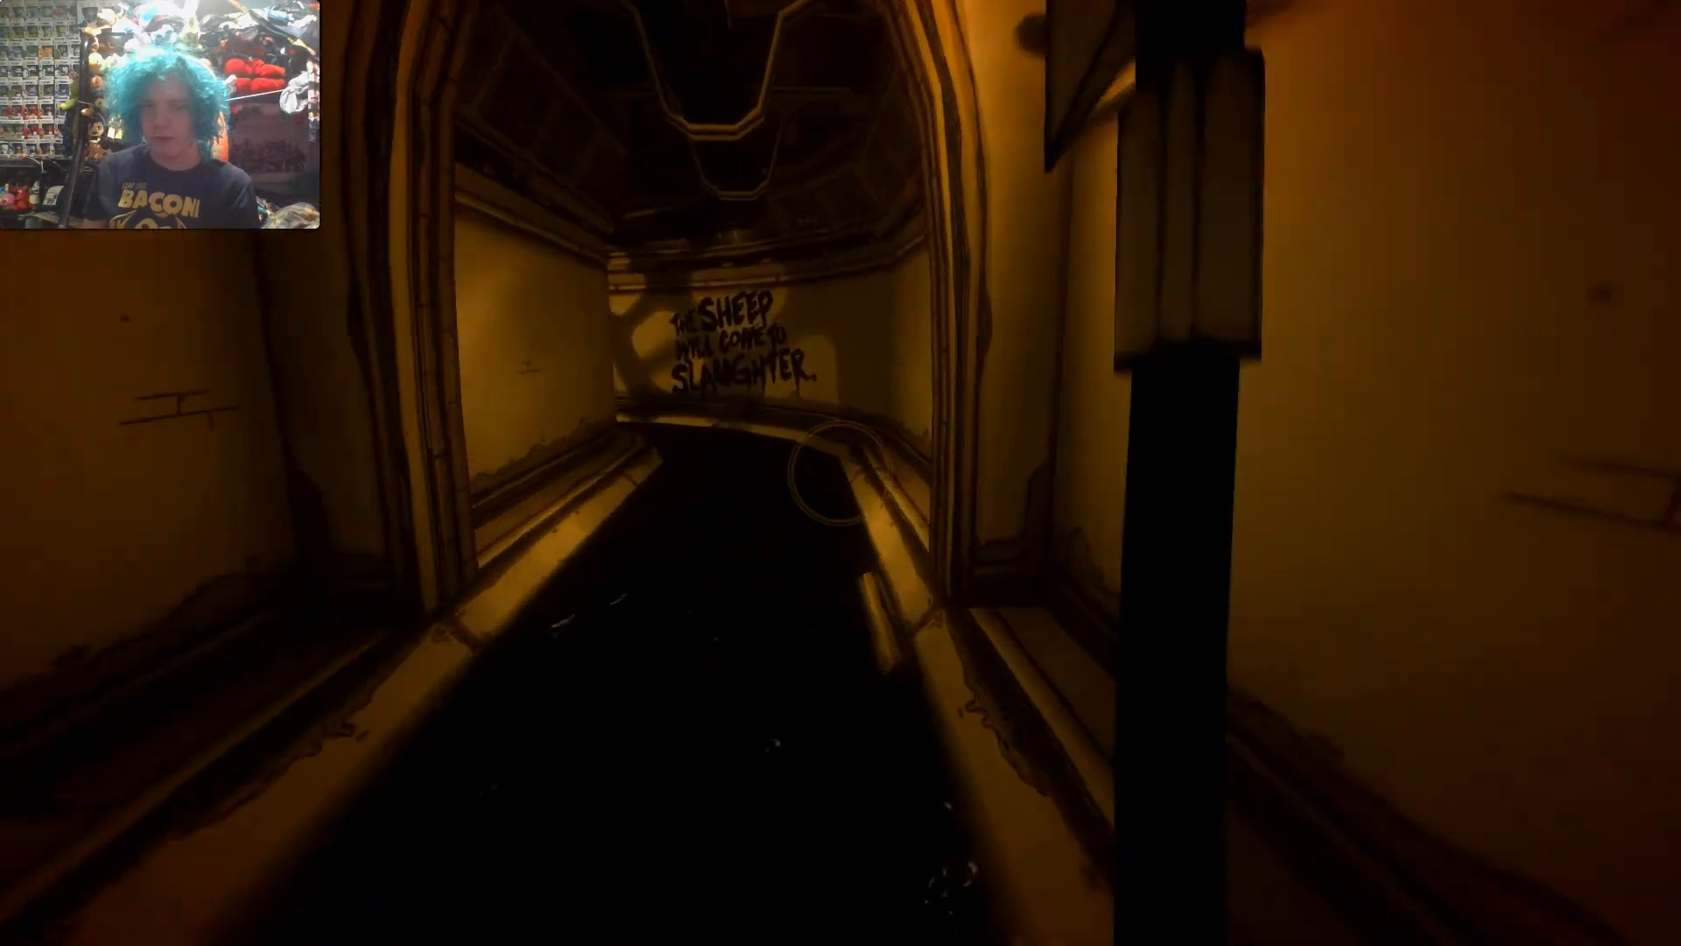
key("w")
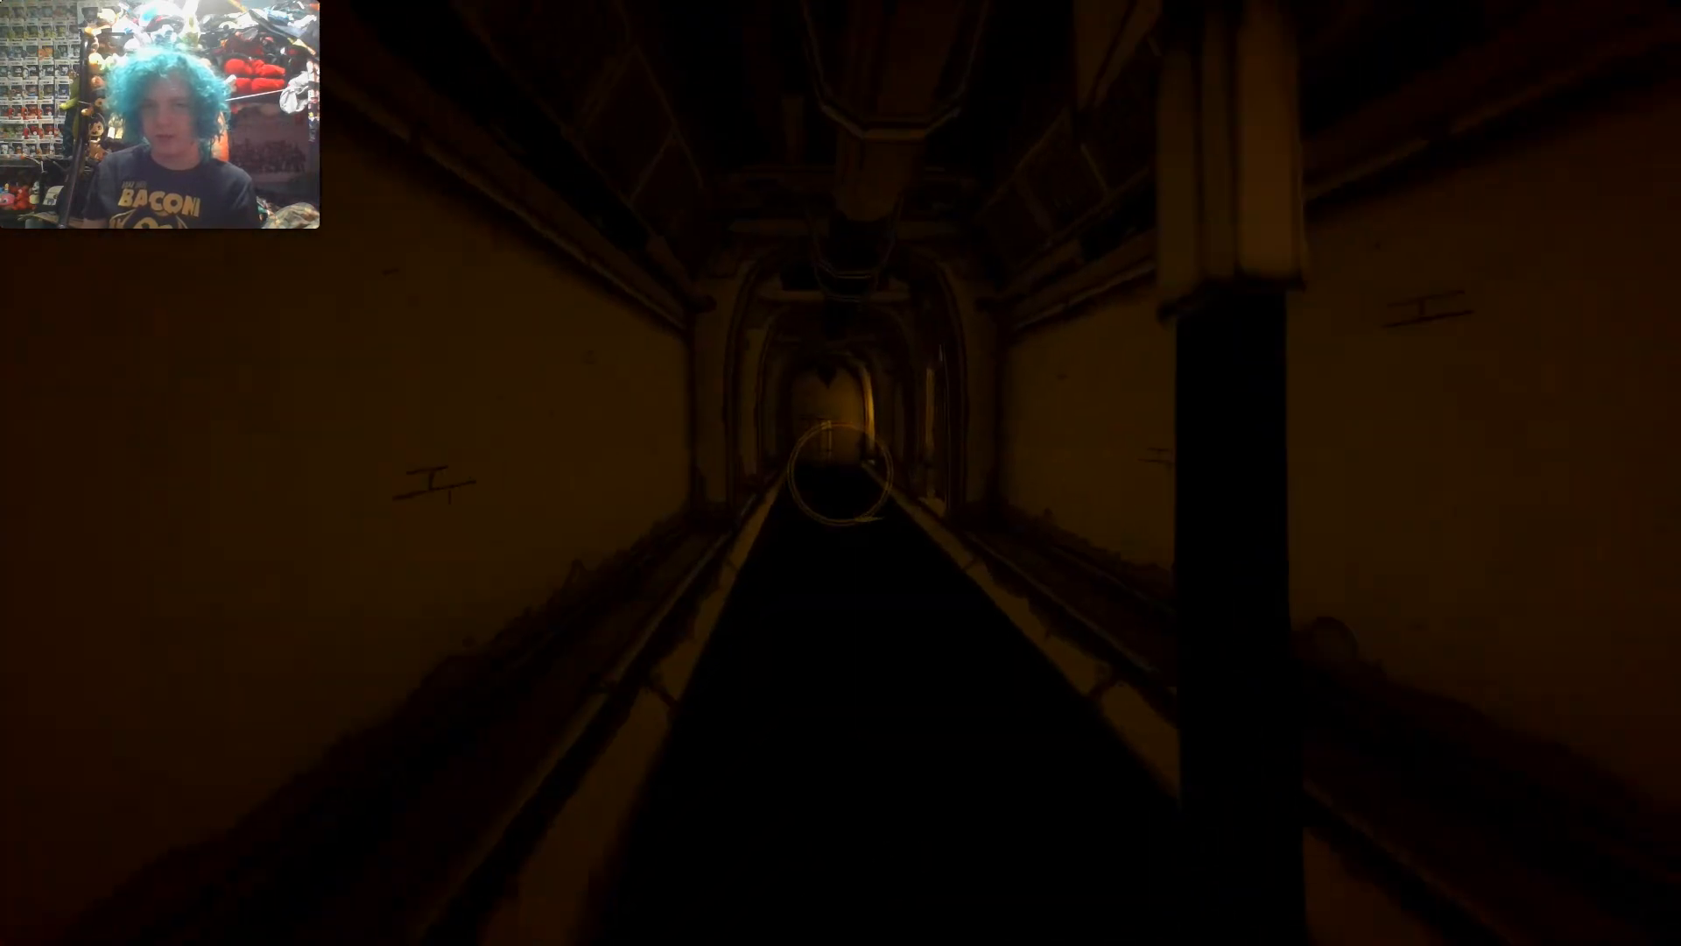
key("w")
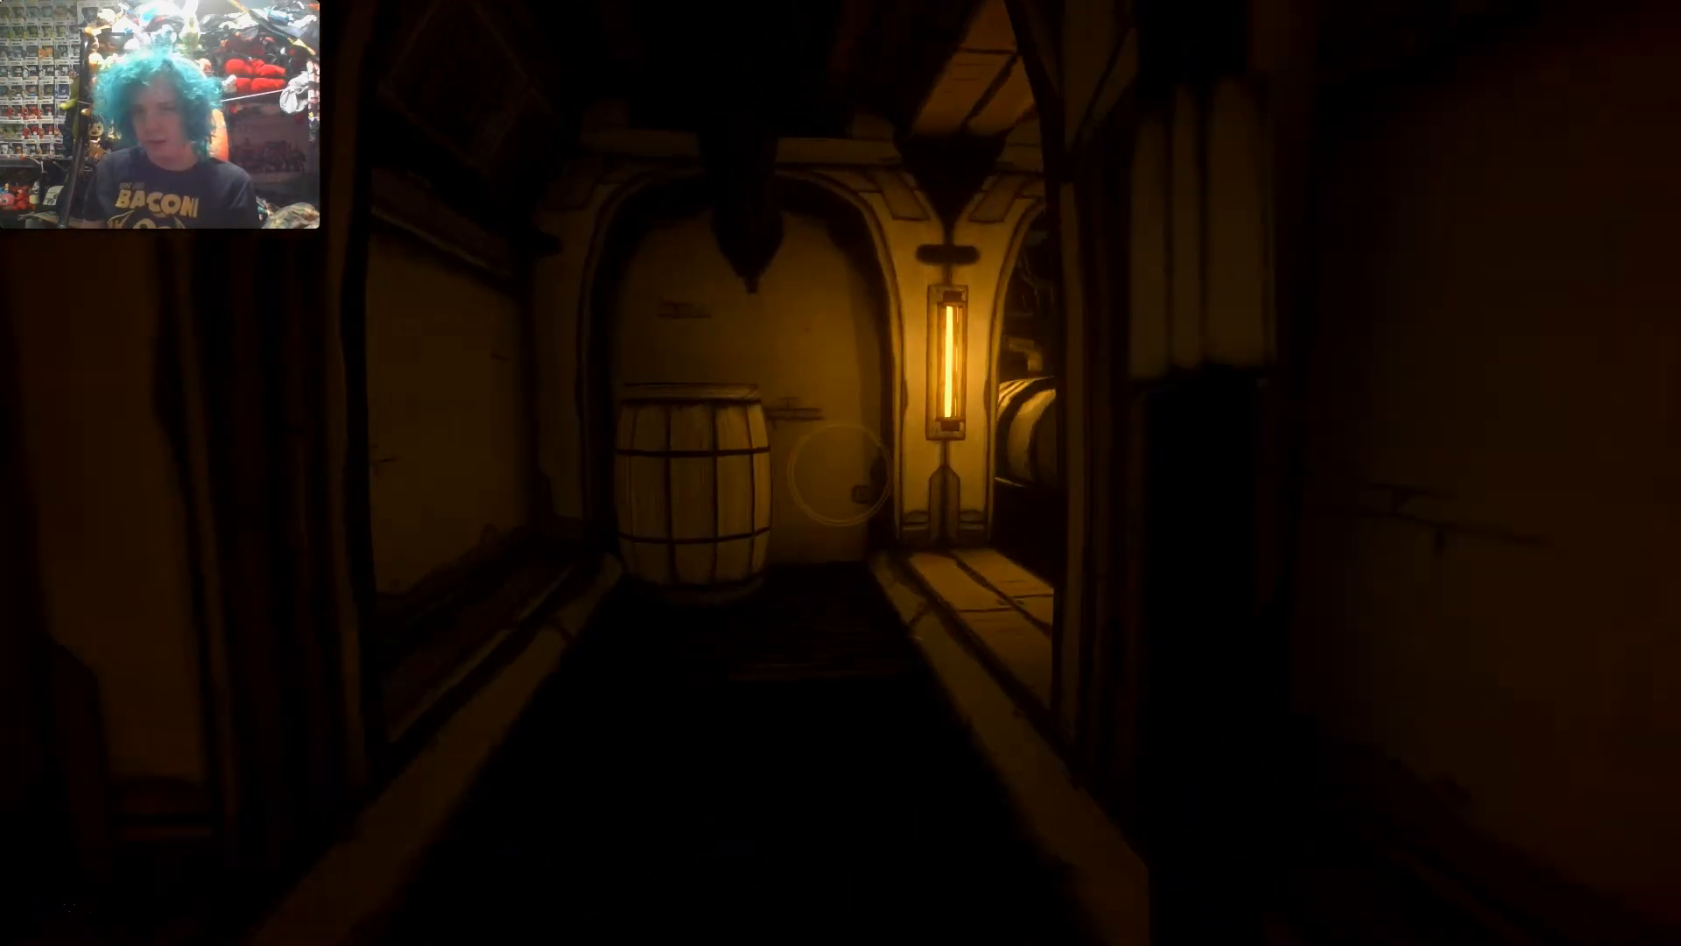
mouse_move(840, 472)
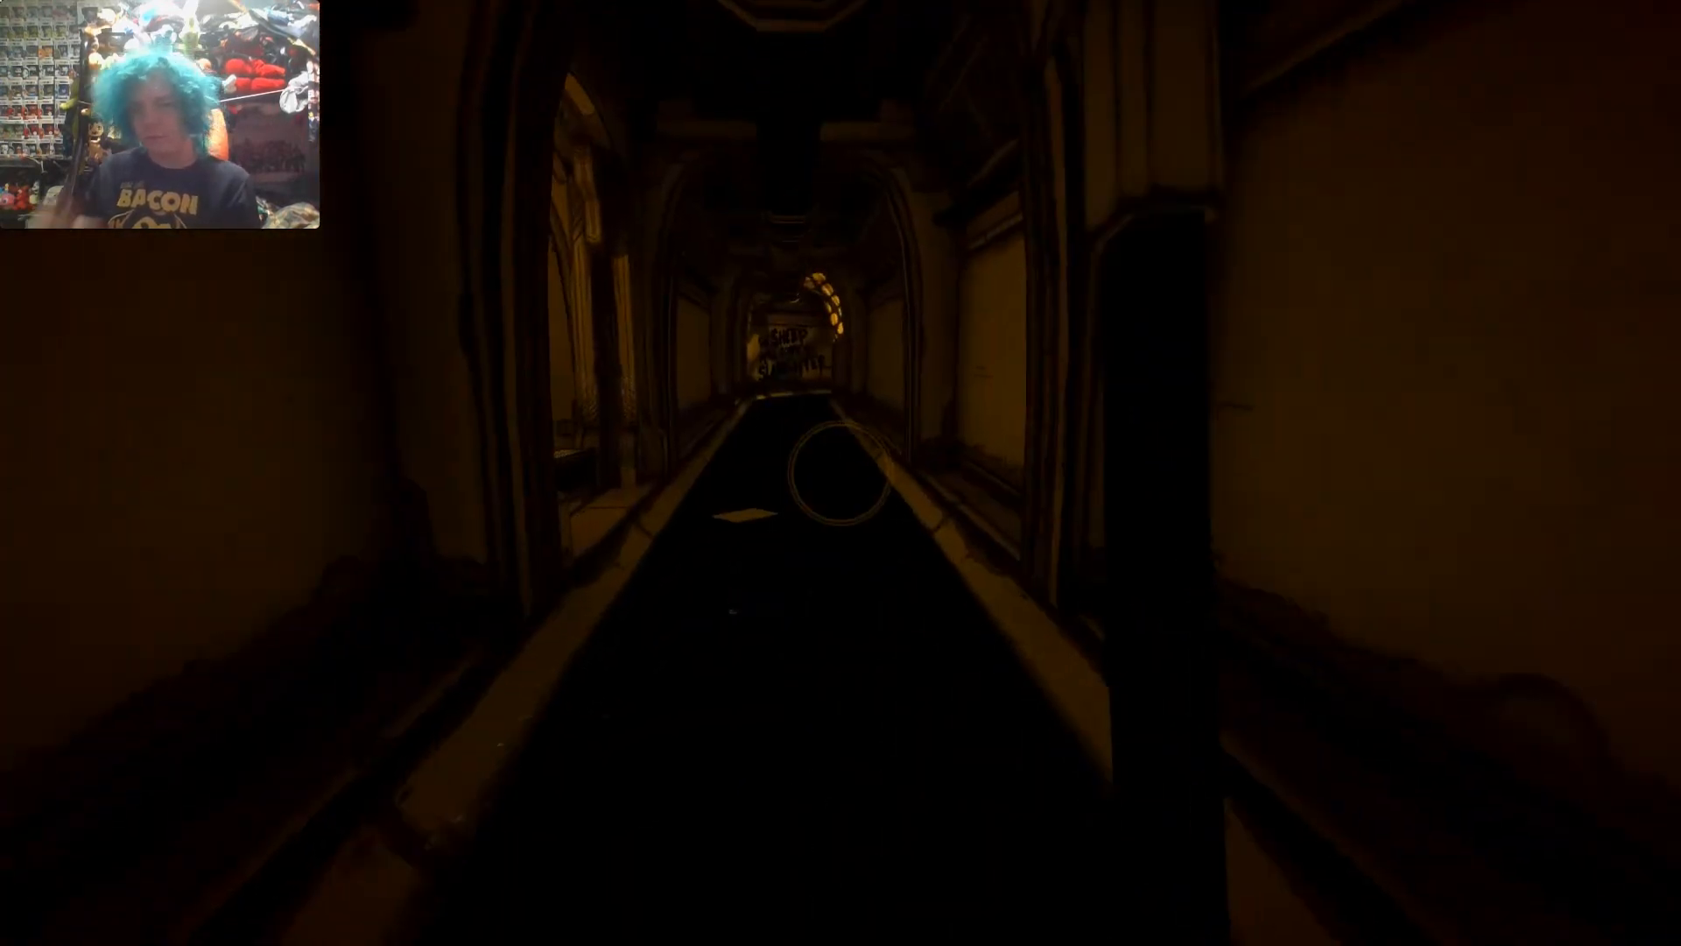
key("w")
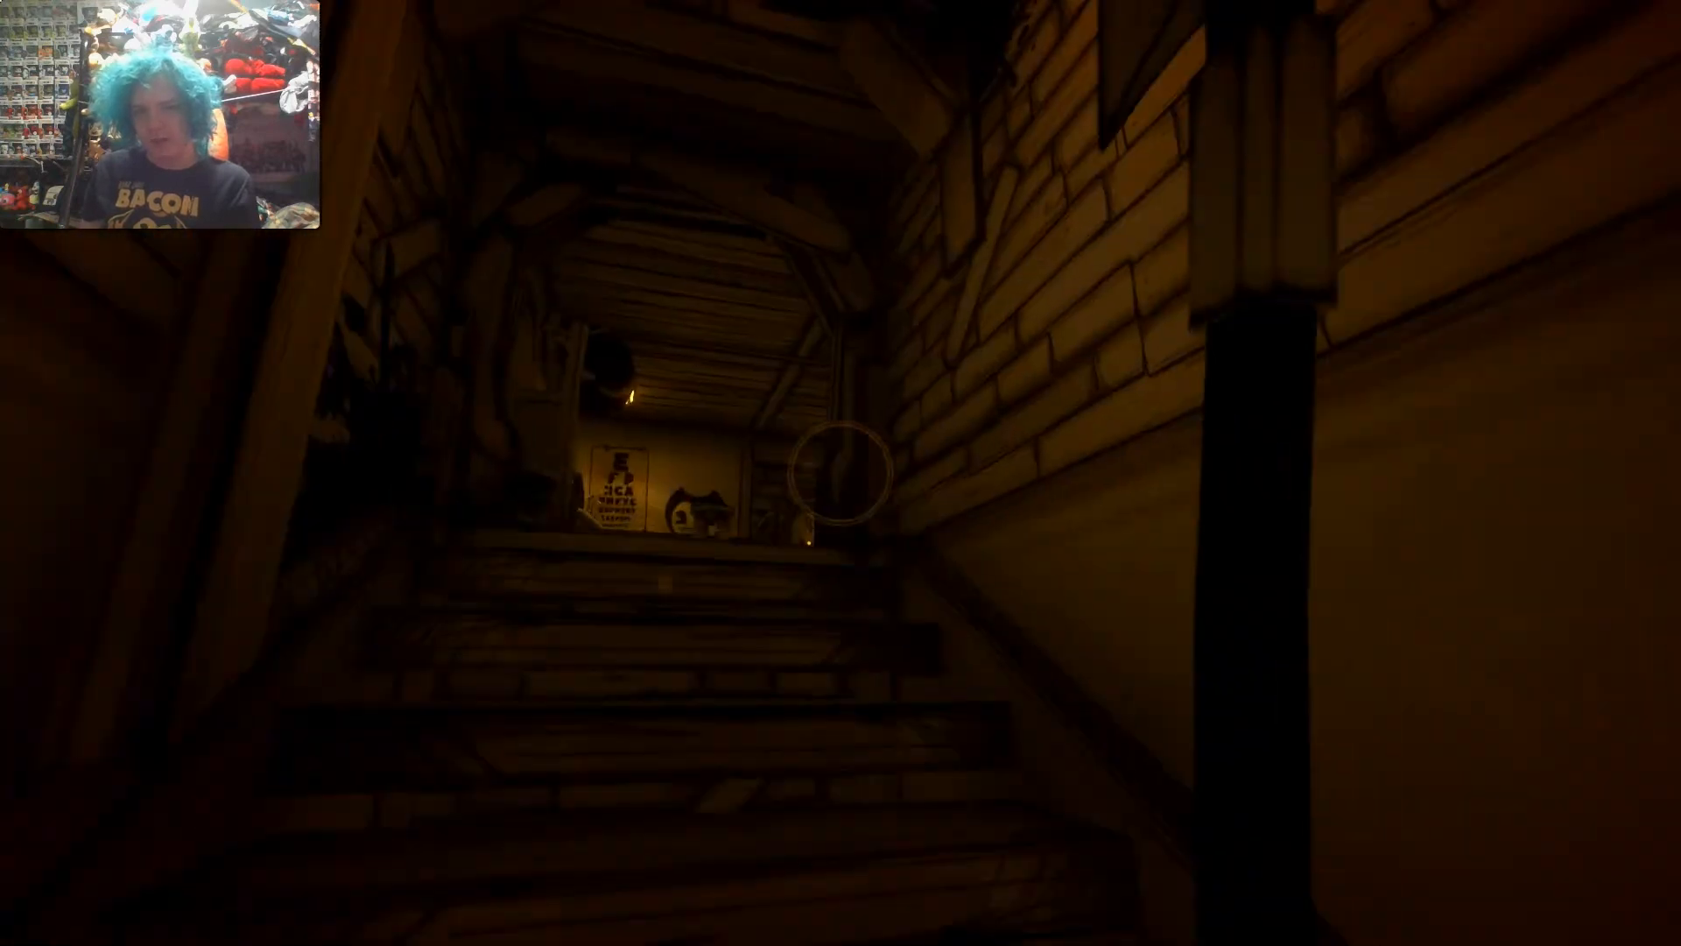
key("w")
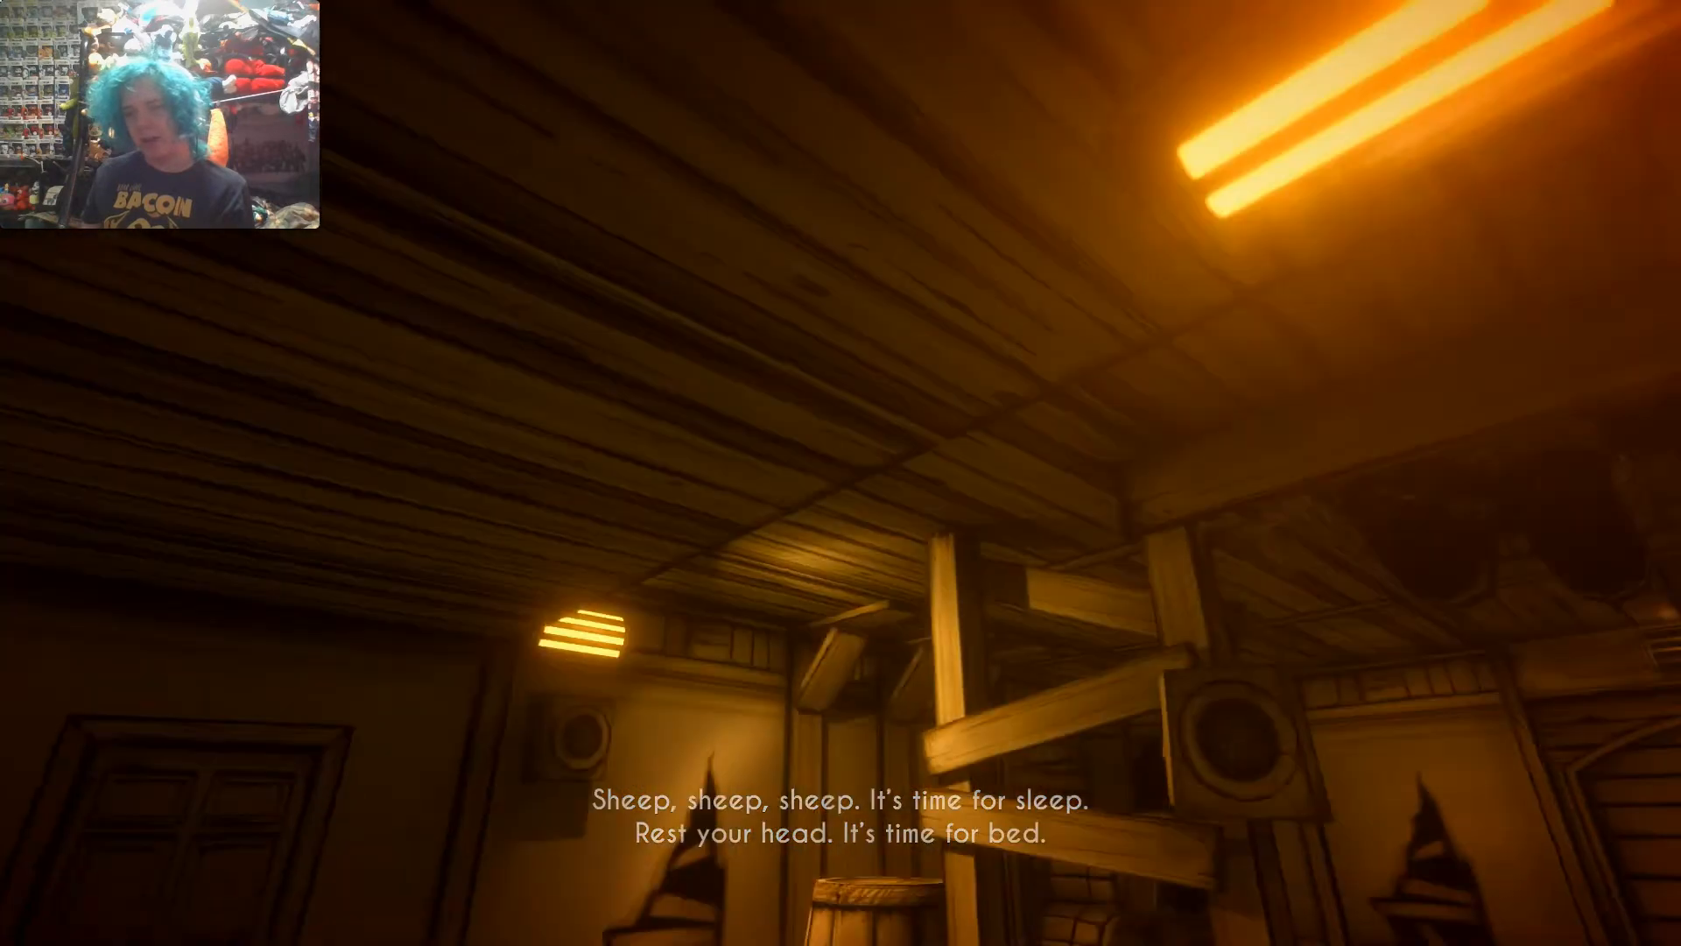
mouse_move(841, 473)
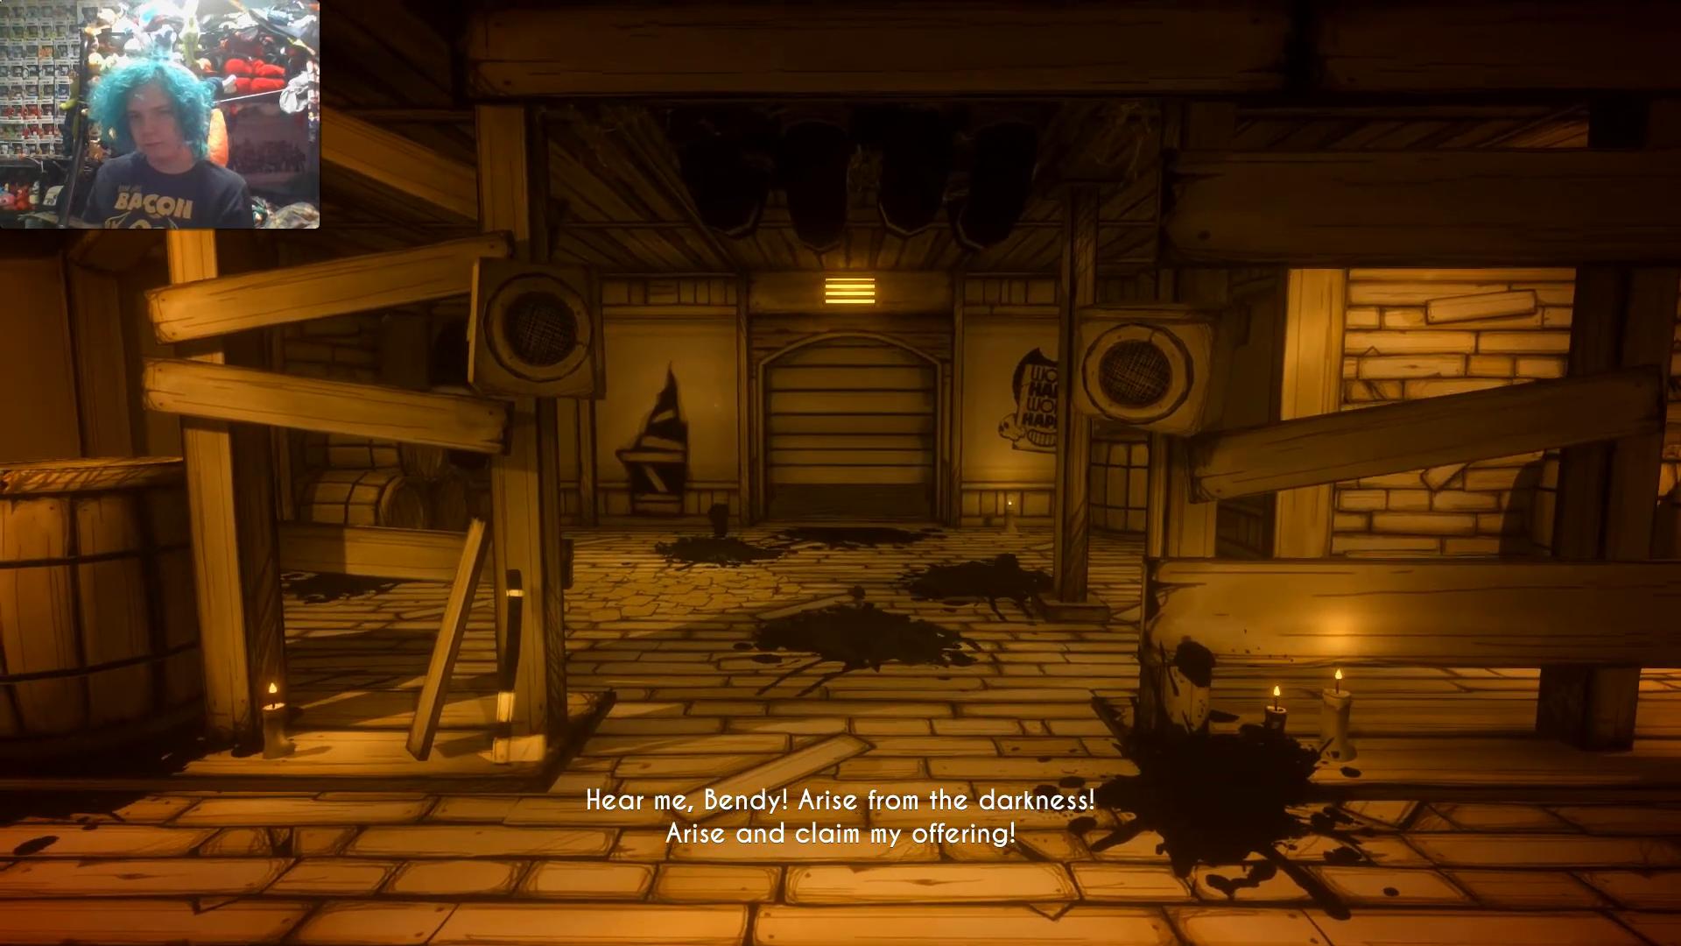
key("w")
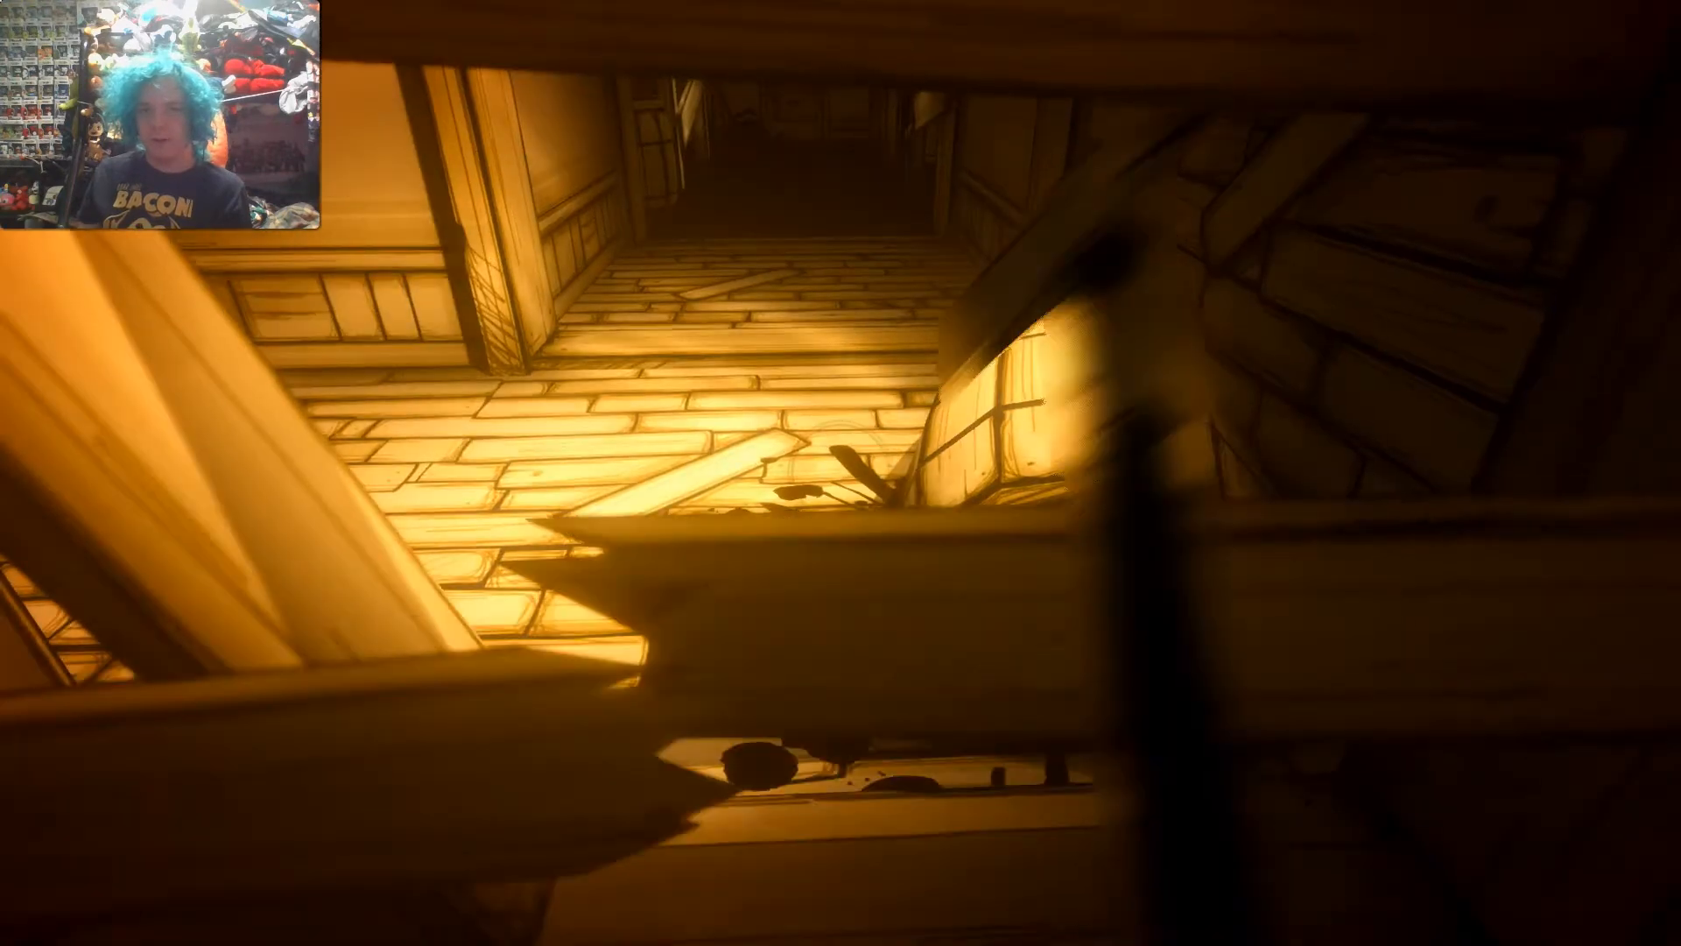
mouse_move(840, 473)
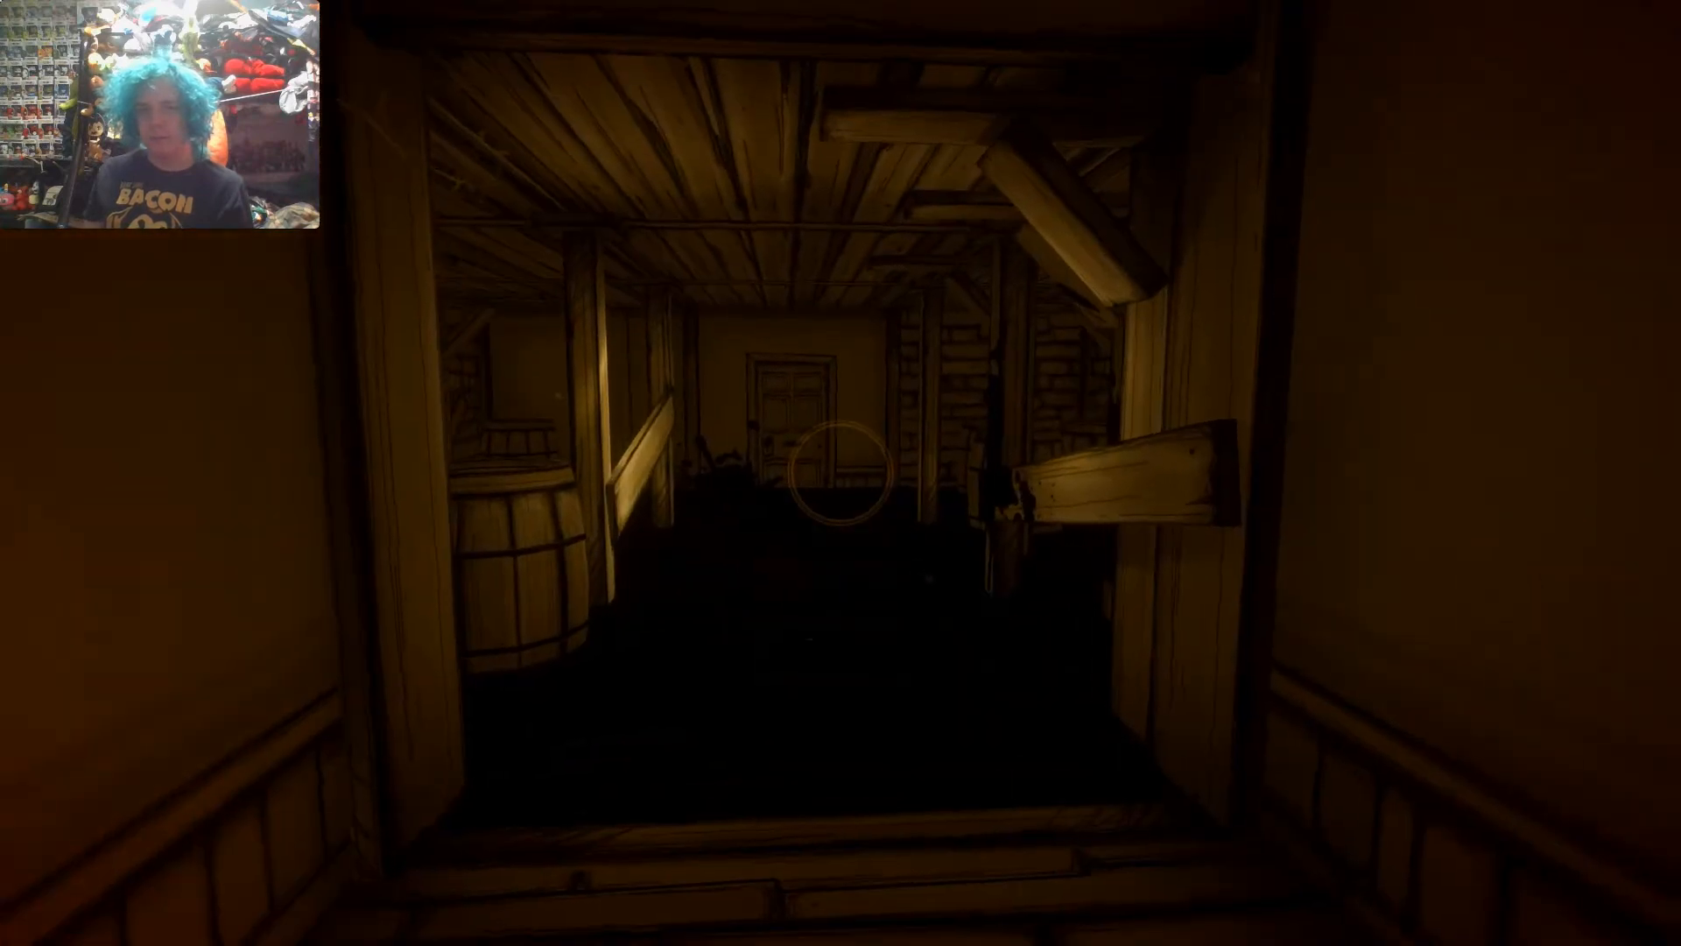
key("w")
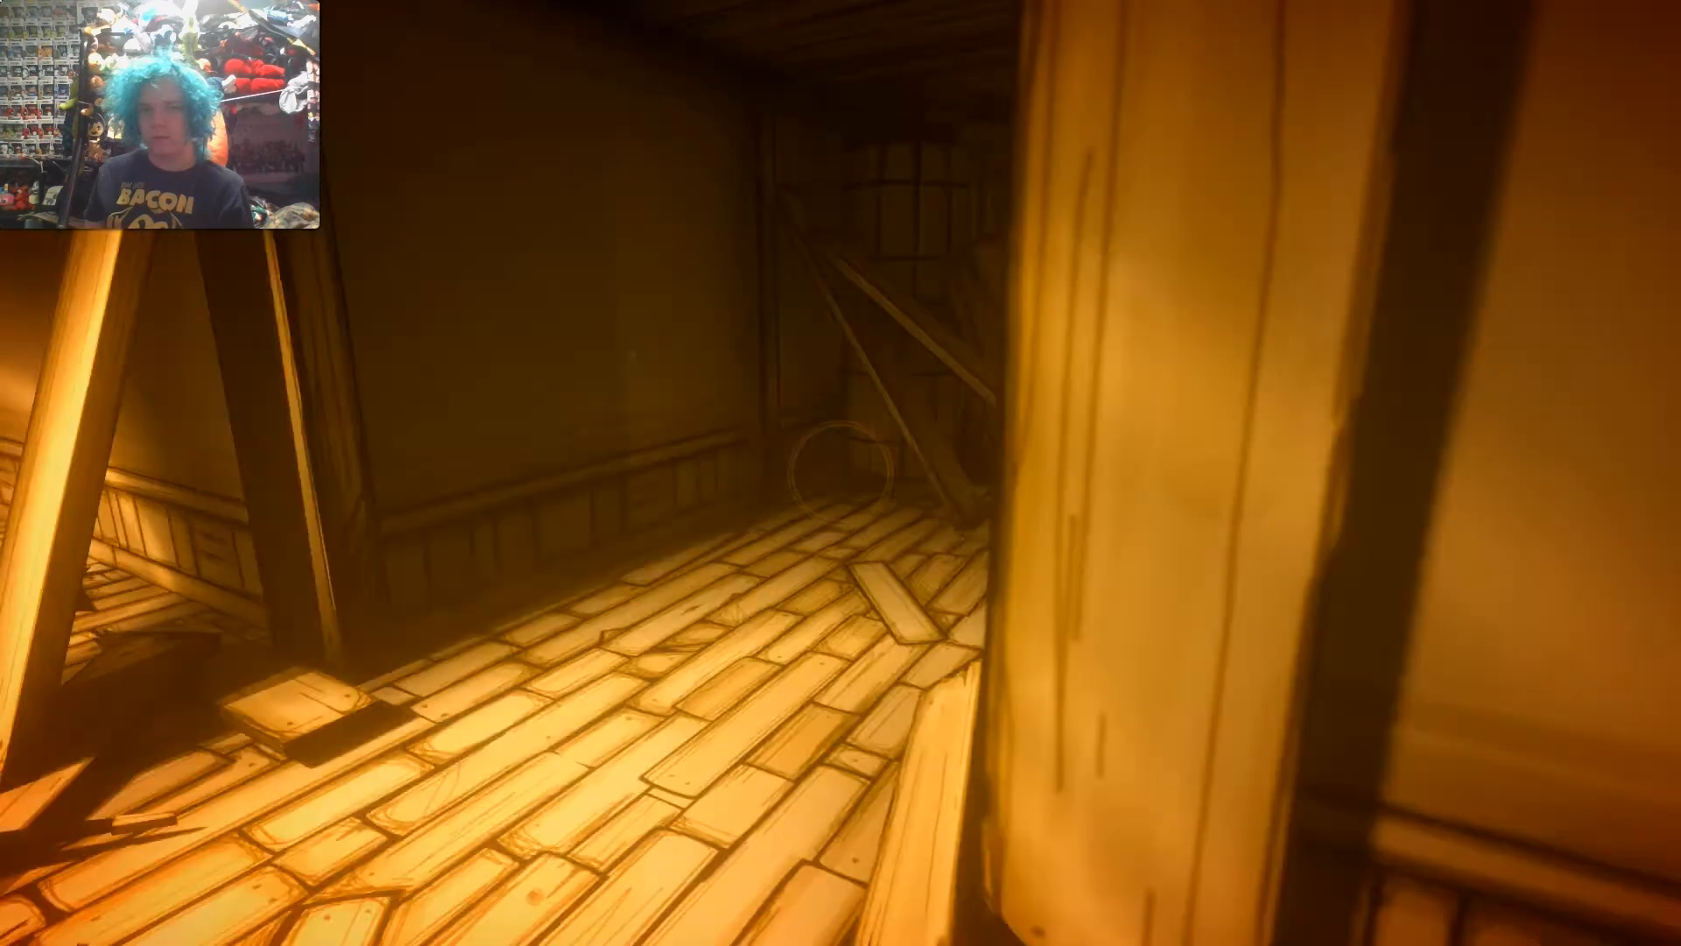
mouse_move(840, 473)
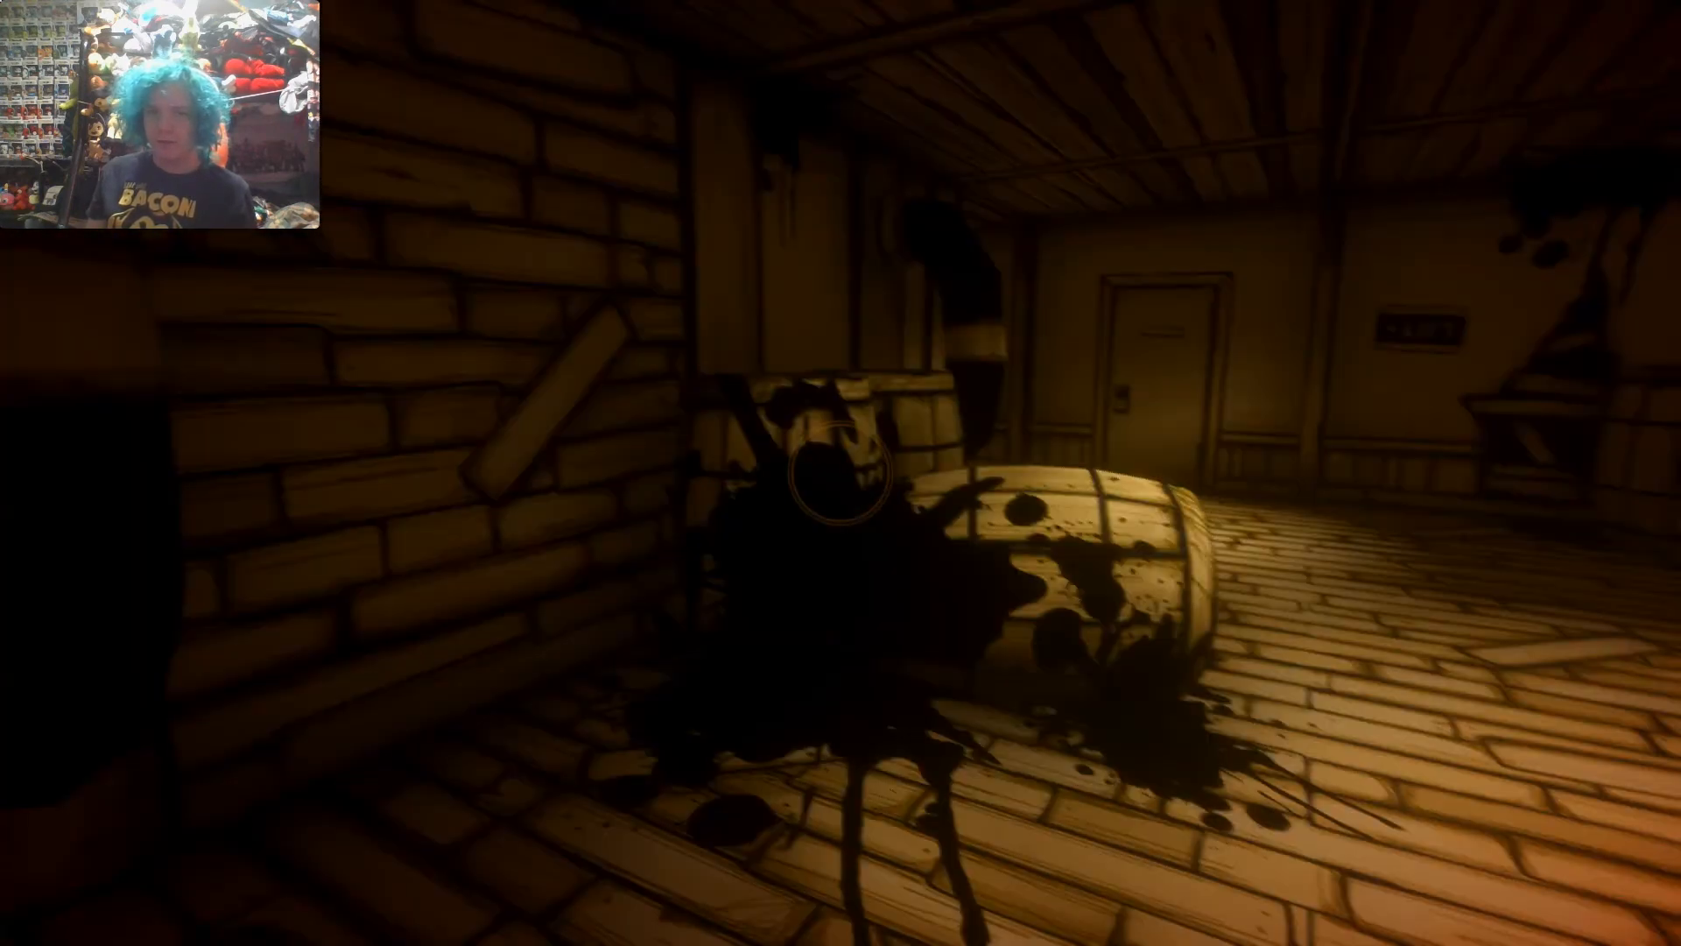
mouse_move(840, 472)
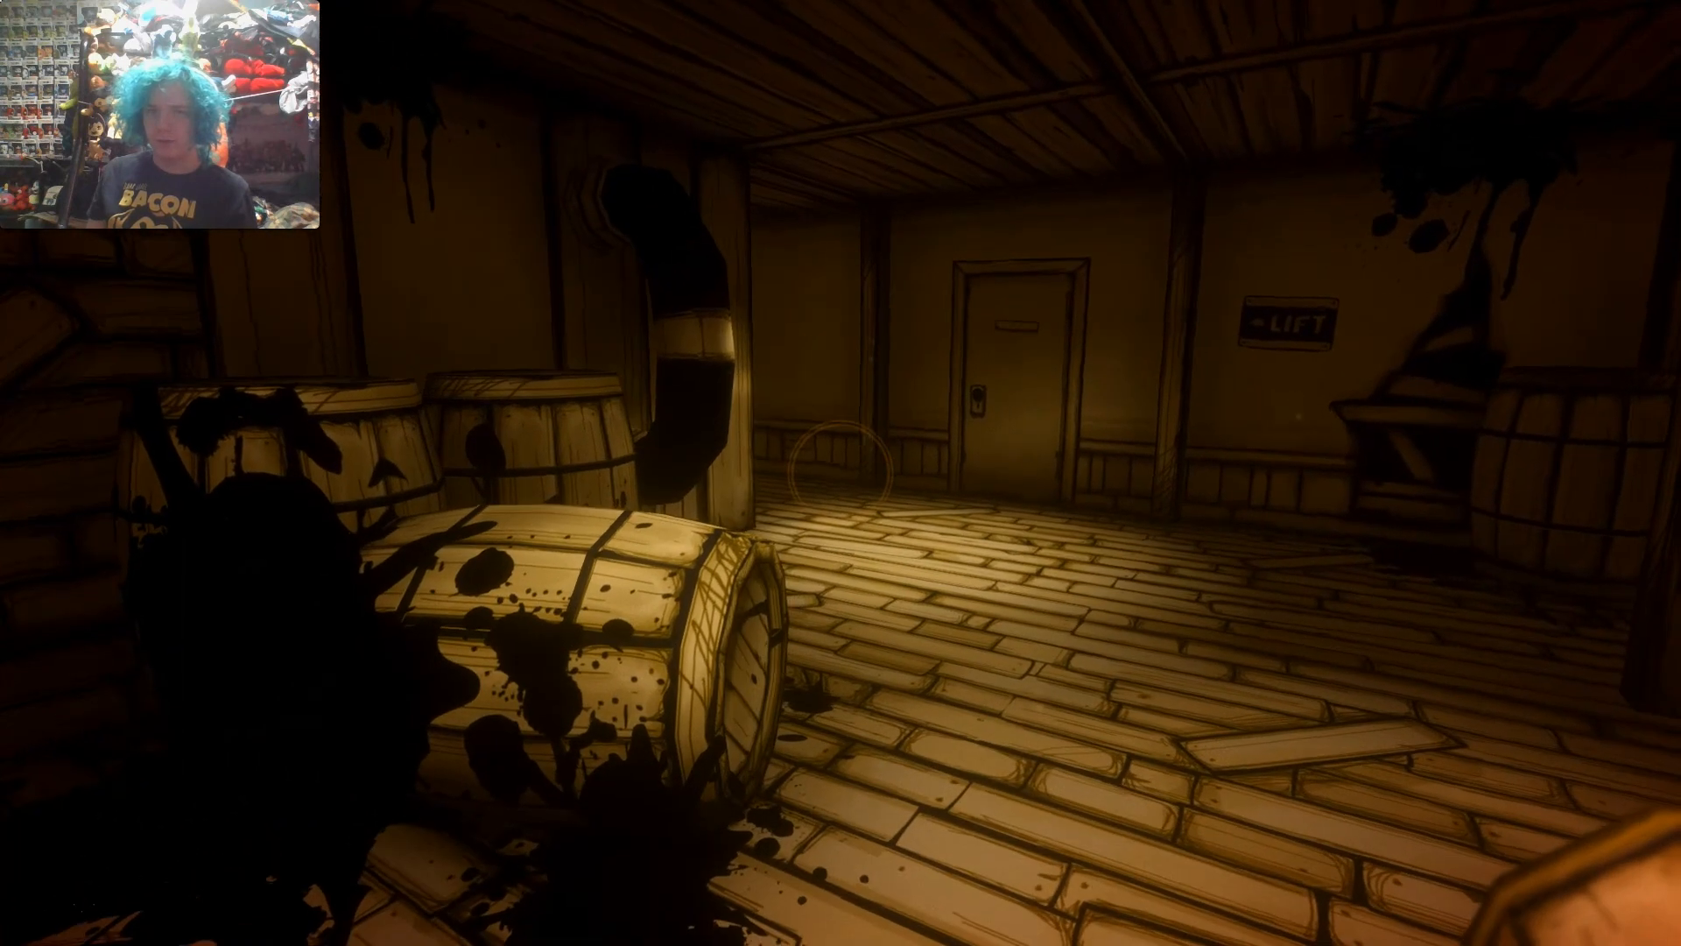